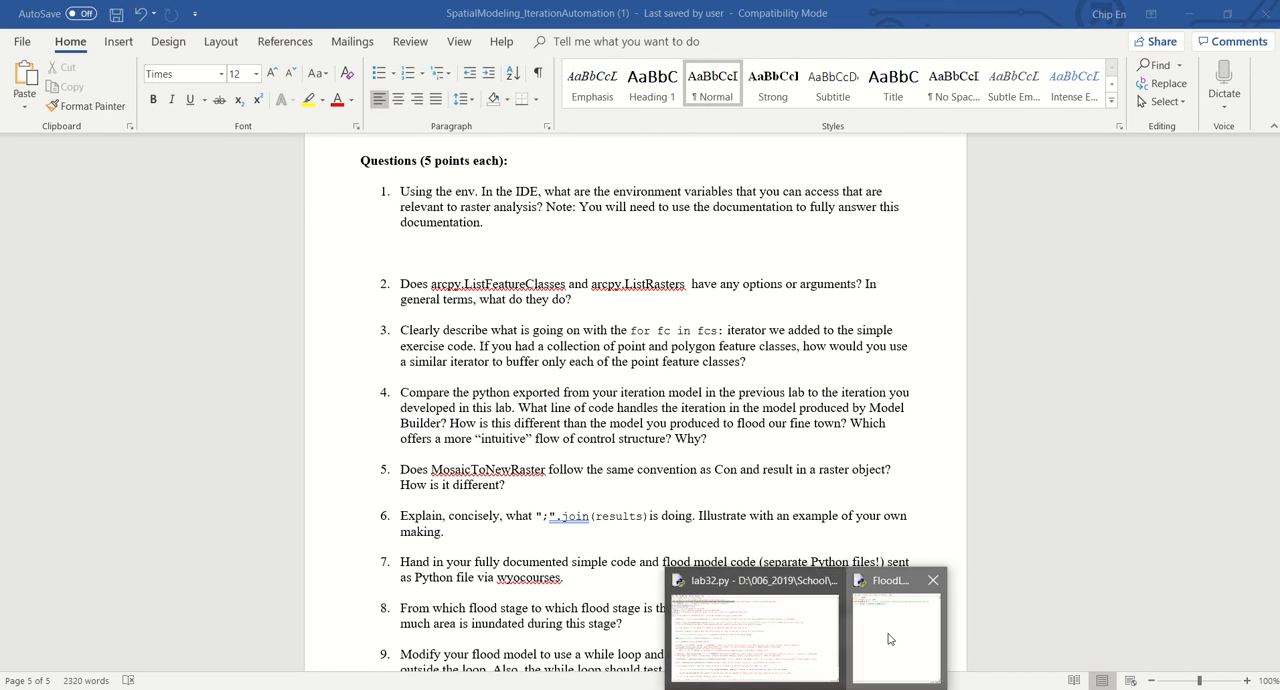
# - Bring FloodLabScript.py to the front and give ListEnvironments the "*workspace" wildcard argument
pyautogui.click(893, 625)
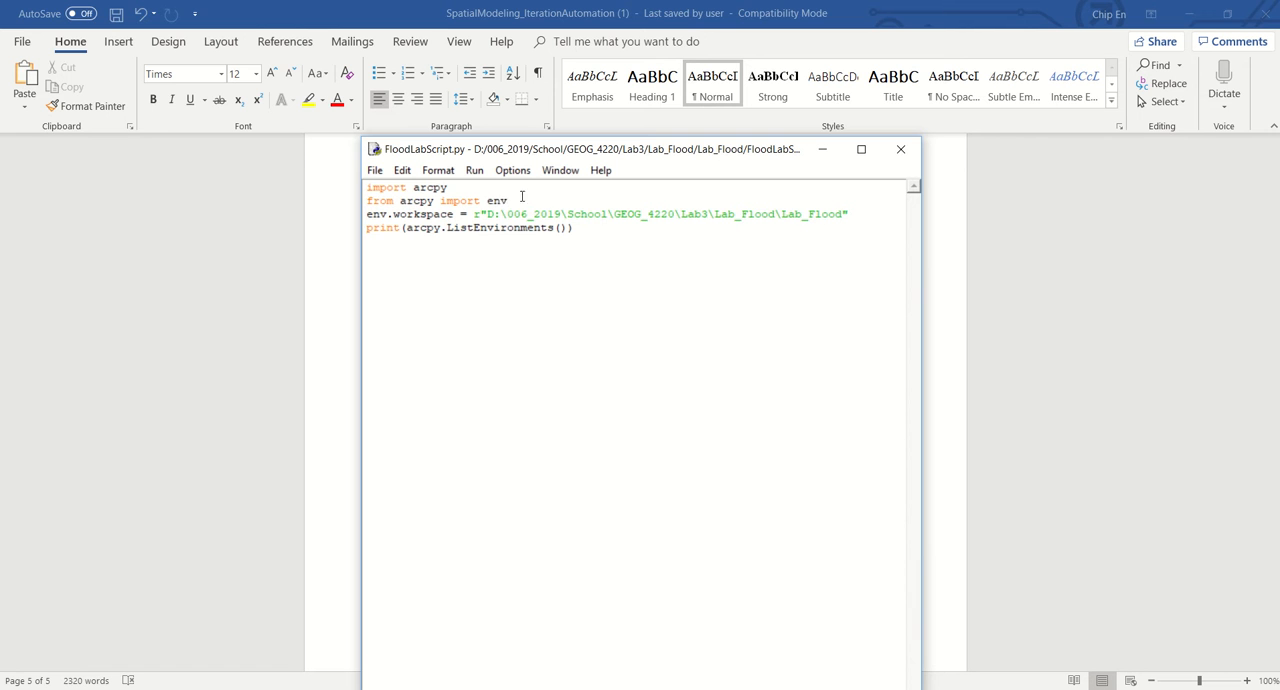
pyautogui.moveTo(704, 349)
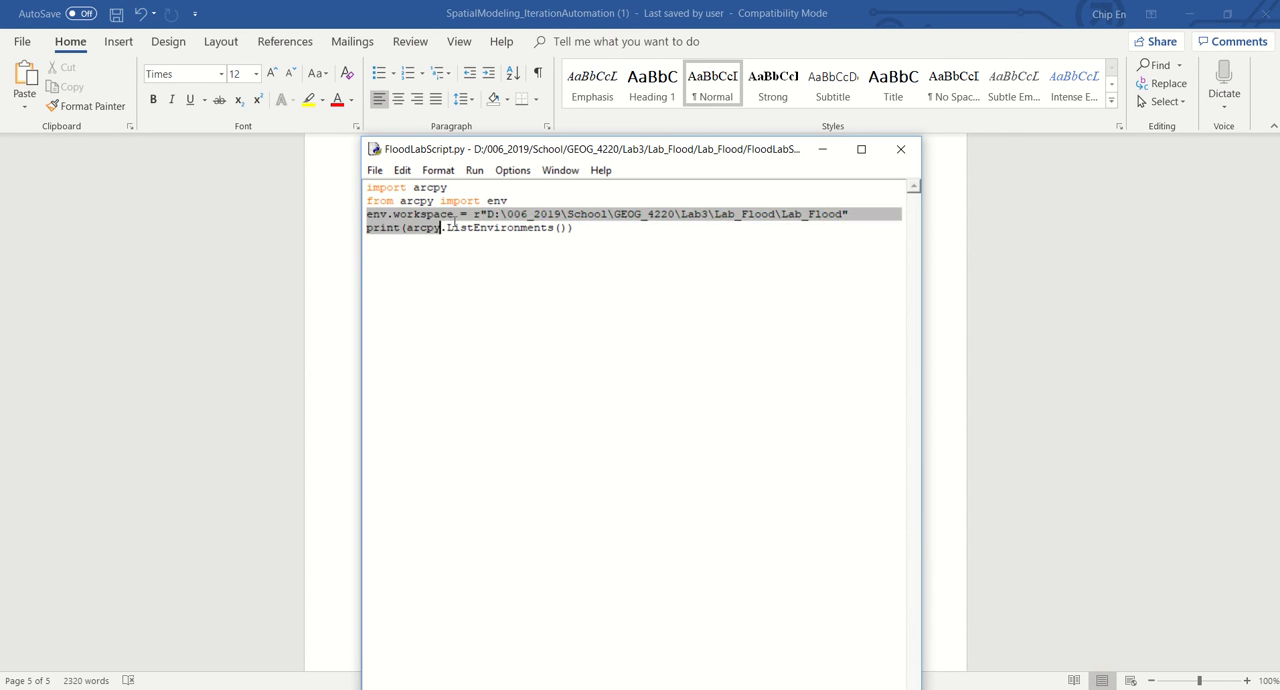
pyautogui.click(848, 213)
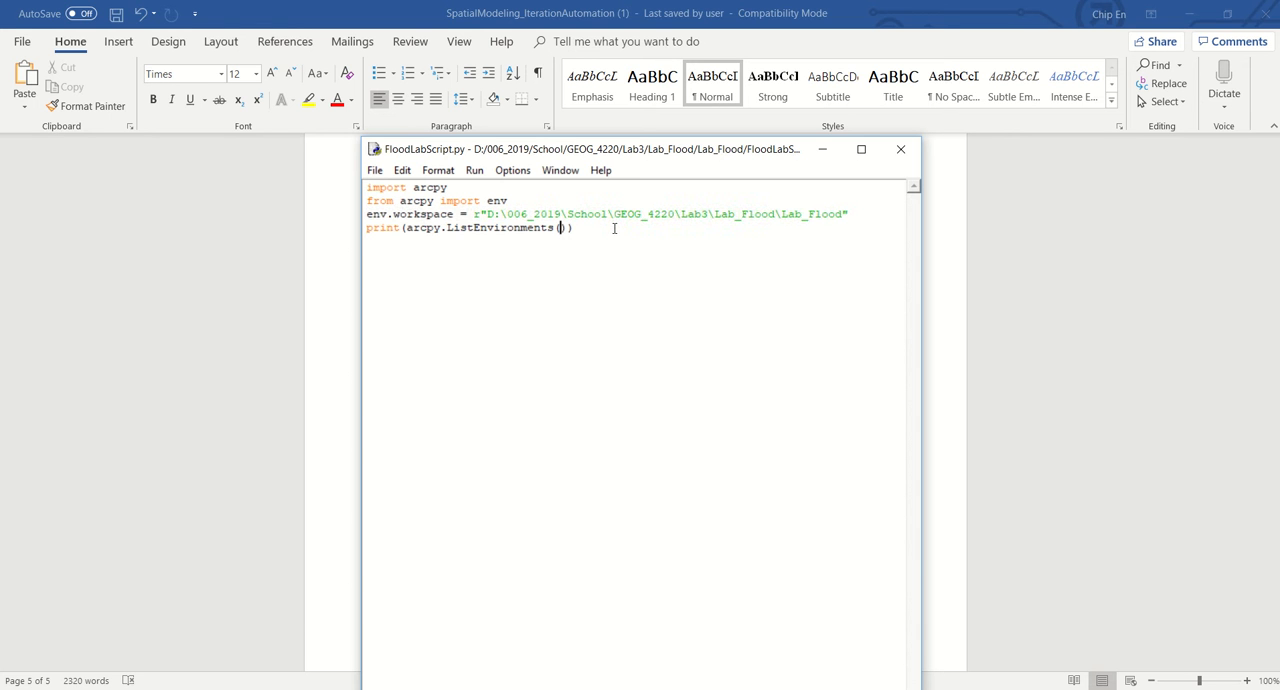
pyautogui.write('""')
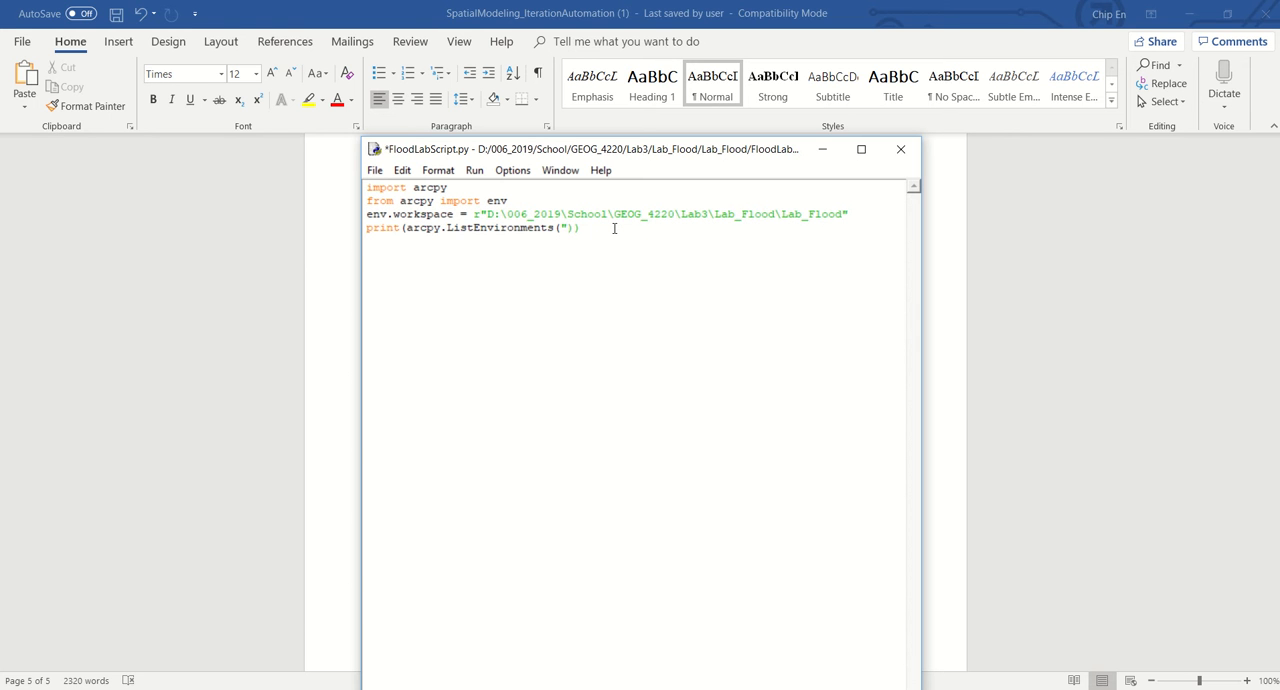
pyautogui.write('*')
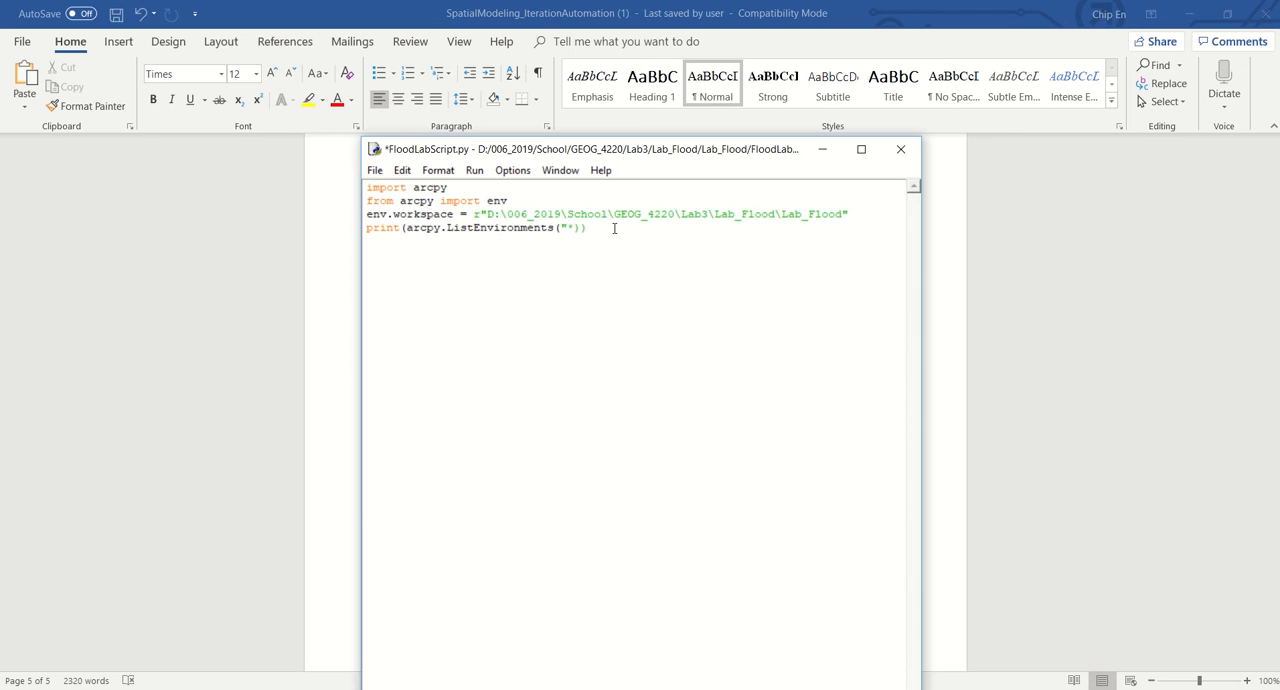
pyautogui.write('work')
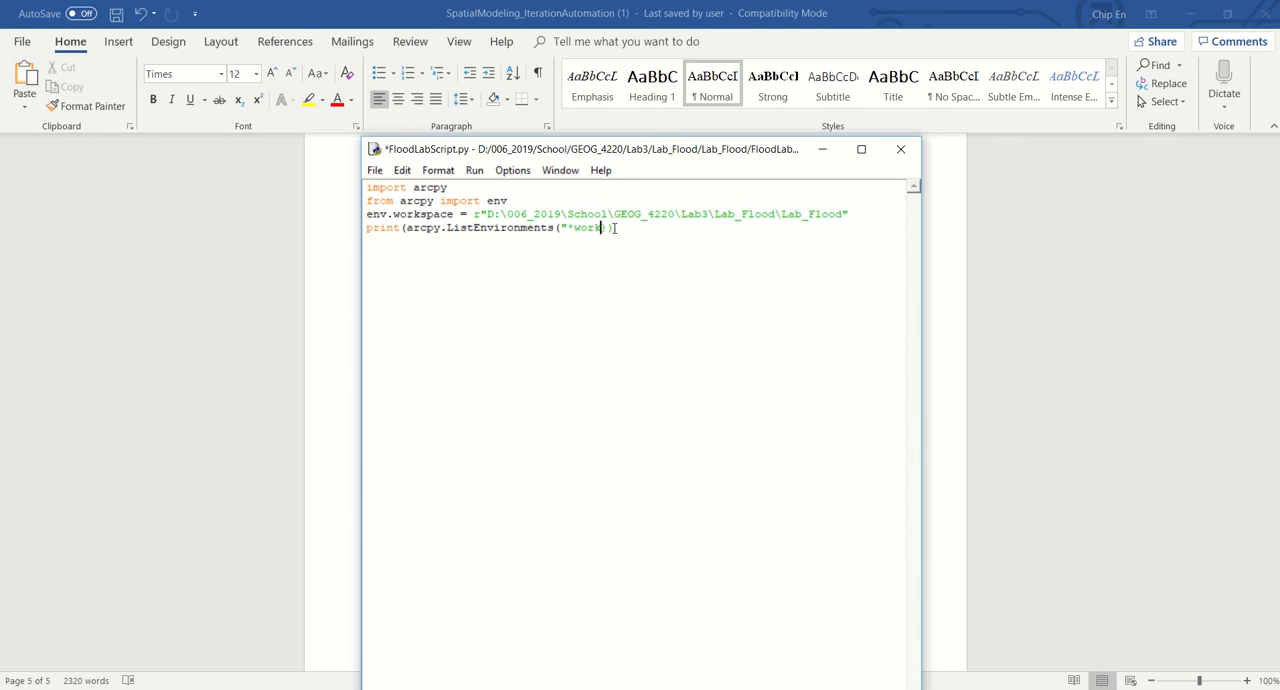
pyautogui.write('space')
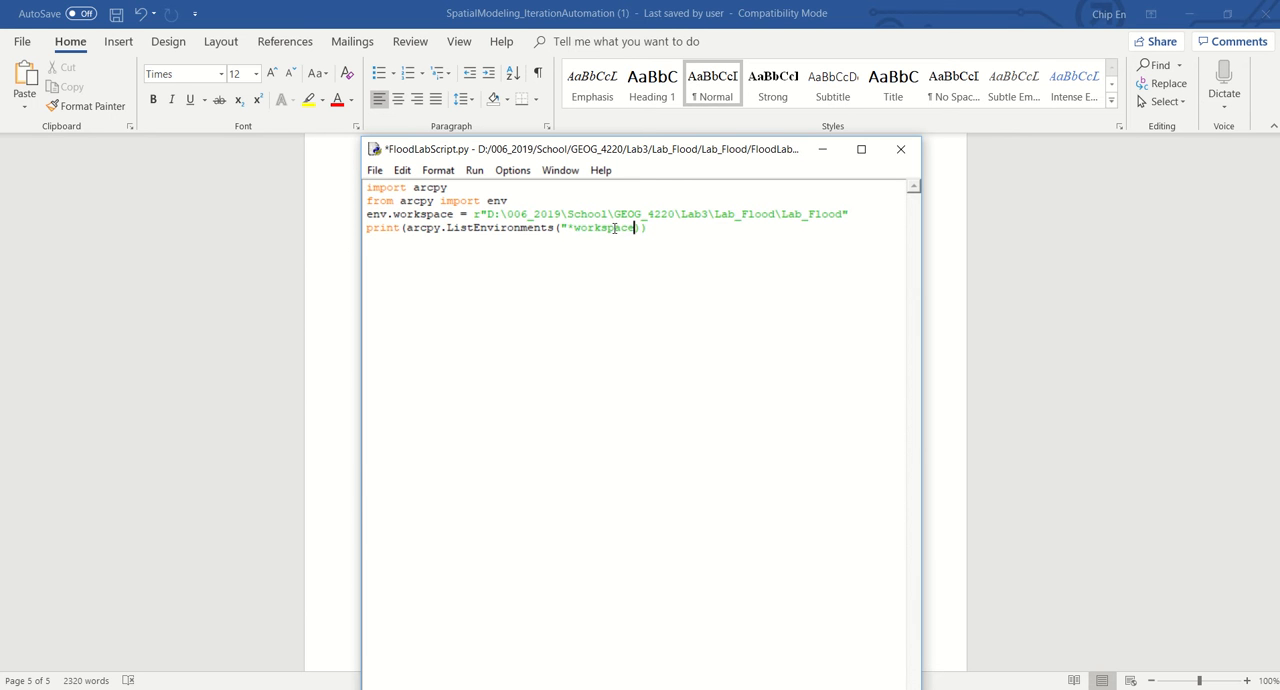
pyautogui.write('"')
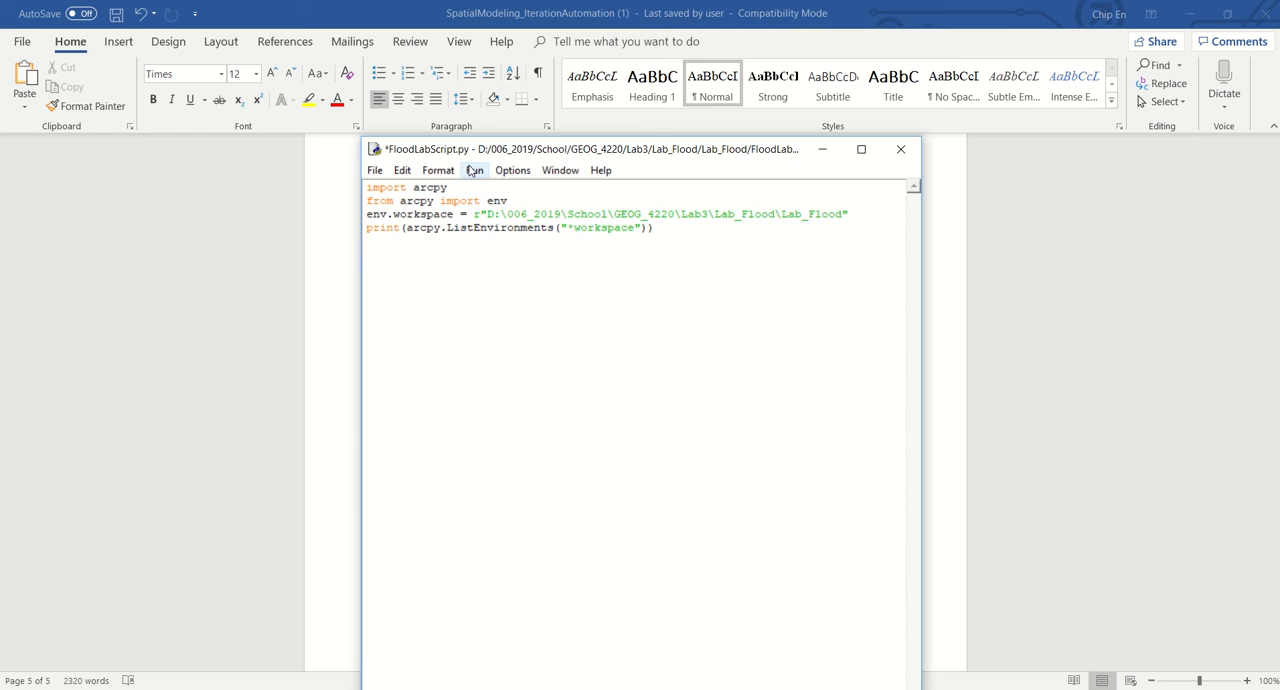
# - Save and run the script, then highlight scratchWorkspace, workspace and packageWorkspace in the shell
pyautogui.click(475, 170)
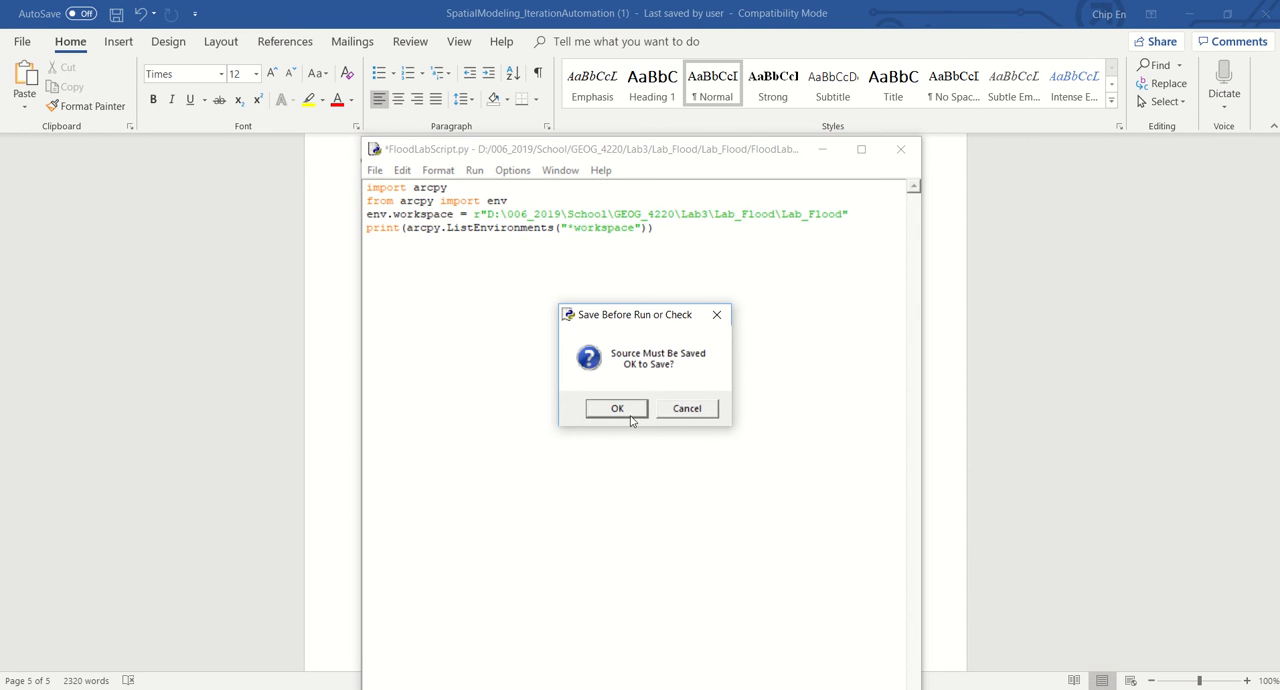
pyautogui.click(616, 408)
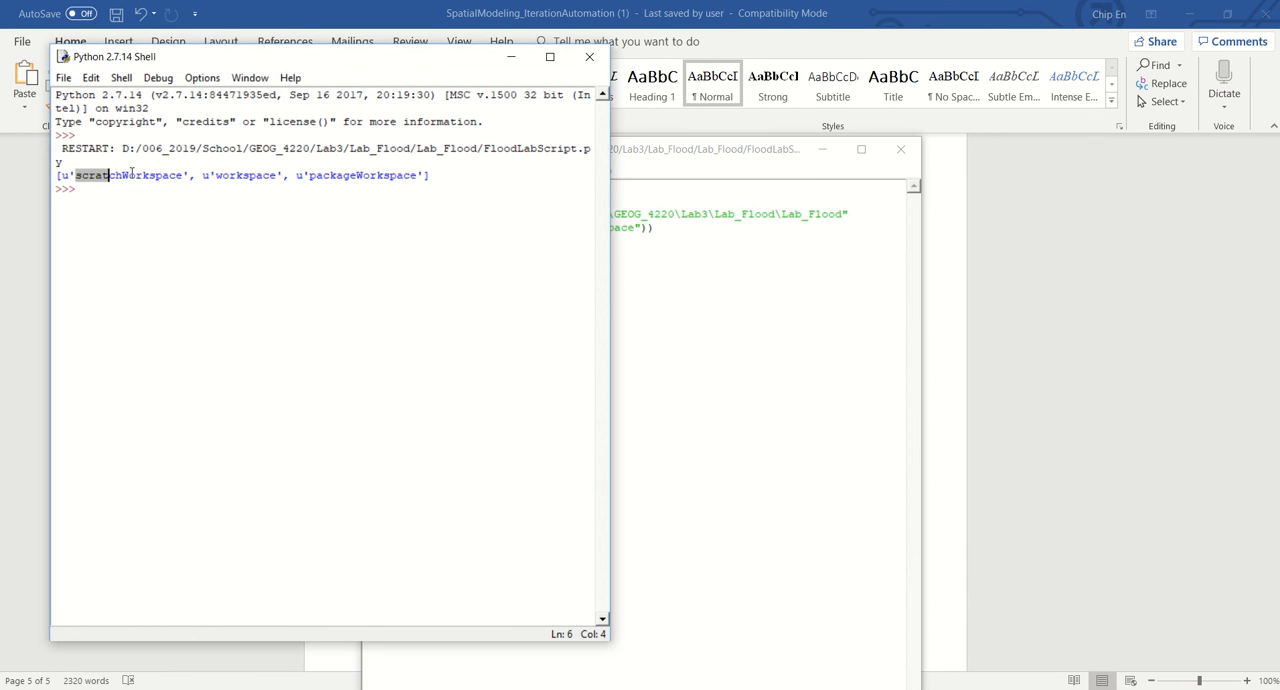
pyautogui.doubleClick(130, 175)
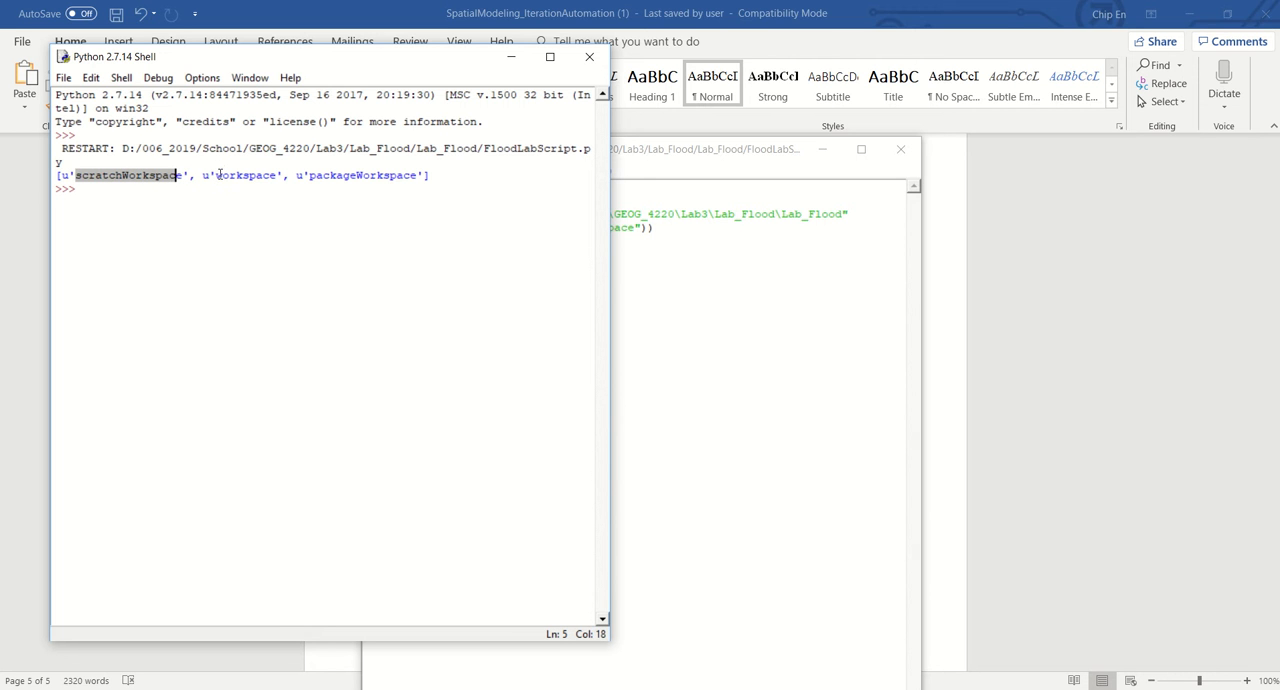
pyautogui.doubleClick(244, 175)
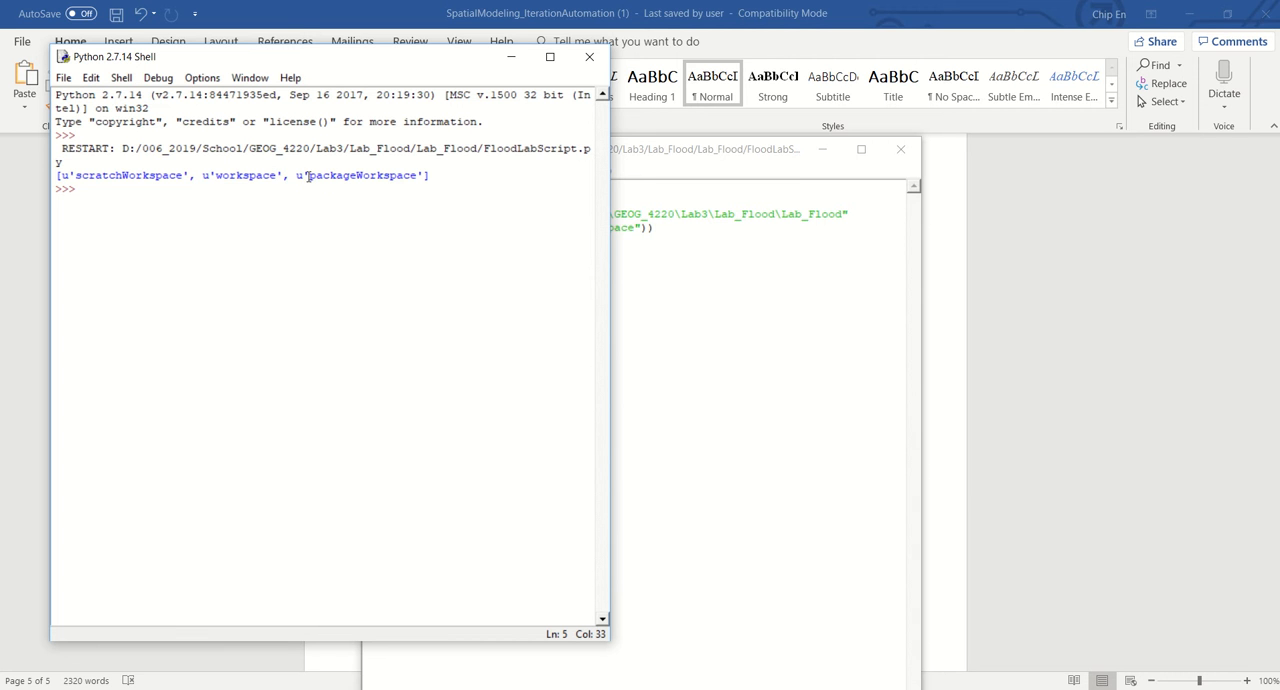
pyautogui.doubleClick(362, 175)
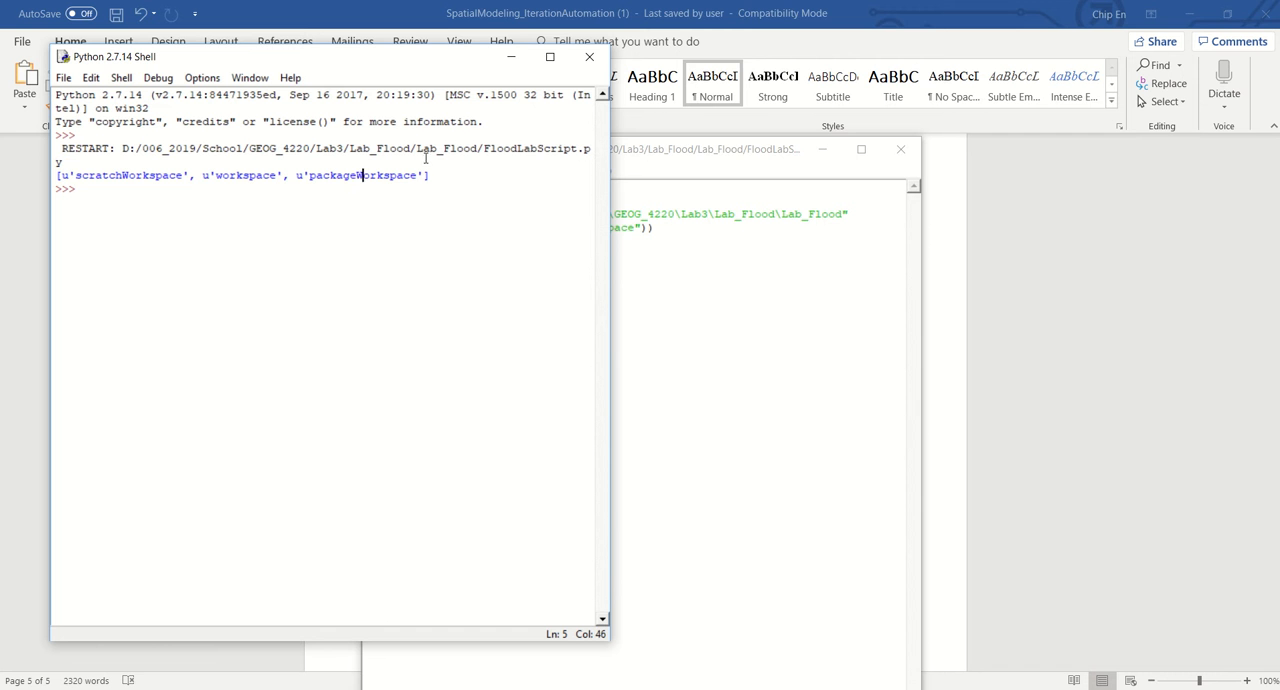
pyautogui.moveTo(435, 72)
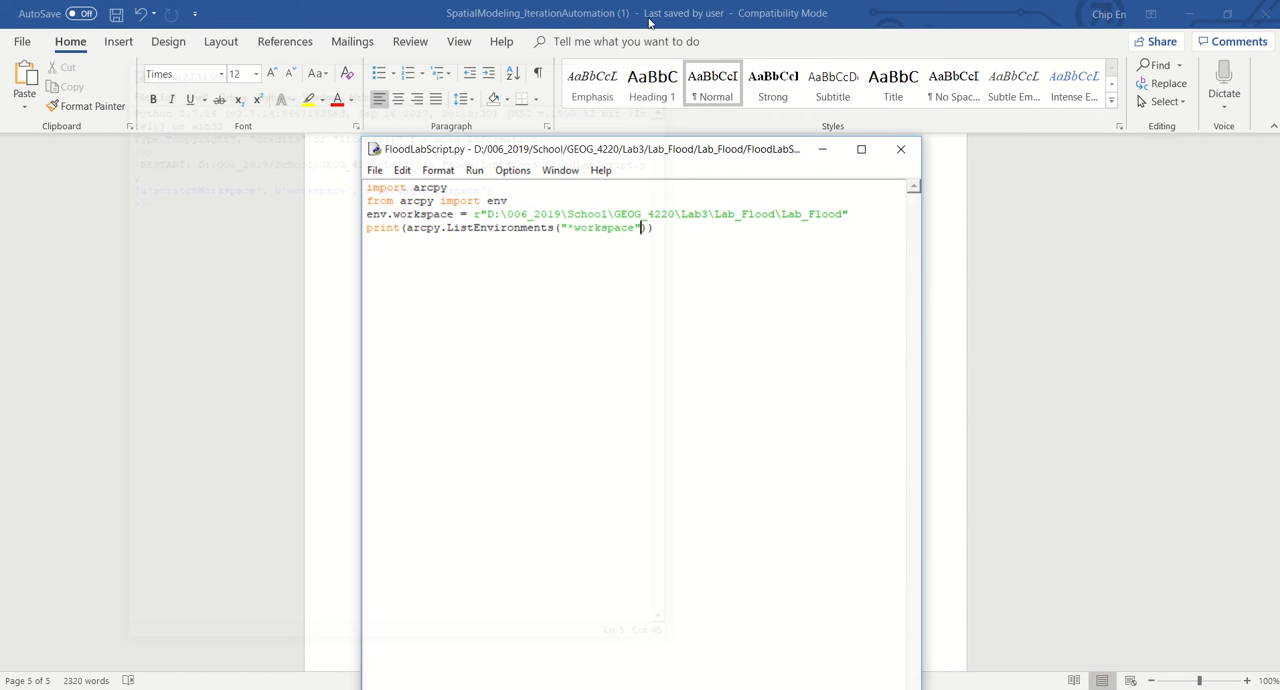
# - Delete the "*workspace" argument so the line reads print(arcpy.ListEnvironments())
pyautogui.write(')')
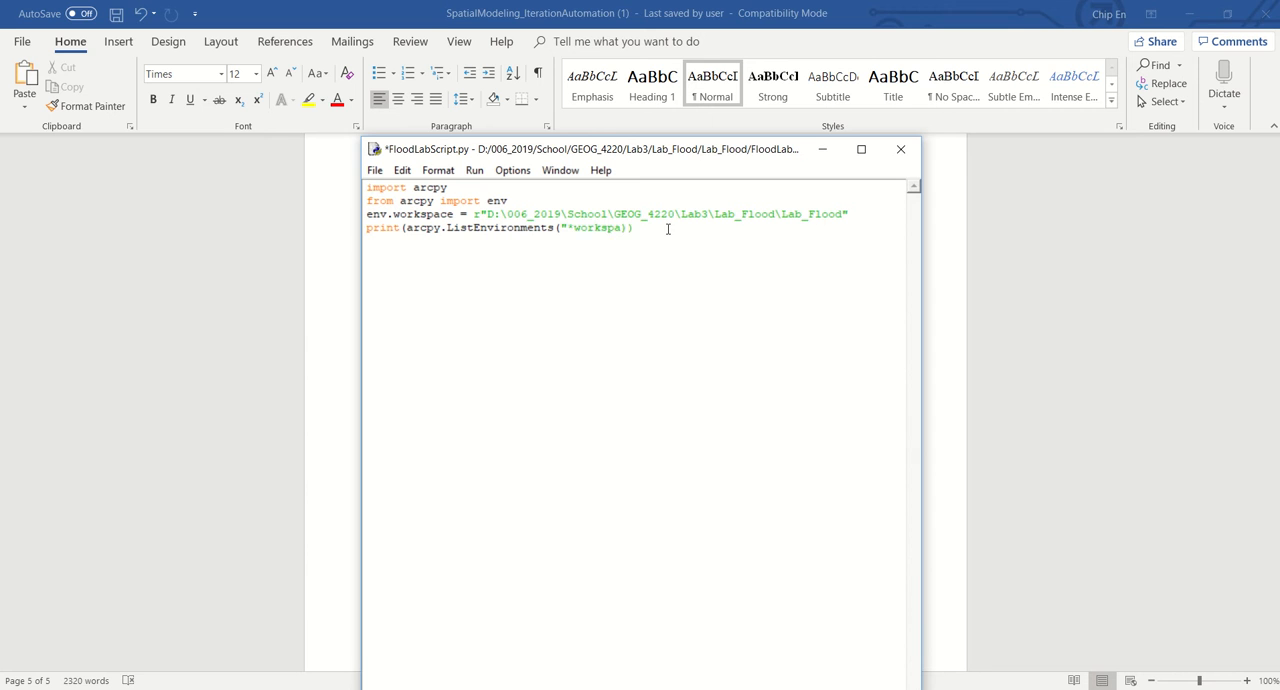
pyautogui.press('Backspace')
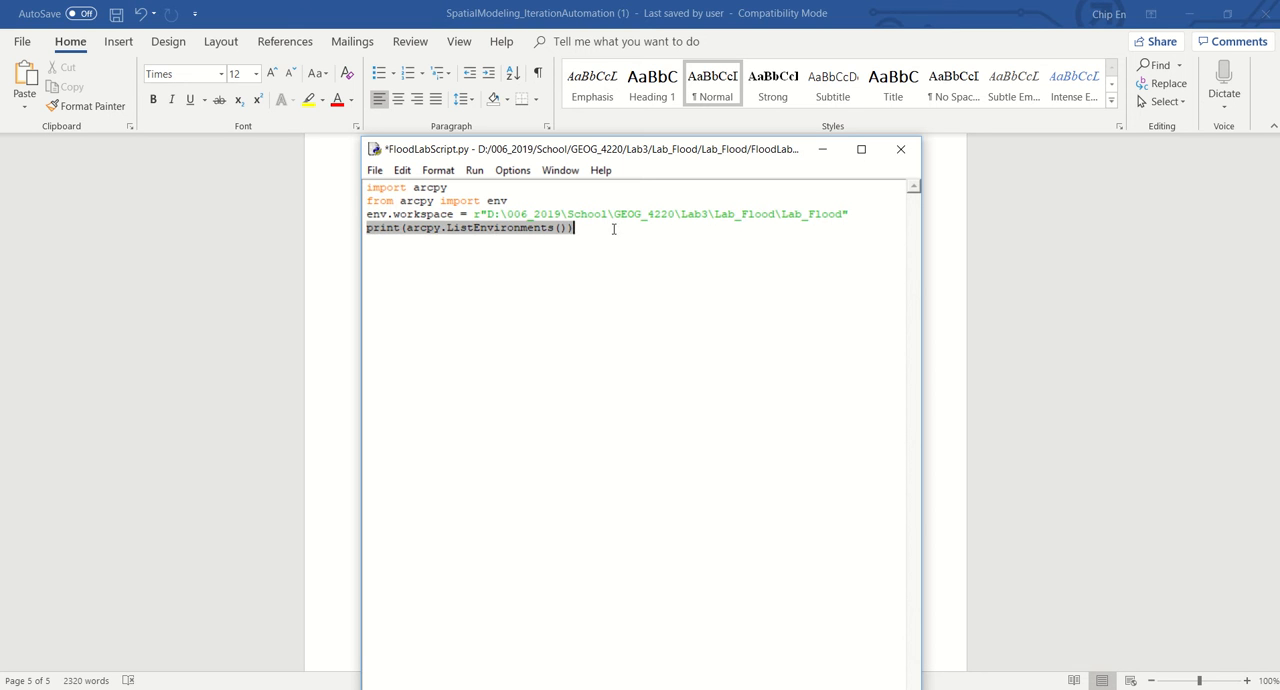
pyautogui.moveTo(543, 186)
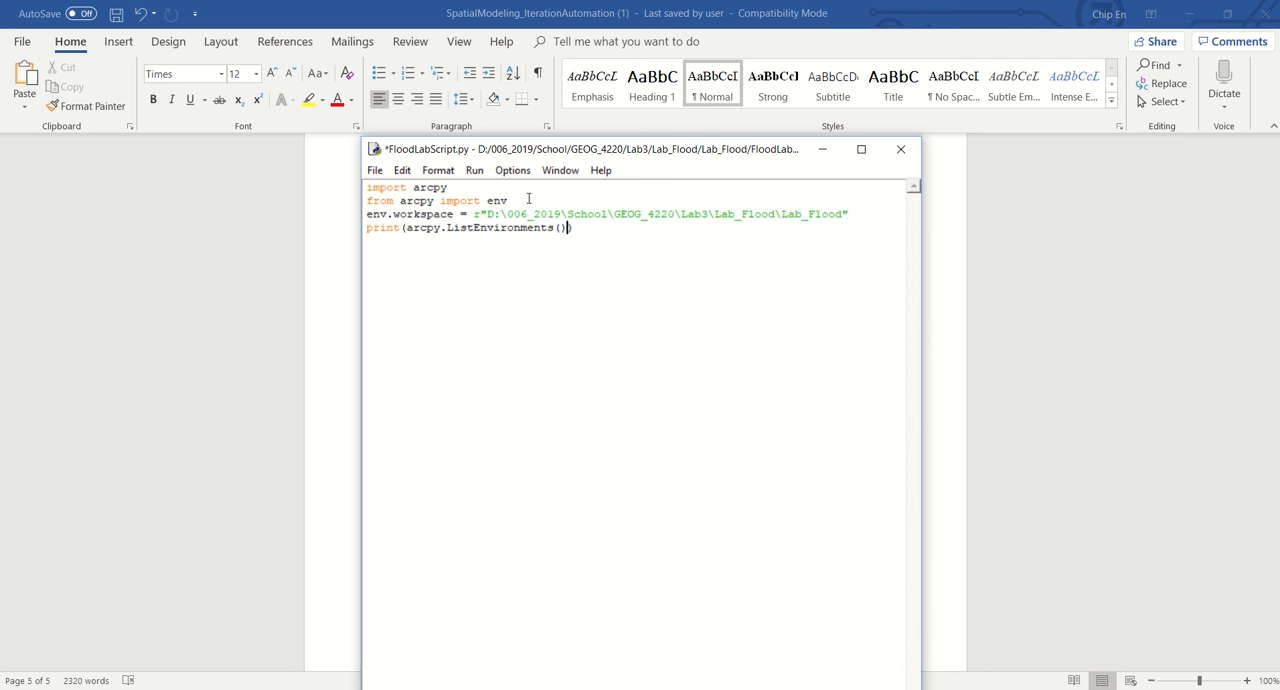
pyautogui.moveTo(745, 137)
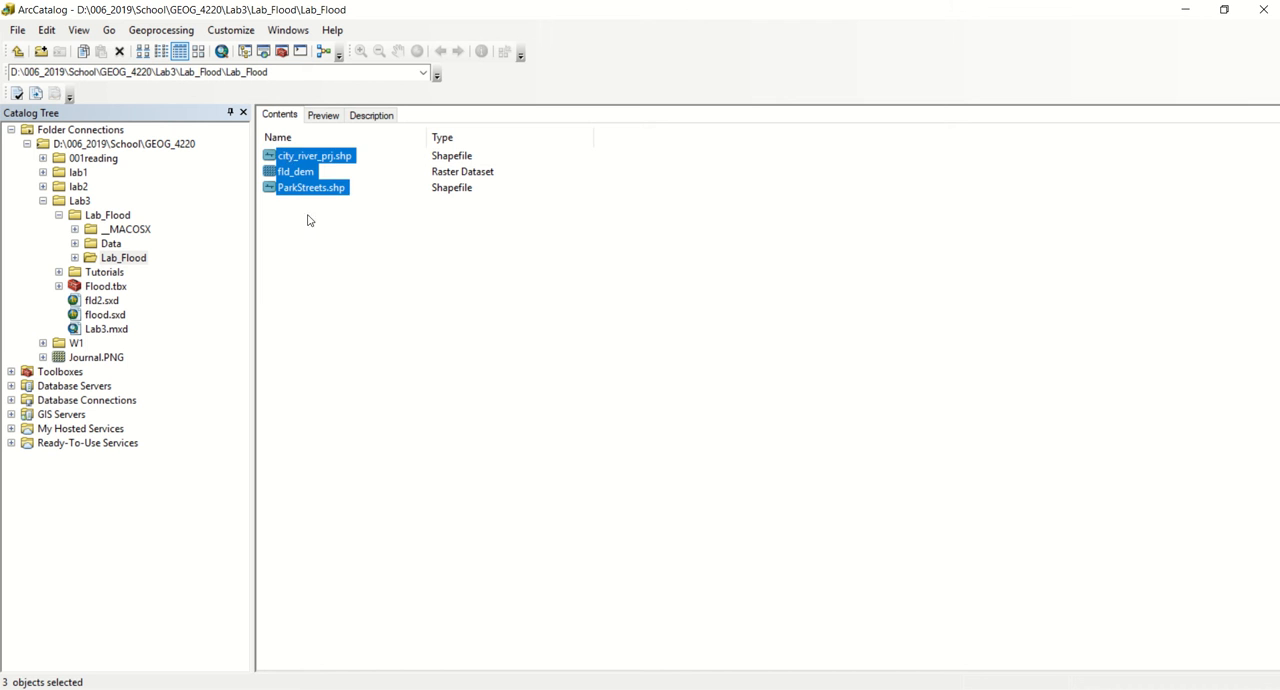
# - Select city_river_prj.shp, fld_dem and ParkStreets.shp in turn in ArcCatalog's Contents
pyautogui.click(310, 155)
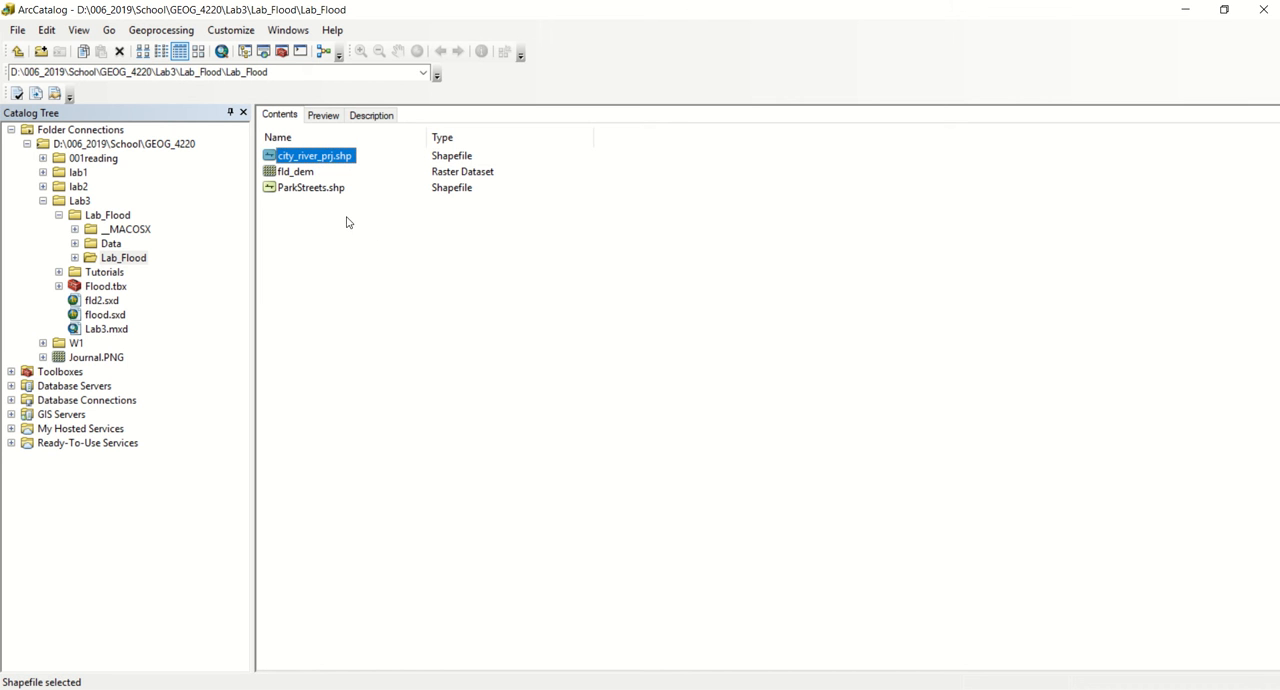
pyautogui.moveTo(309, 180)
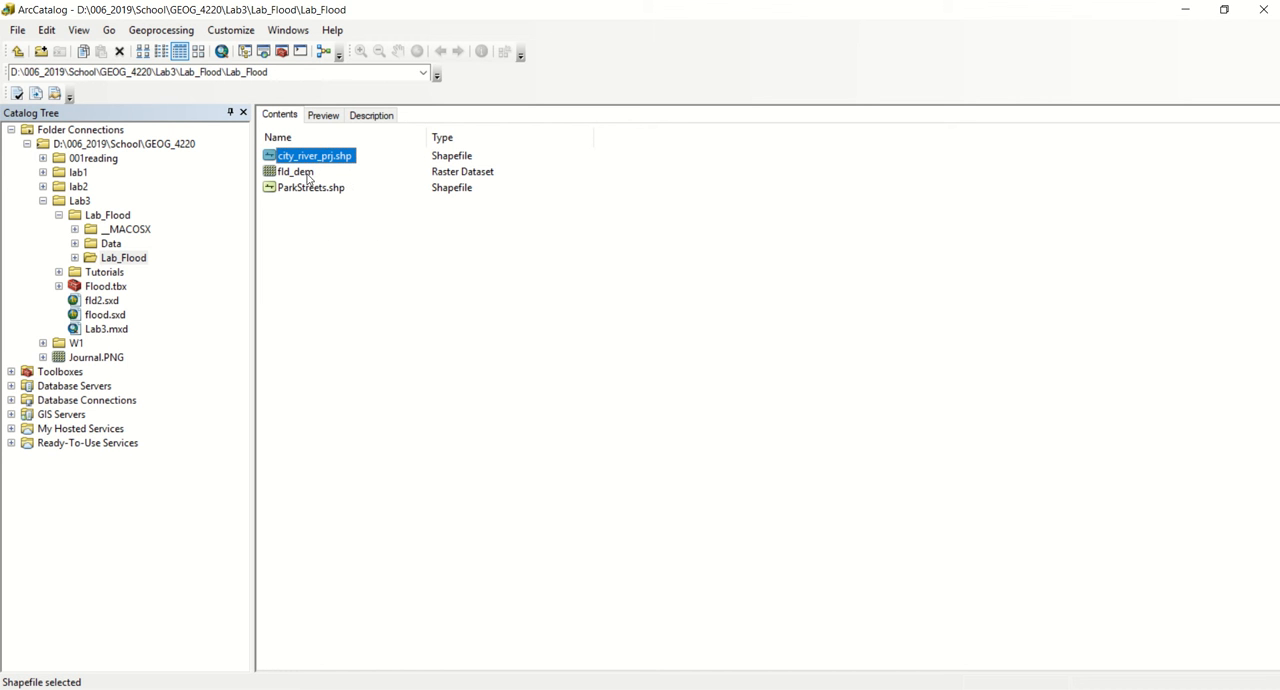
pyautogui.click(294, 171)
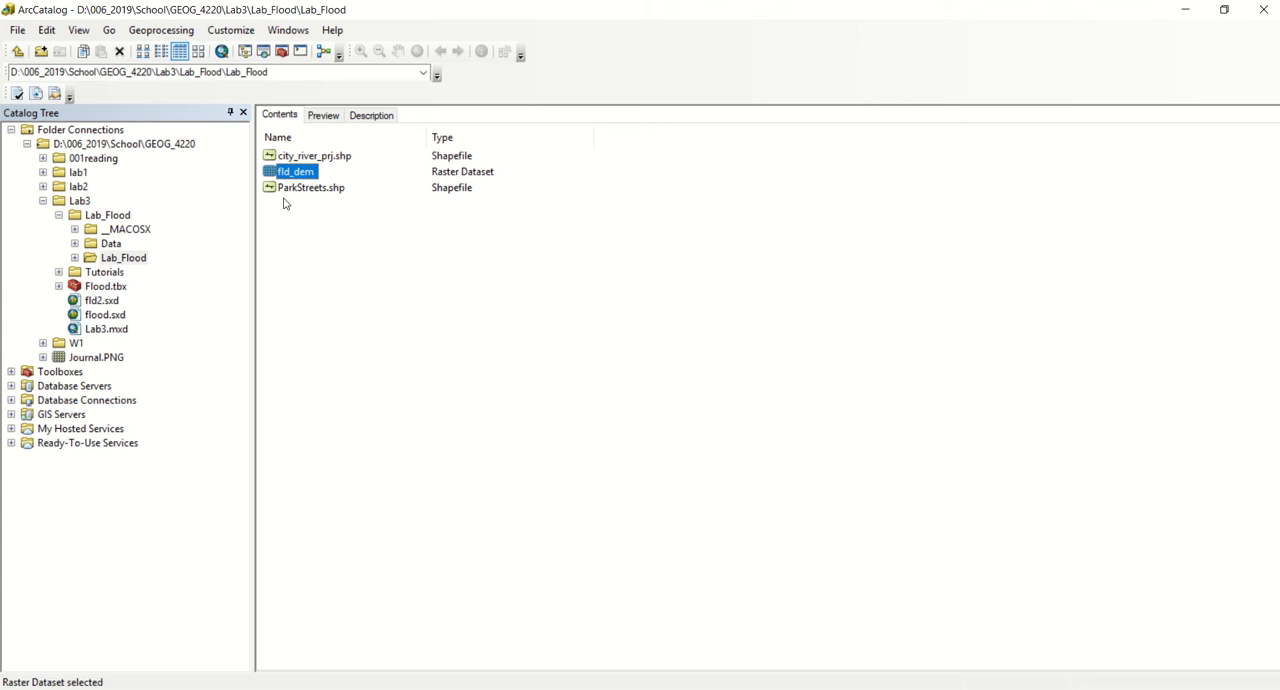
pyautogui.click(311, 188)
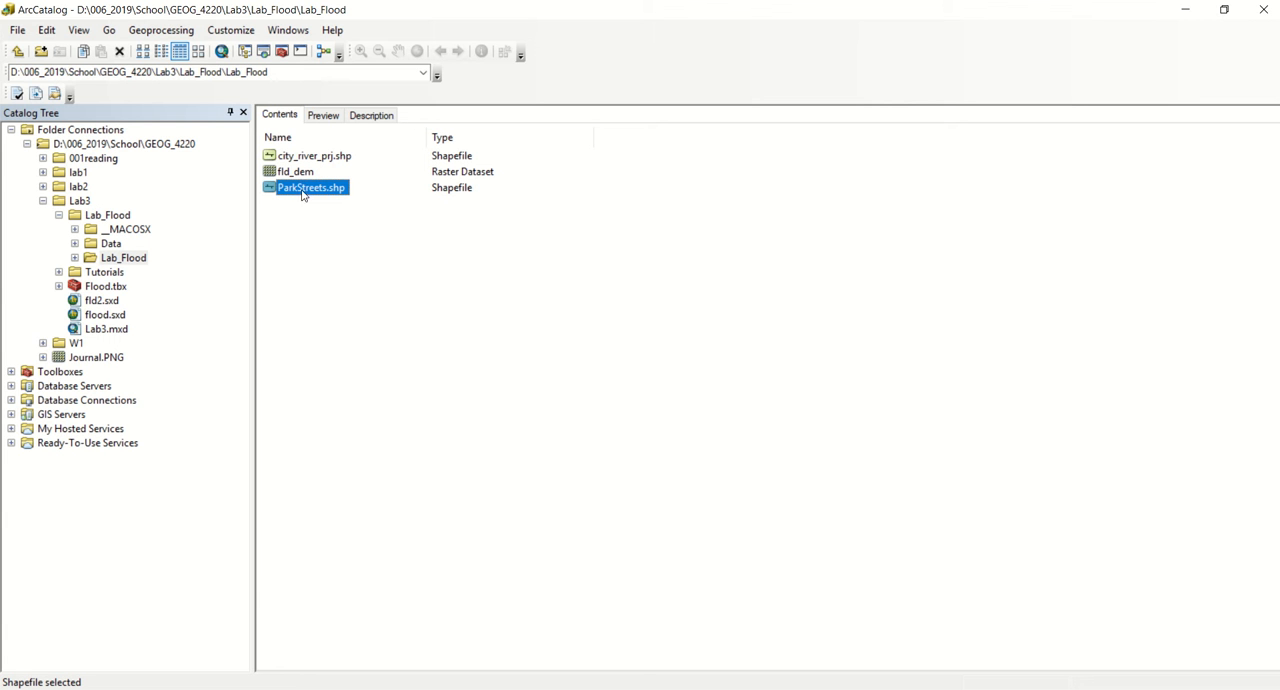
pyautogui.moveTo(425, 264)
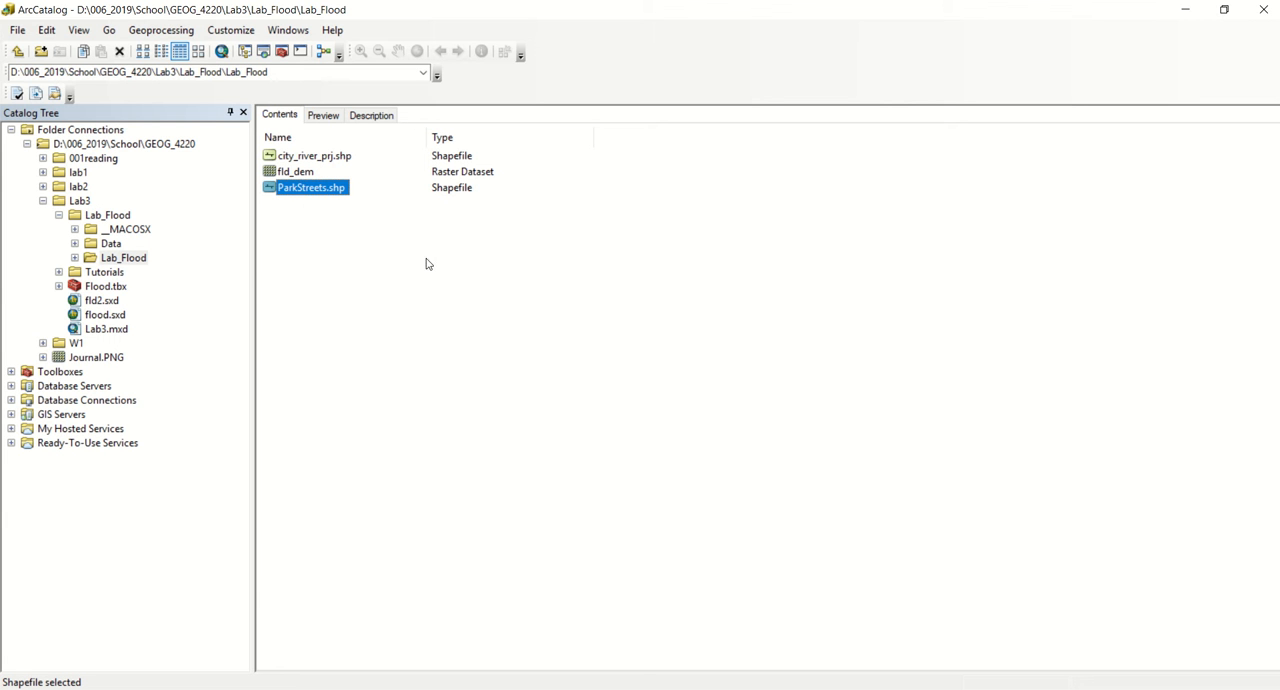
pyautogui.moveTo(293, 177)
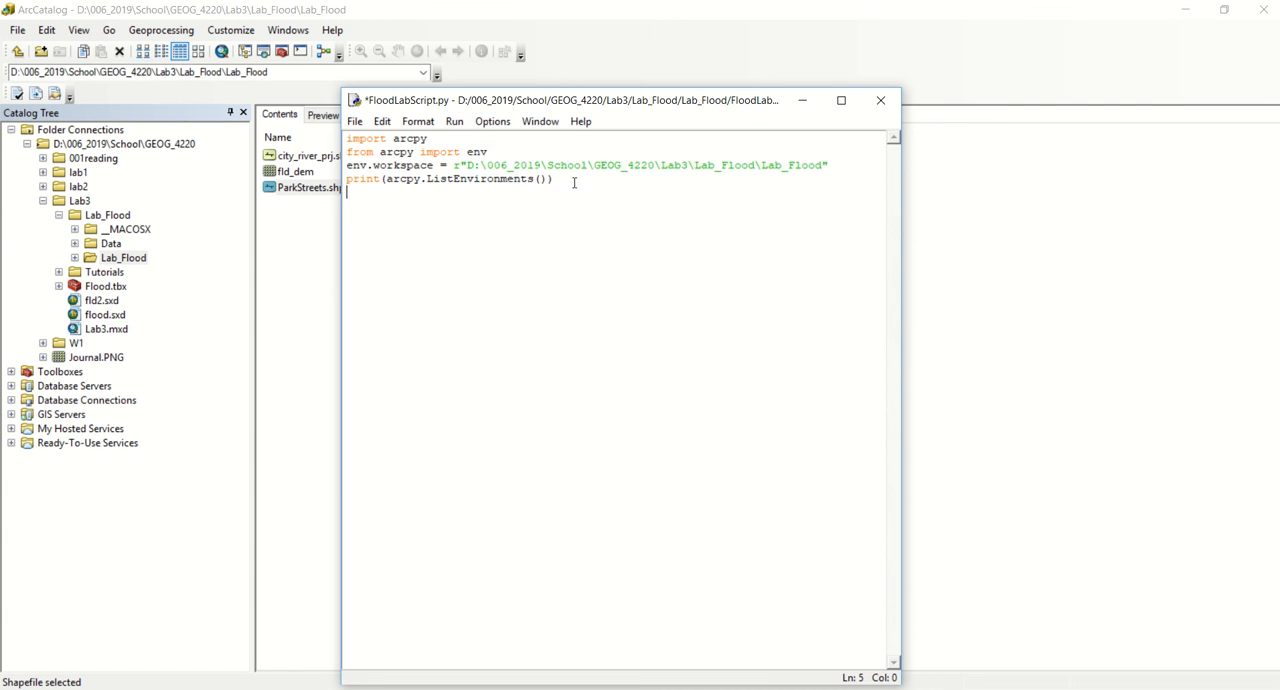
# - Save and run the unfiltered script, highlighting newPrecision, autoCommit and the next setting
pyautogui.click(492, 121)
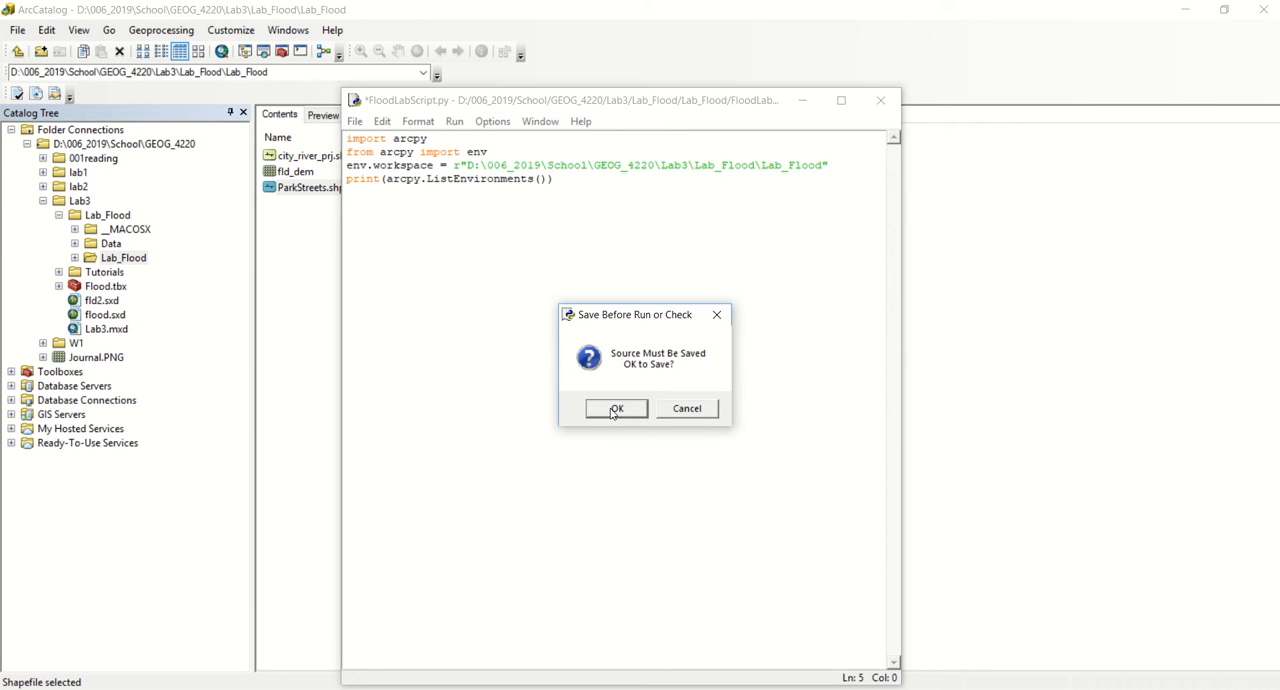
pyautogui.click(616, 408)
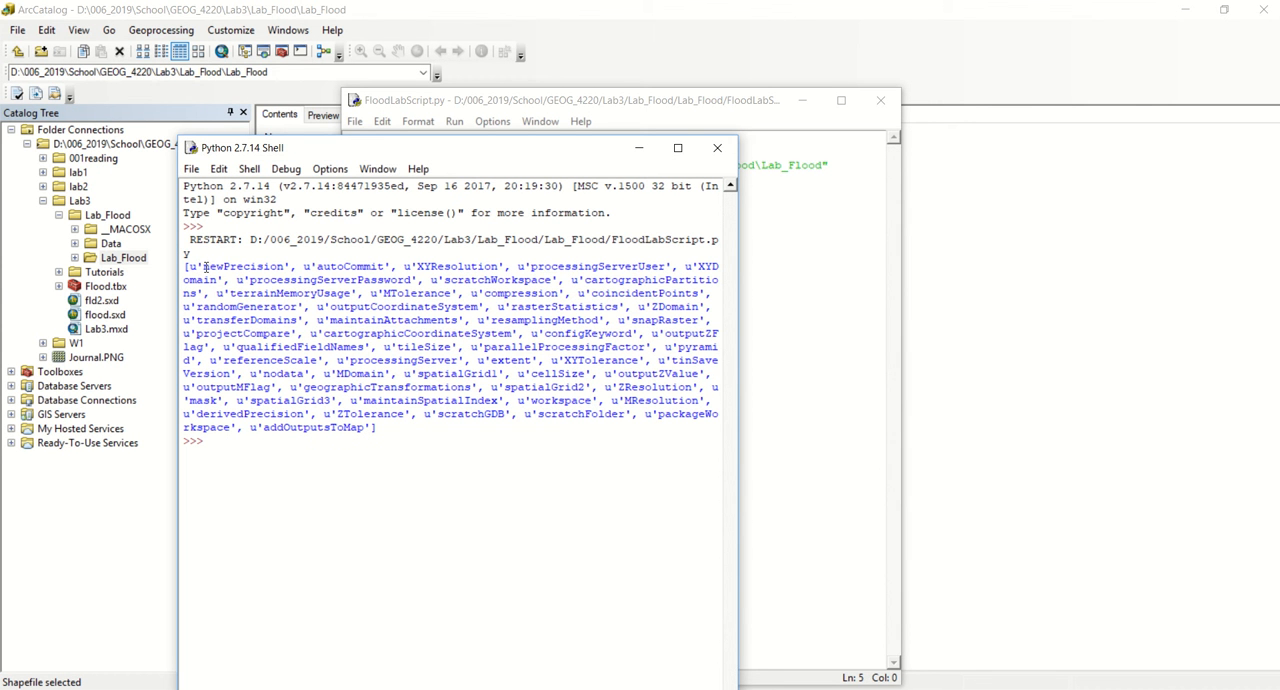
pyautogui.doubleClick(243, 265)
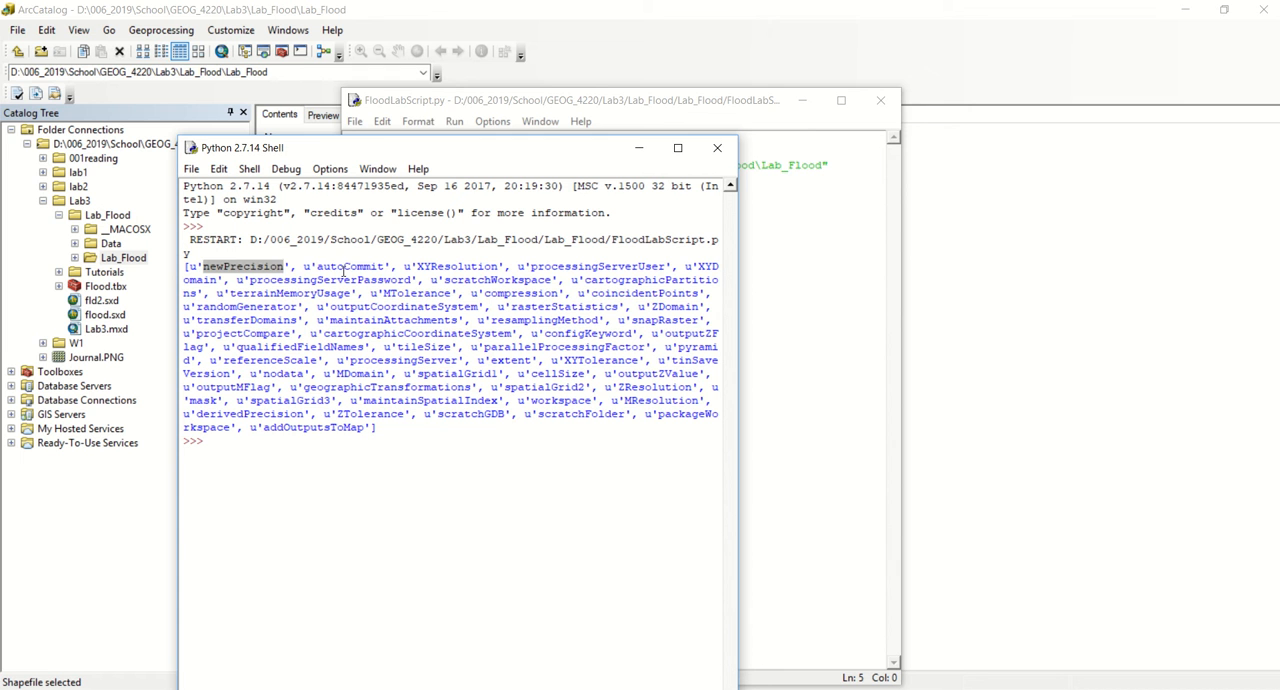
pyautogui.doubleClick(347, 266)
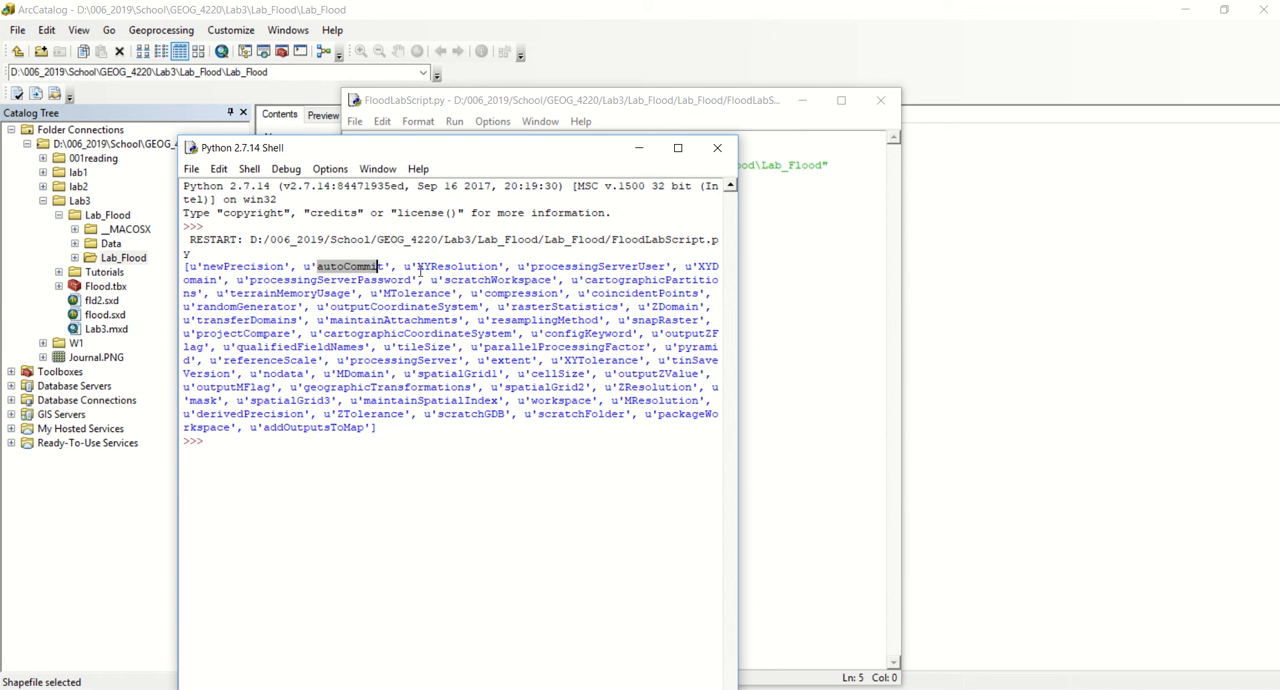
pyautogui.doubleClick(458, 266)
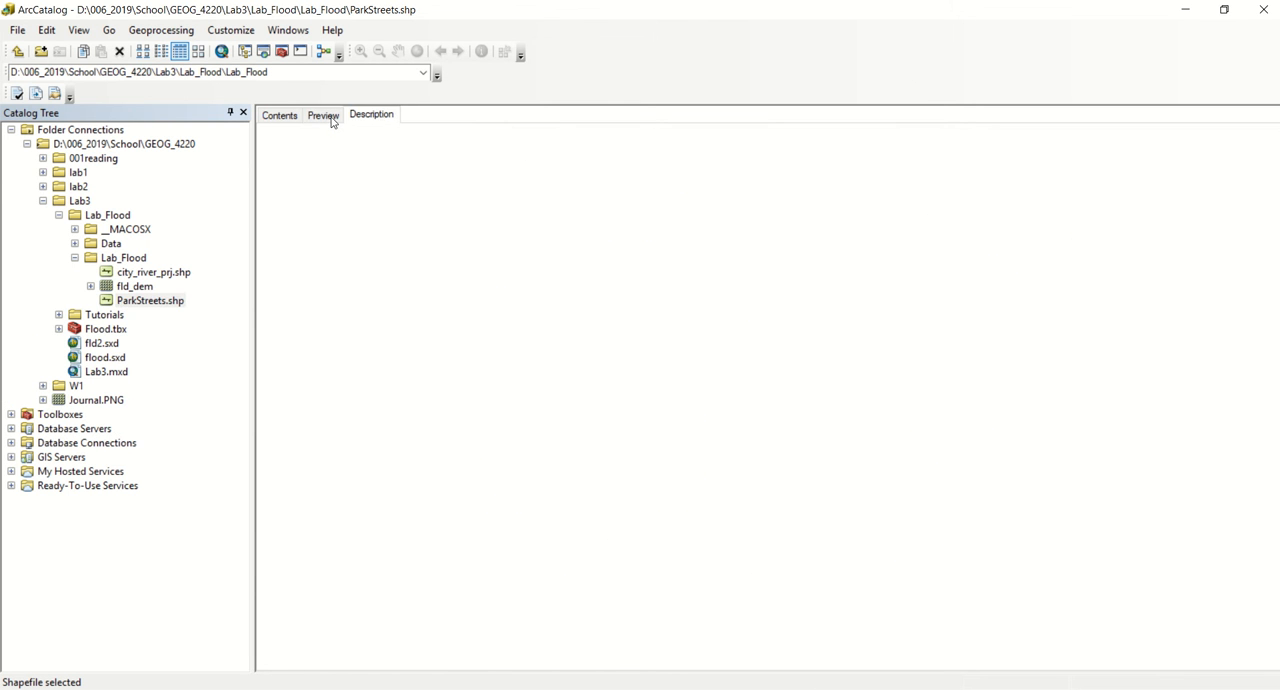
# - Select ParkStreets.shp in the Catalog Tree to preview its street network
pyautogui.click(323, 114)
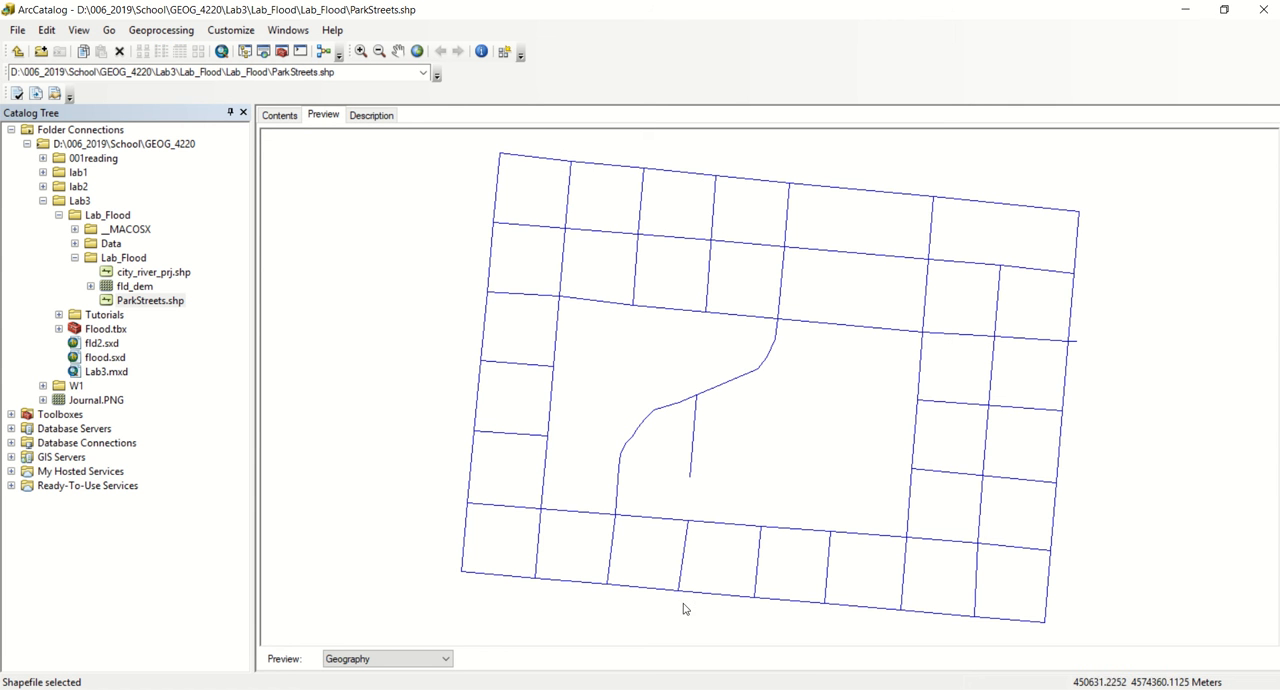
pyautogui.moveTo(473, 182)
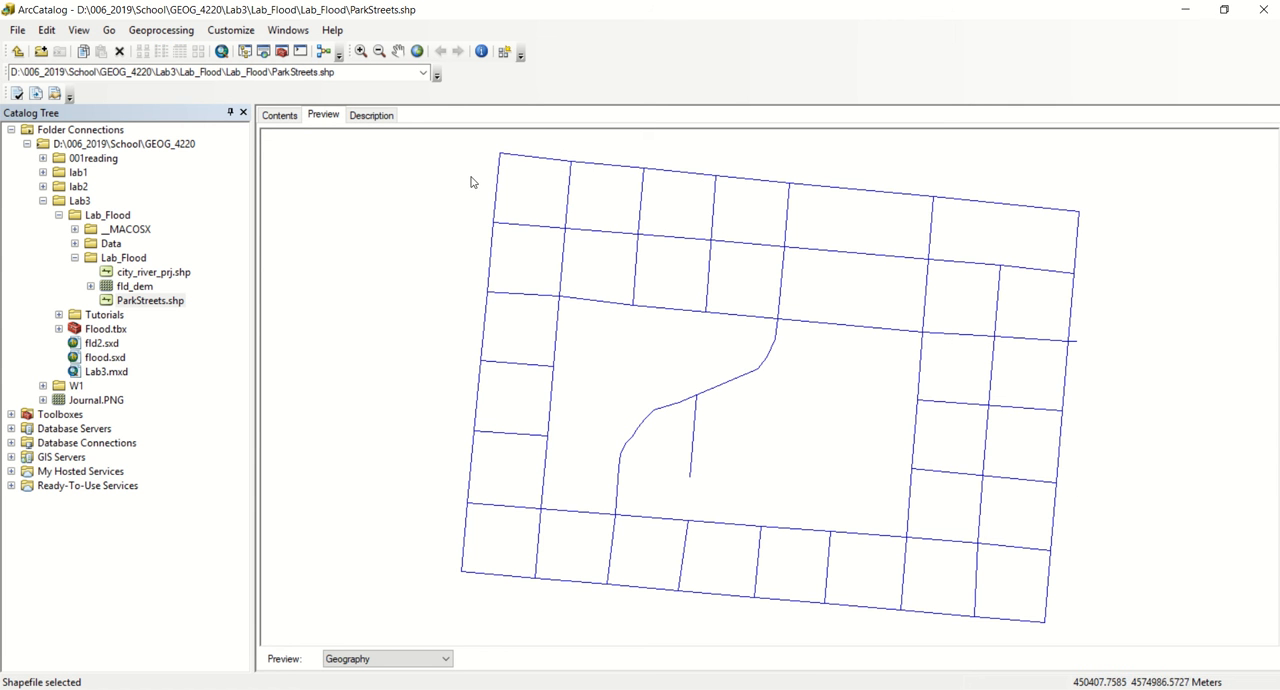
pyautogui.moveTo(571, 583)
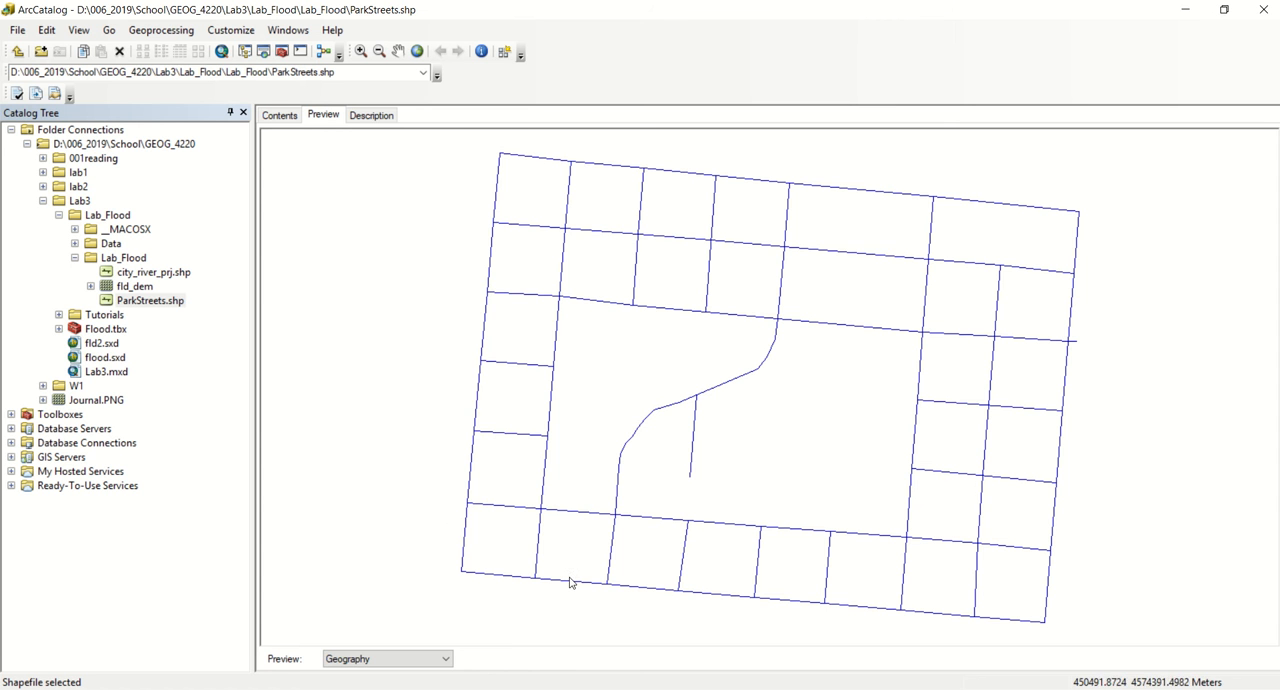
pyautogui.moveTo(405, 304)
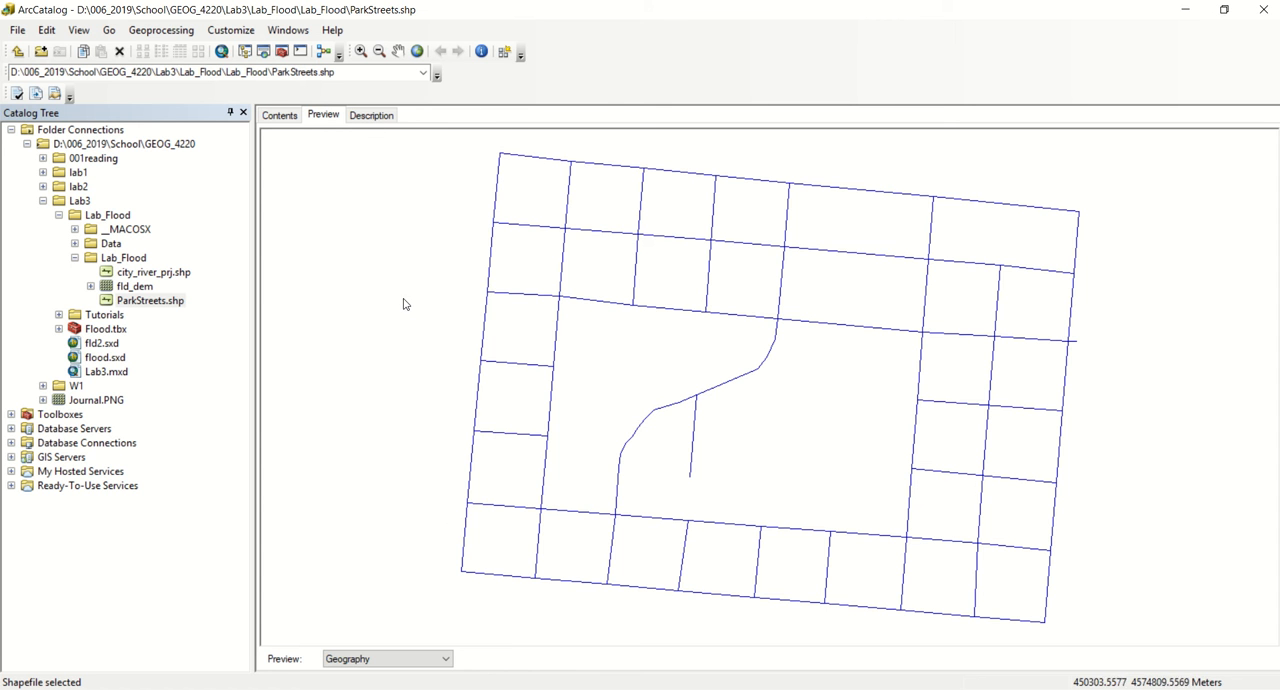
pyautogui.moveTo(578, 40)
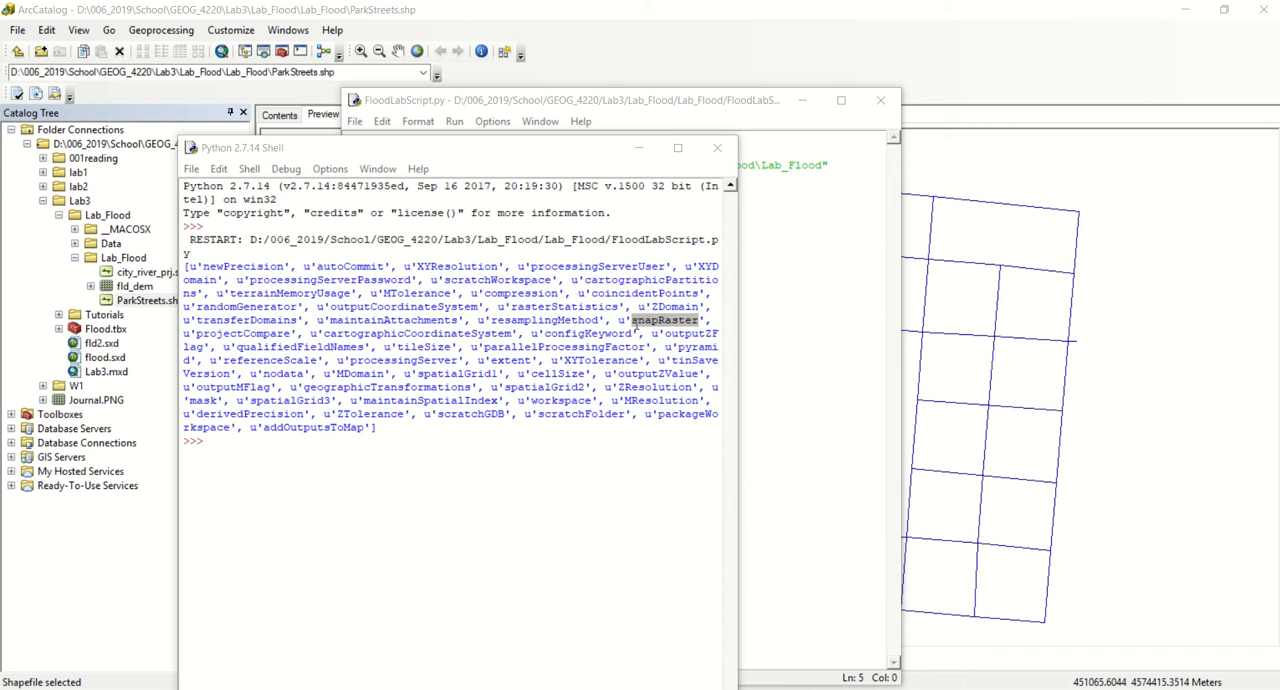
pyautogui.moveTo(505, 363)
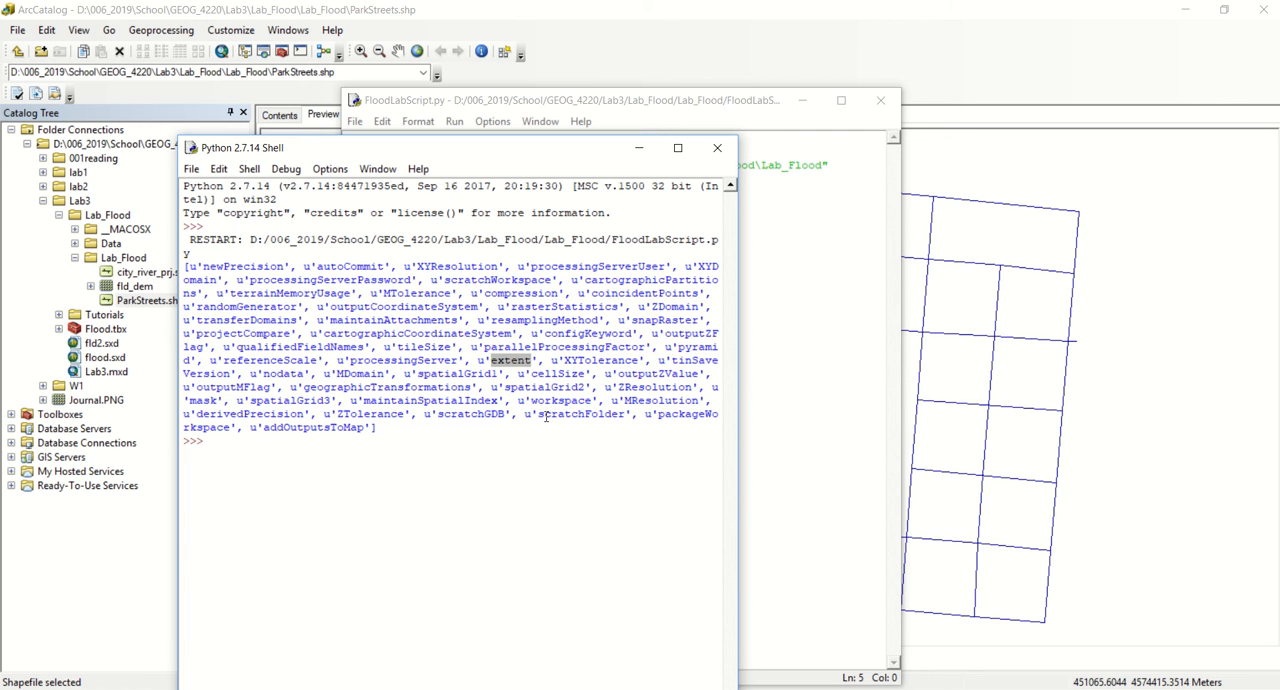
# - Highlight scratchFolder and outputCoordinateSystem, moving the shell down to reveal the script code
pyautogui.doubleClick(575, 414)
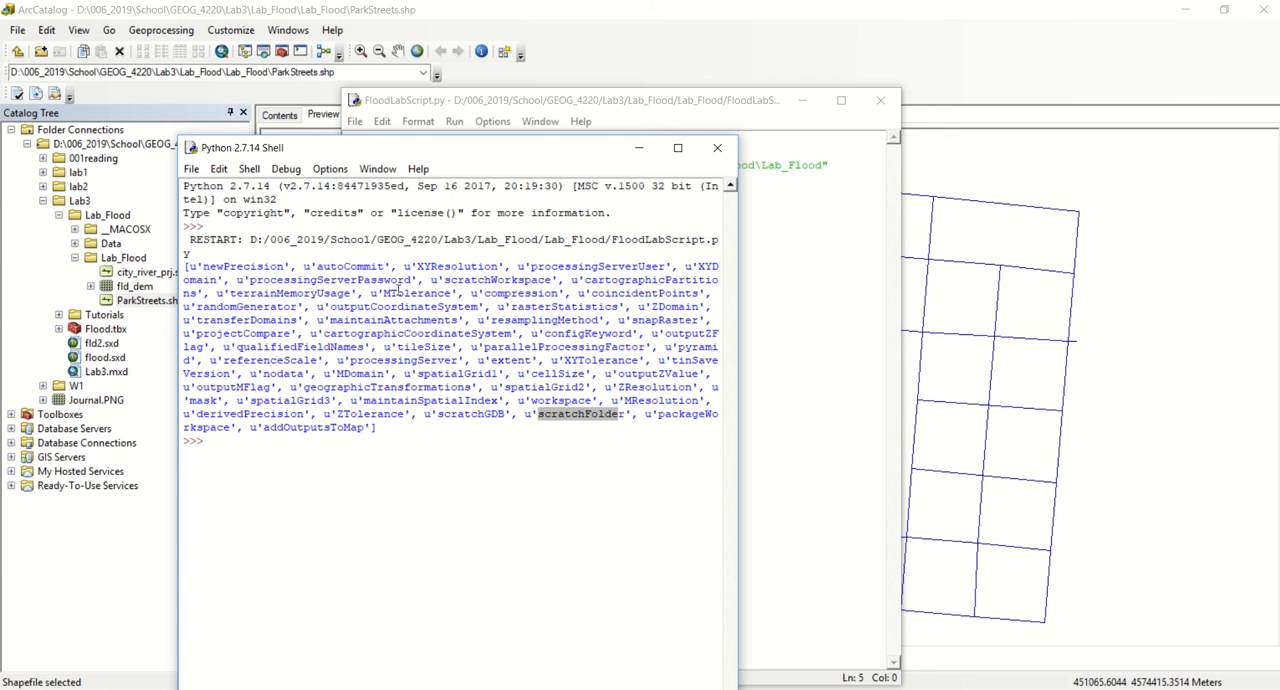
pyautogui.moveTo(430, 147); pyautogui.dragTo(560, 278)
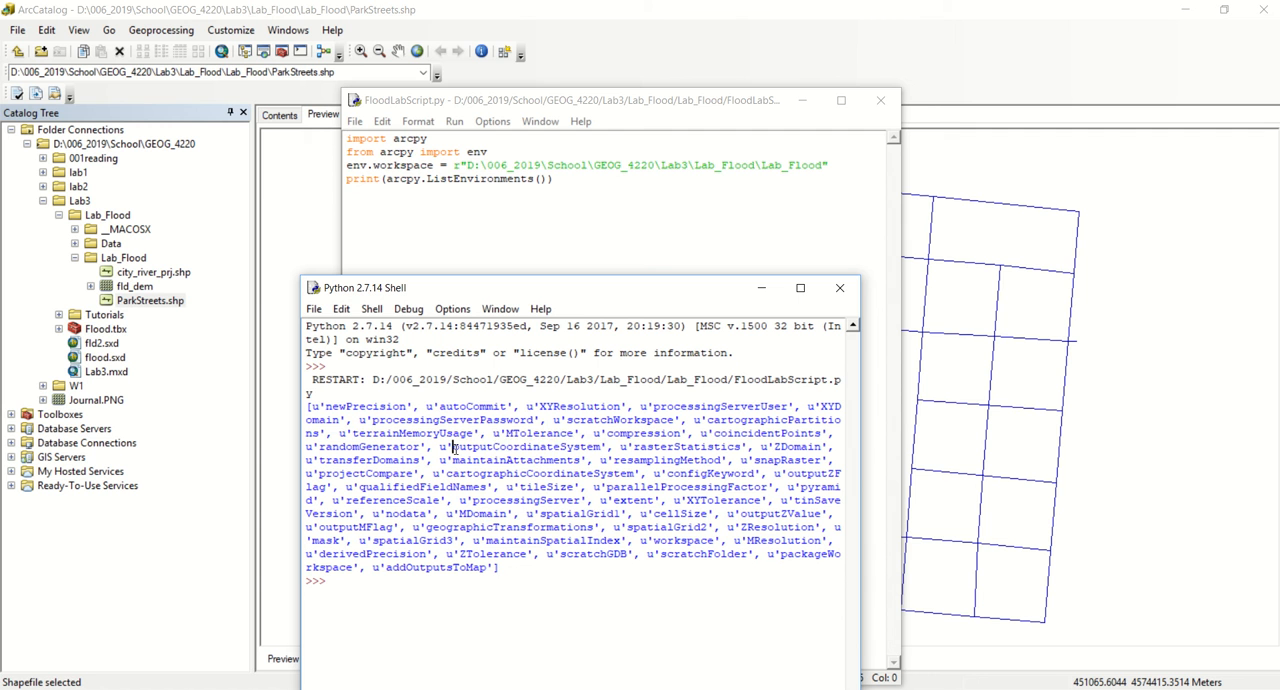
pyautogui.doubleClick(525, 446)
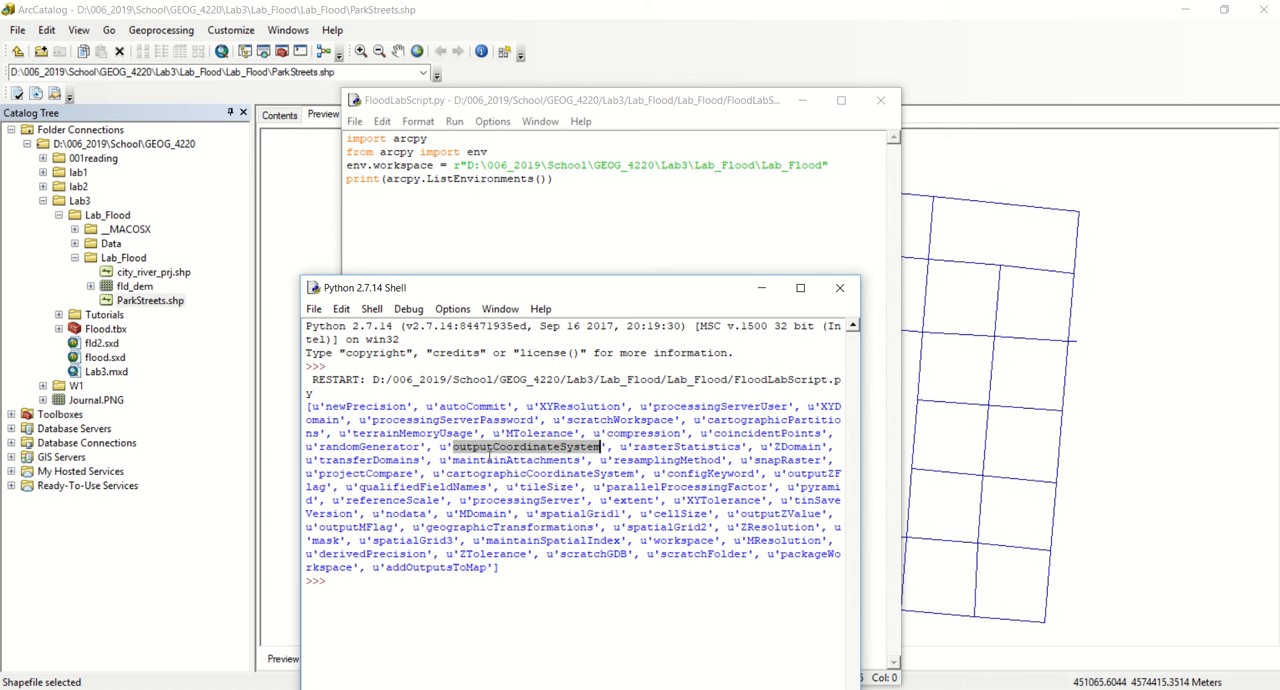
pyautogui.moveTo(805, 365)
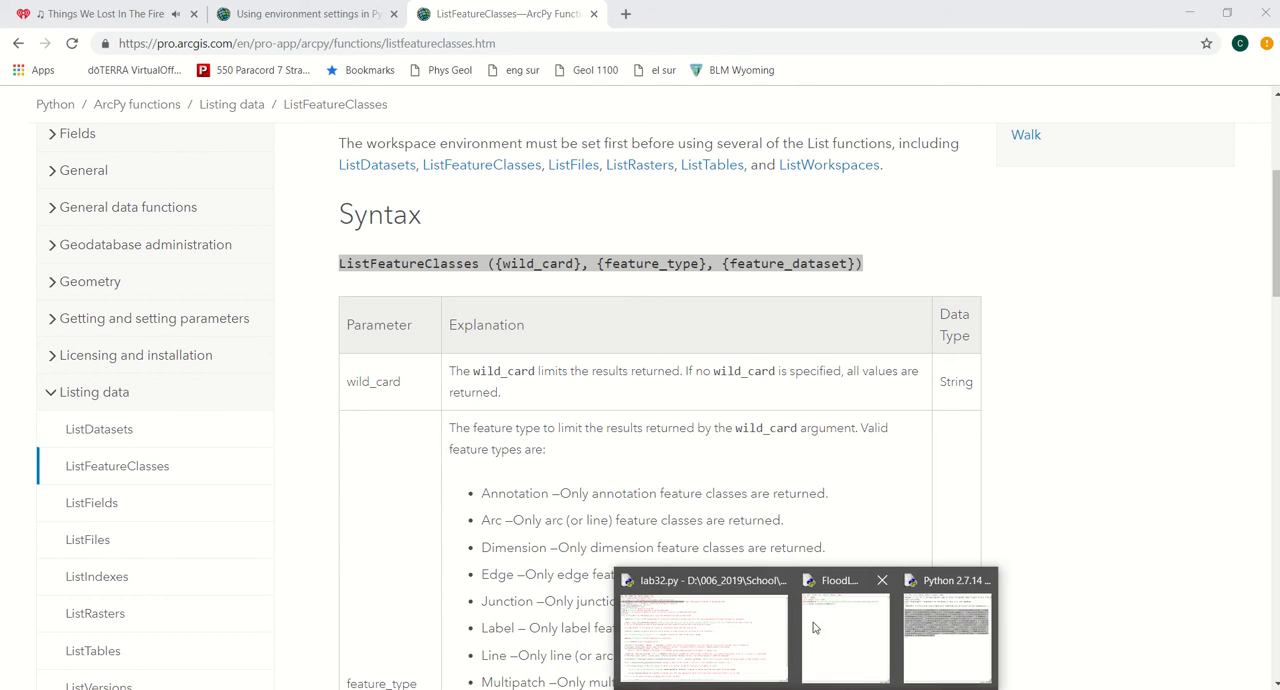
pyautogui.moveTo(844, 619)
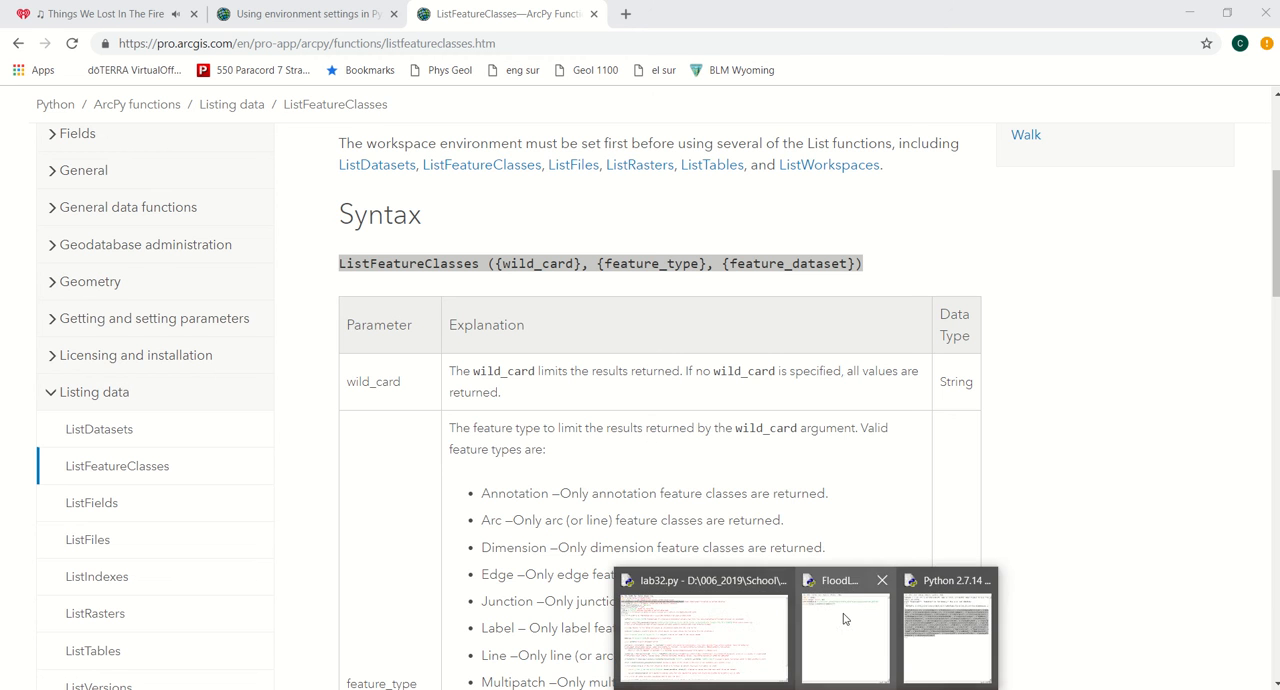
# - Restore the FloodLabScript.py editor from its taskbar thumbnail
pyautogui.click(845, 630)
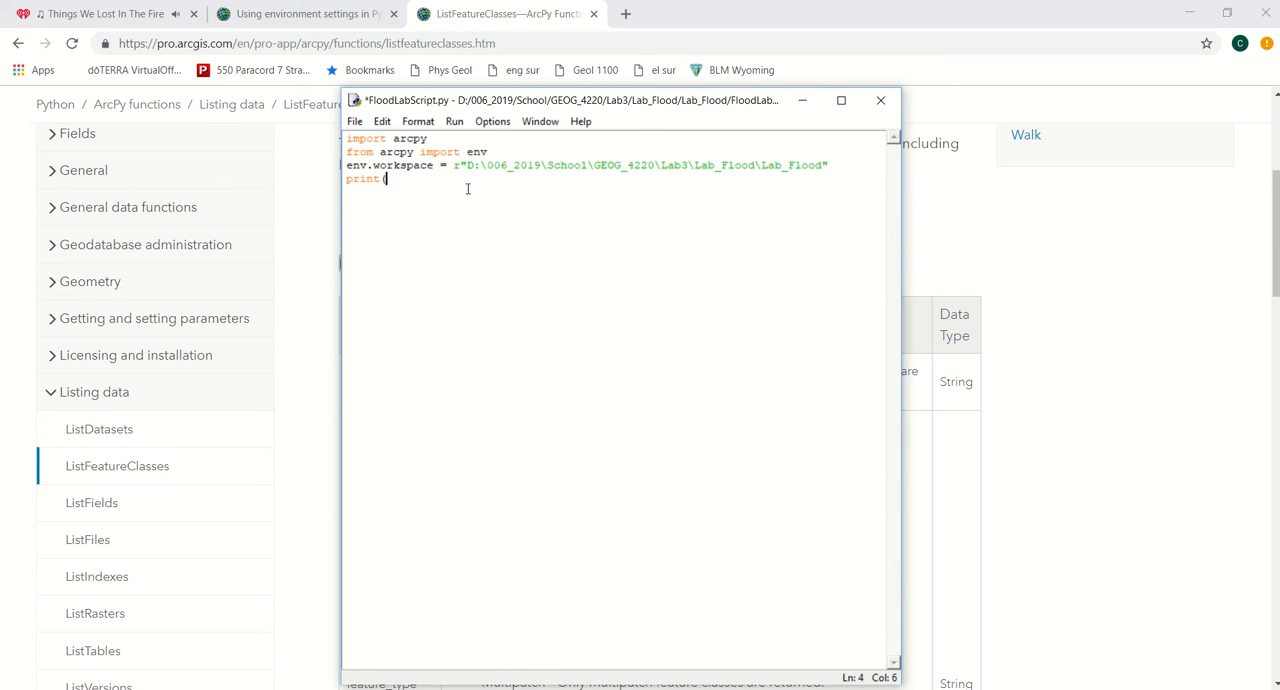
# - Rewrite the print line to call arcpy.ListFeatureClasses with its arguments
pyautogui.write('(')
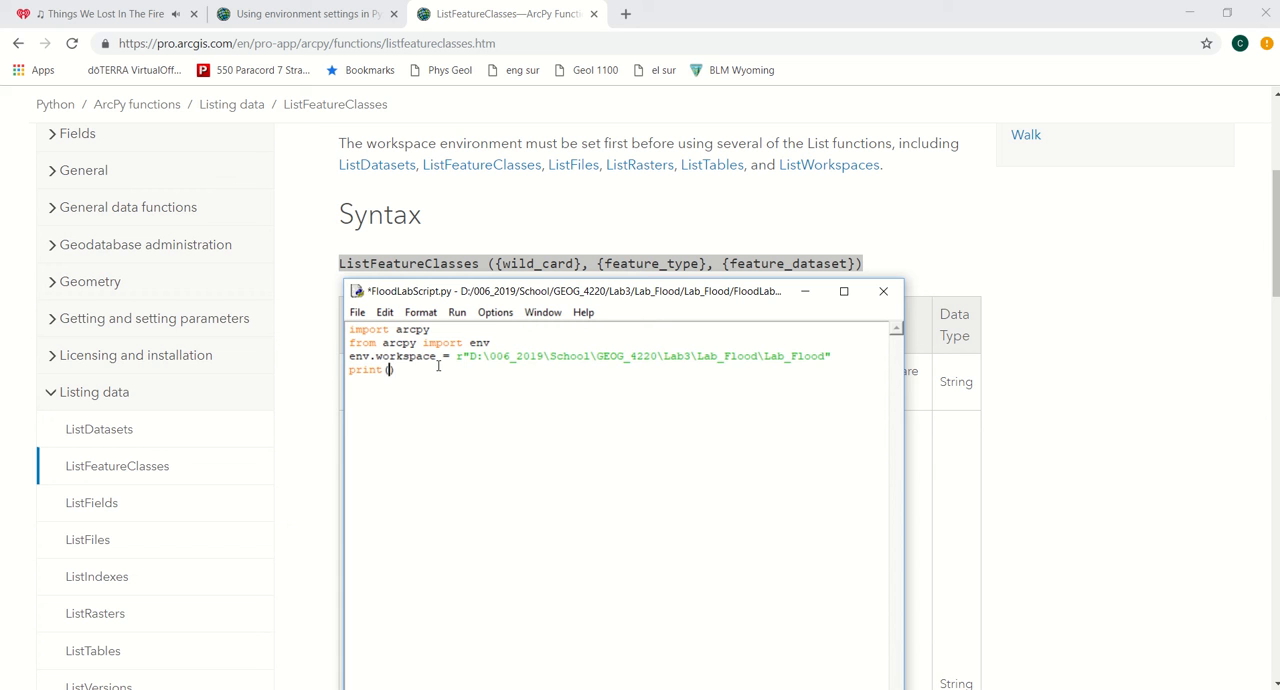
pyautogui.write('Lis')
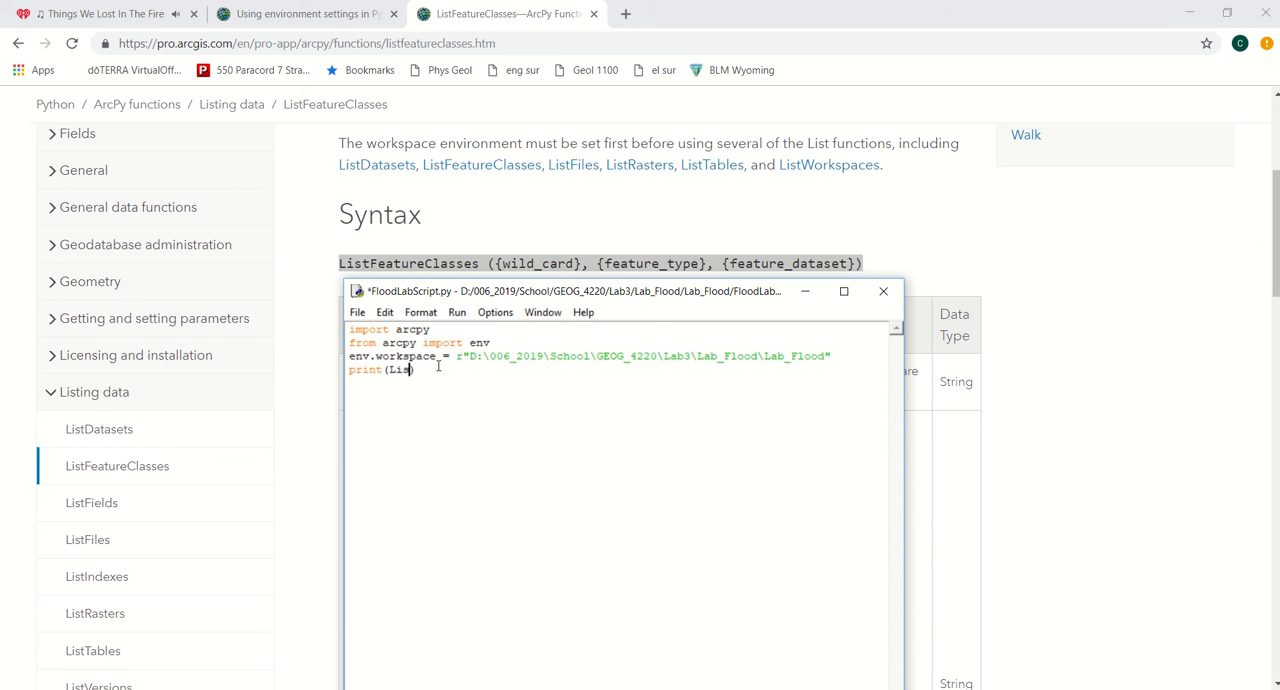
pyautogui.write('t')
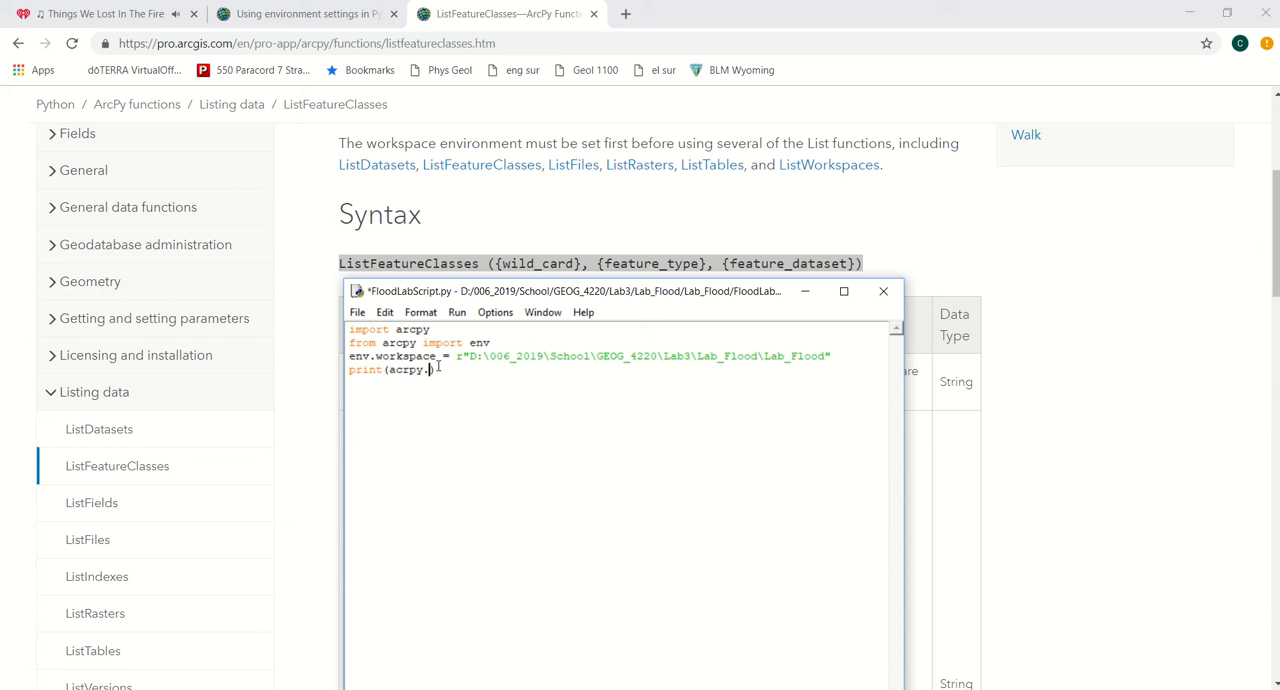
pyautogui.write('ListF')
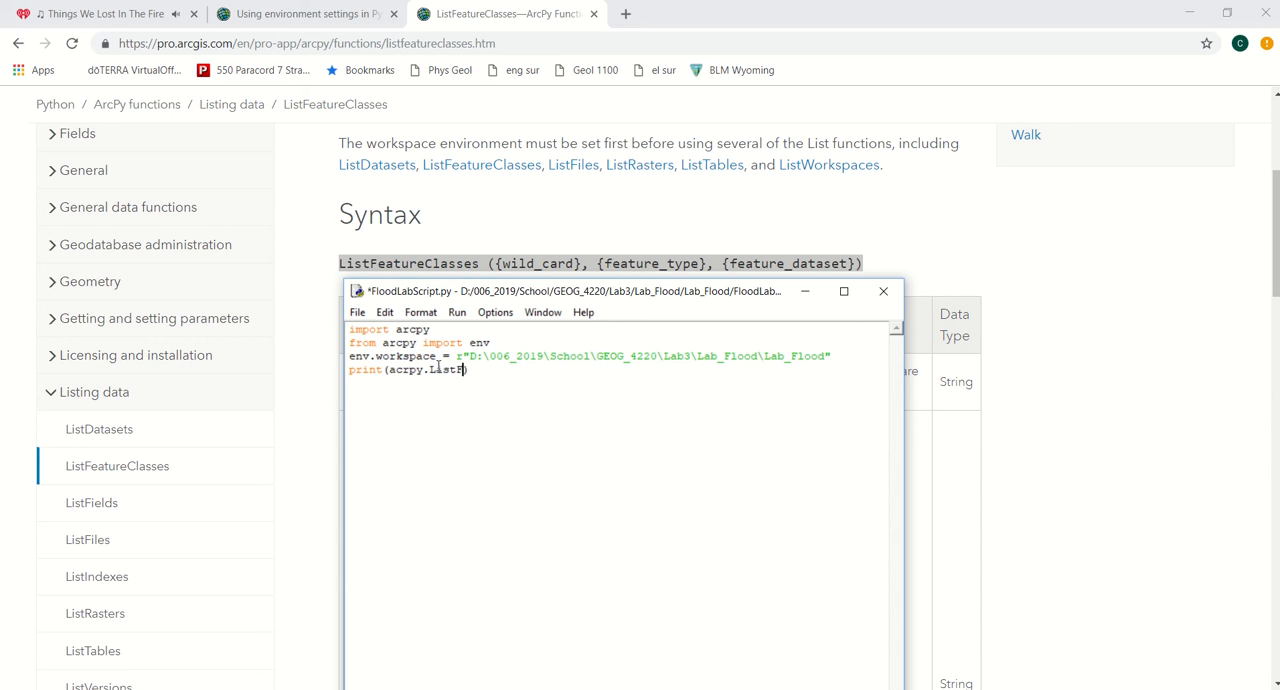
pyautogui.write('eature')
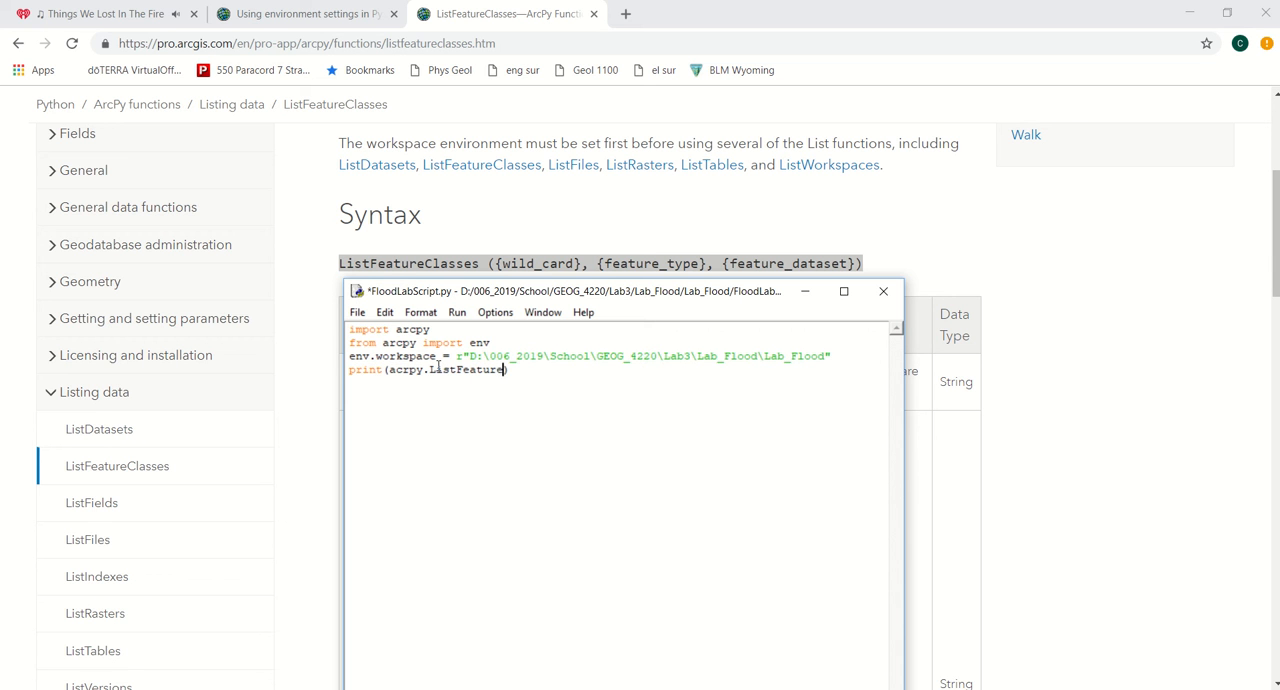
pyautogui.write('Classes)')
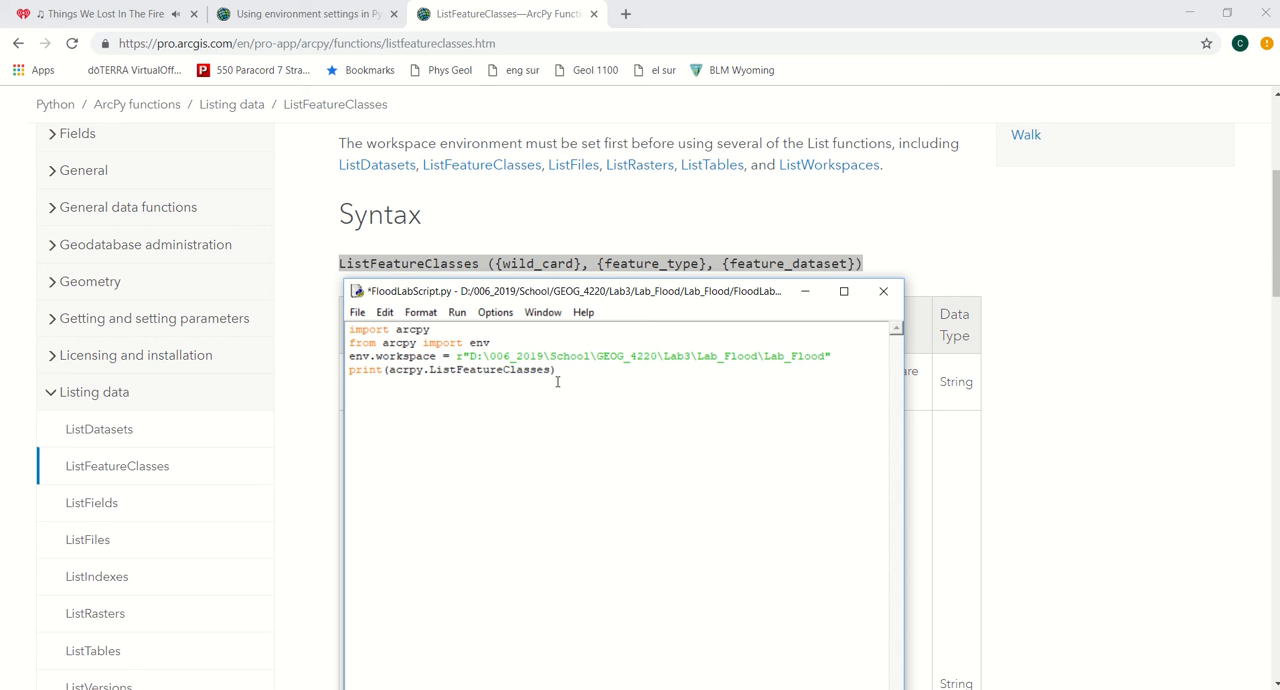
pyautogui.write(')')
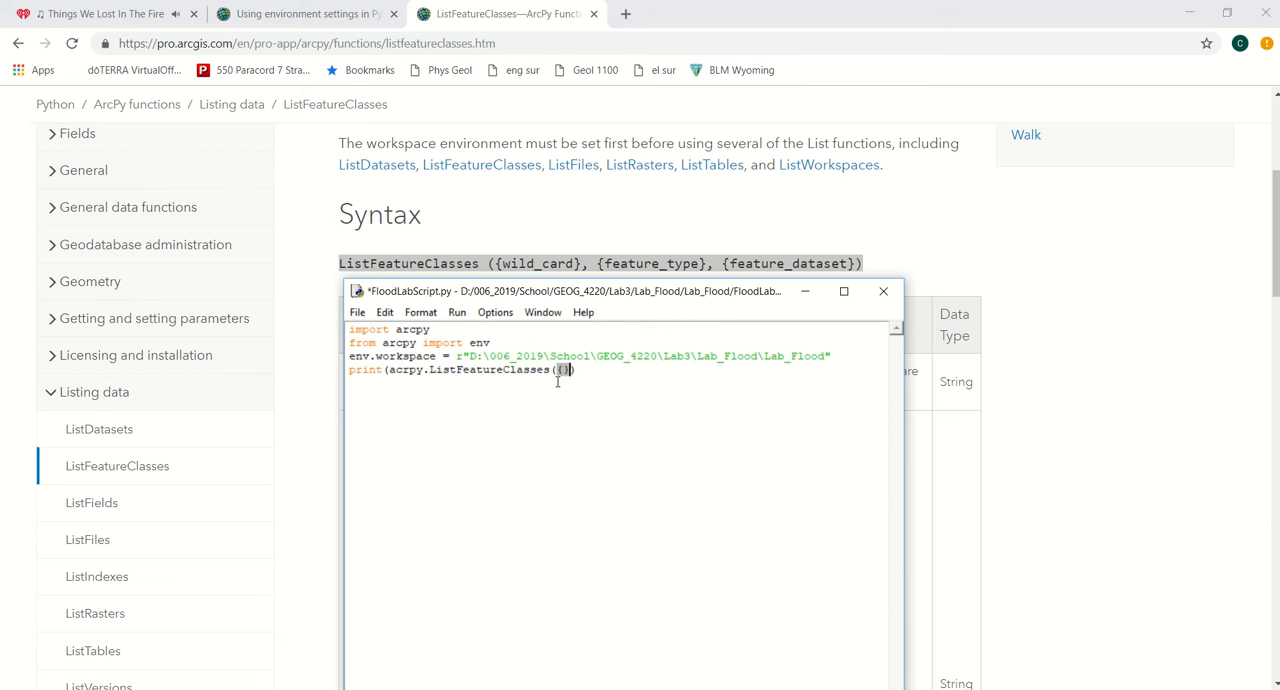
pyautogui.write(',')
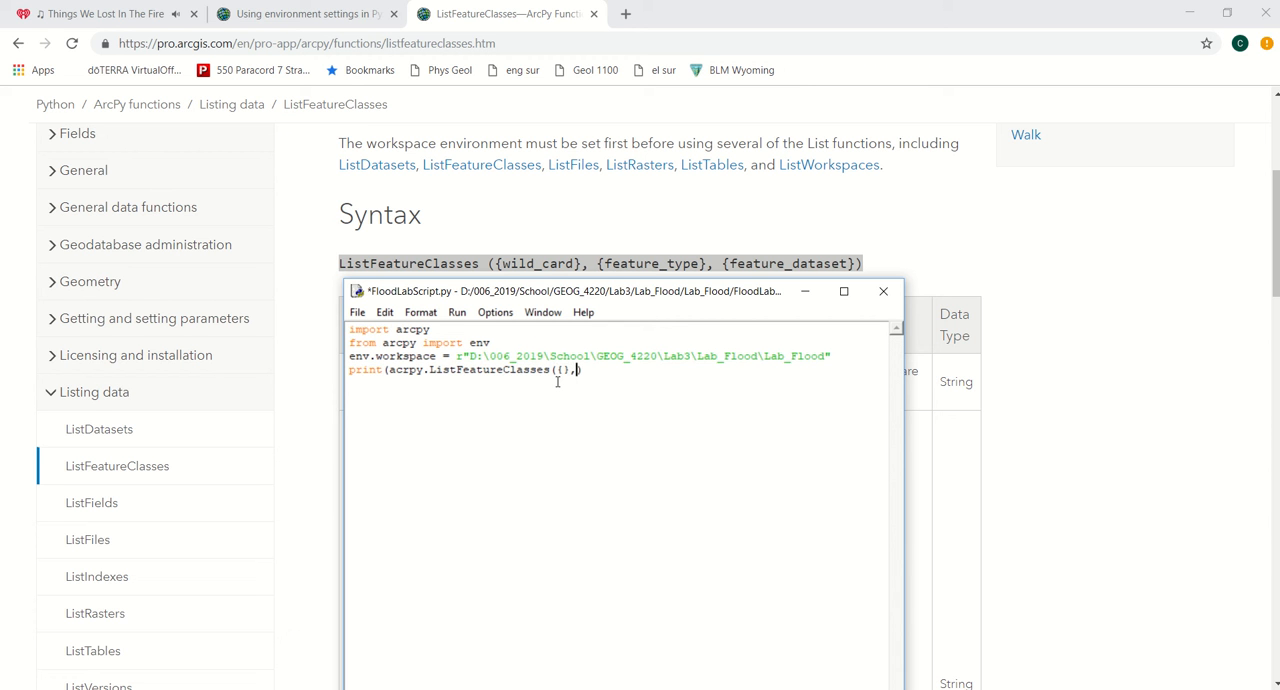
pyautogui.write('[]')
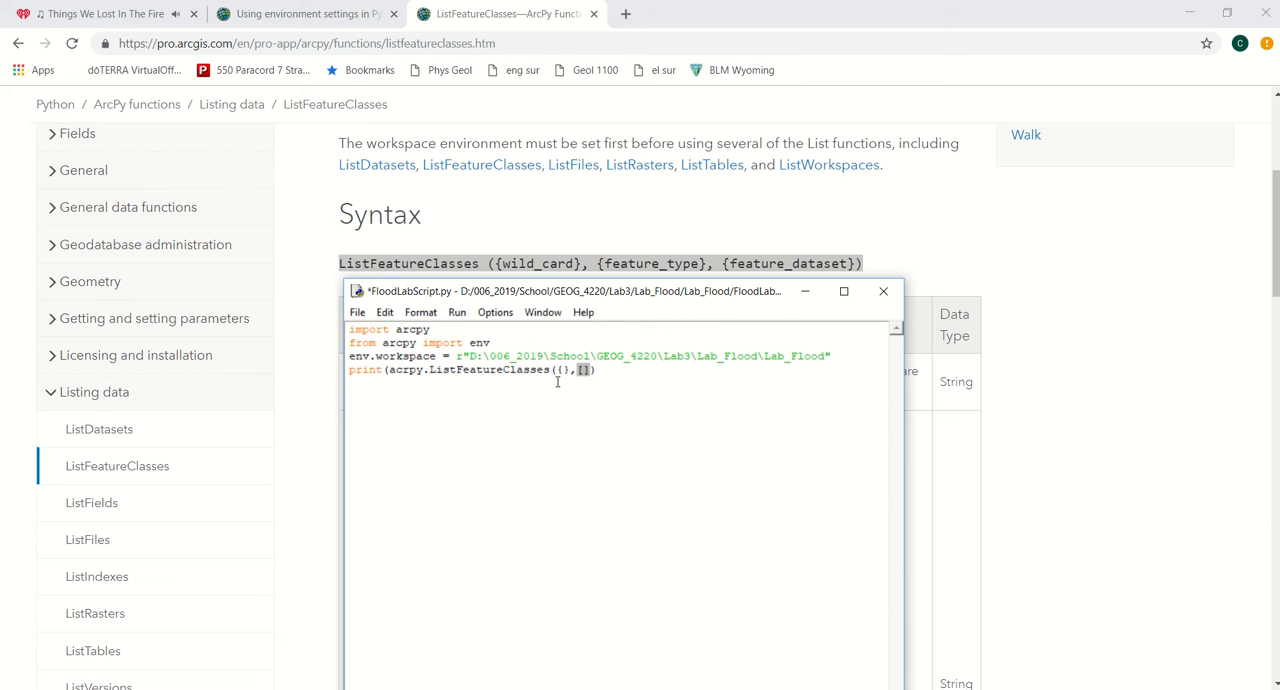
pyautogui.write('}')
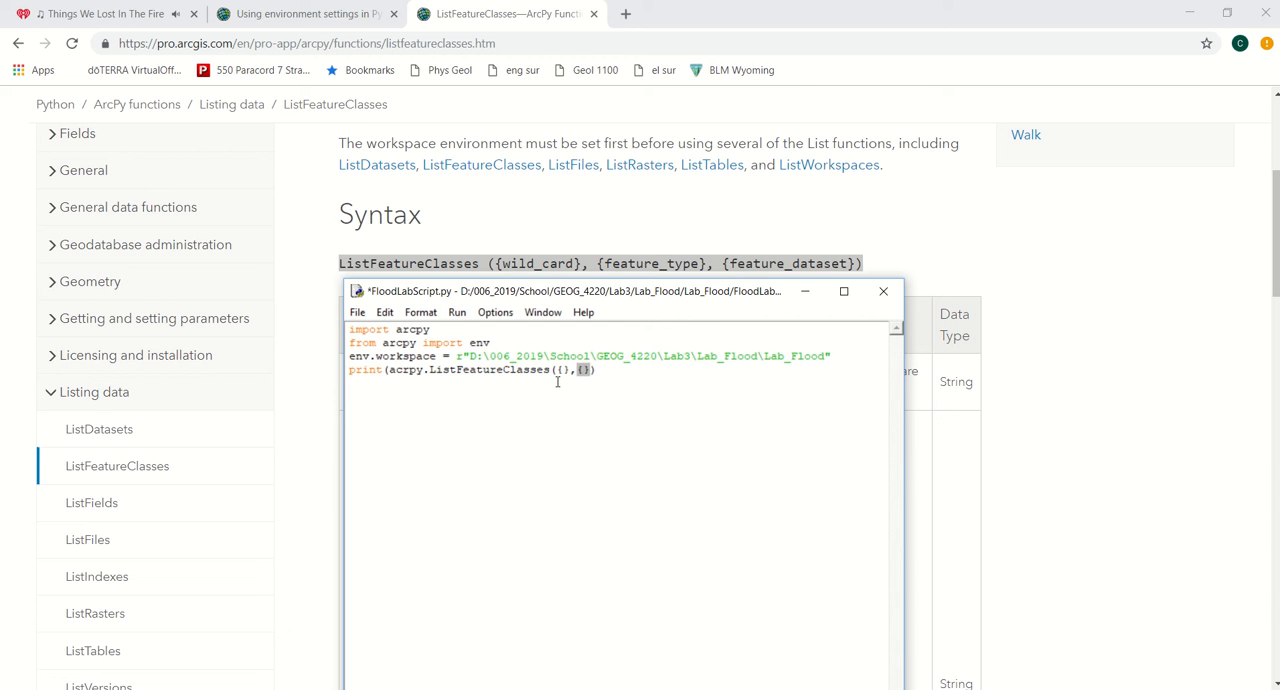
pyautogui.write(',')
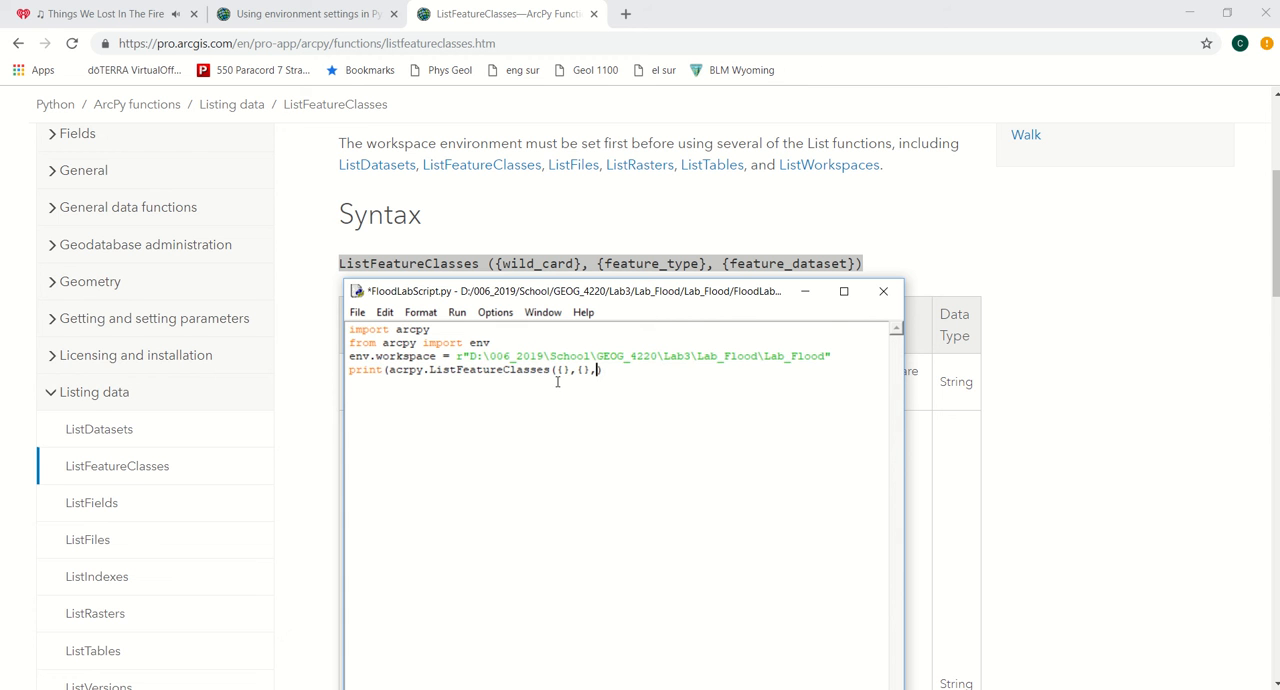
pyautogui.press('Backspace')
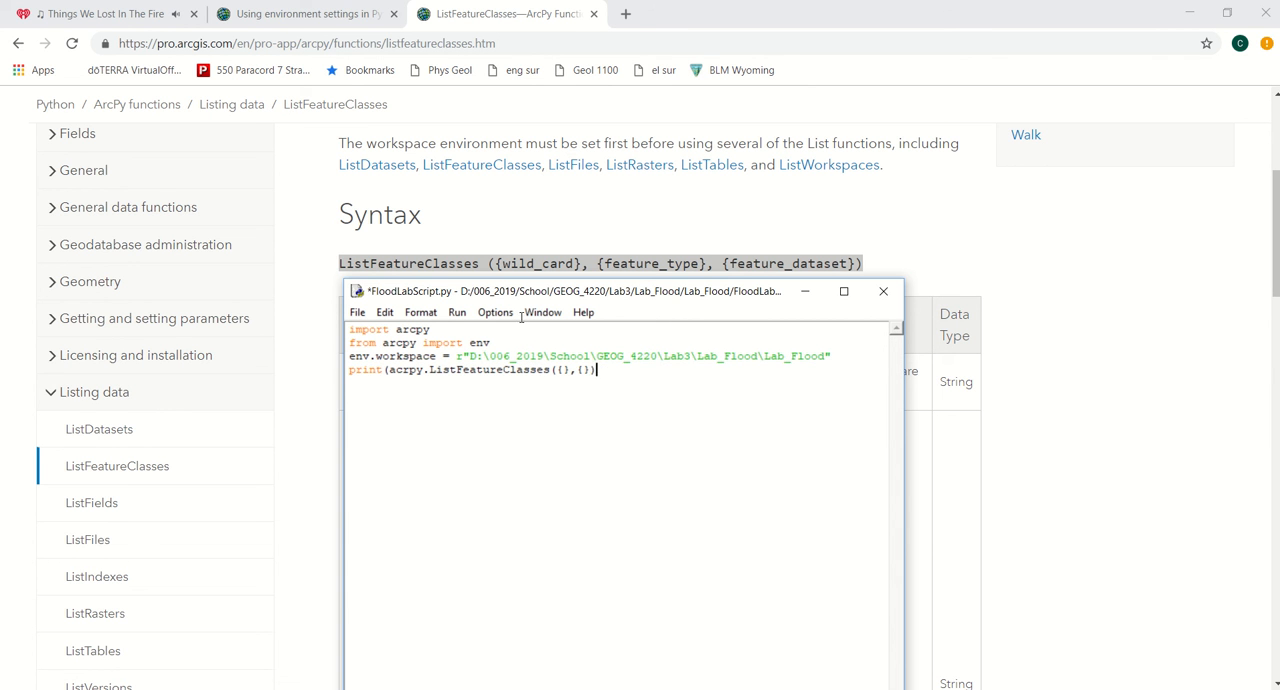
# - Save the edited script and run it with Run Module
pyautogui.click(457, 312)
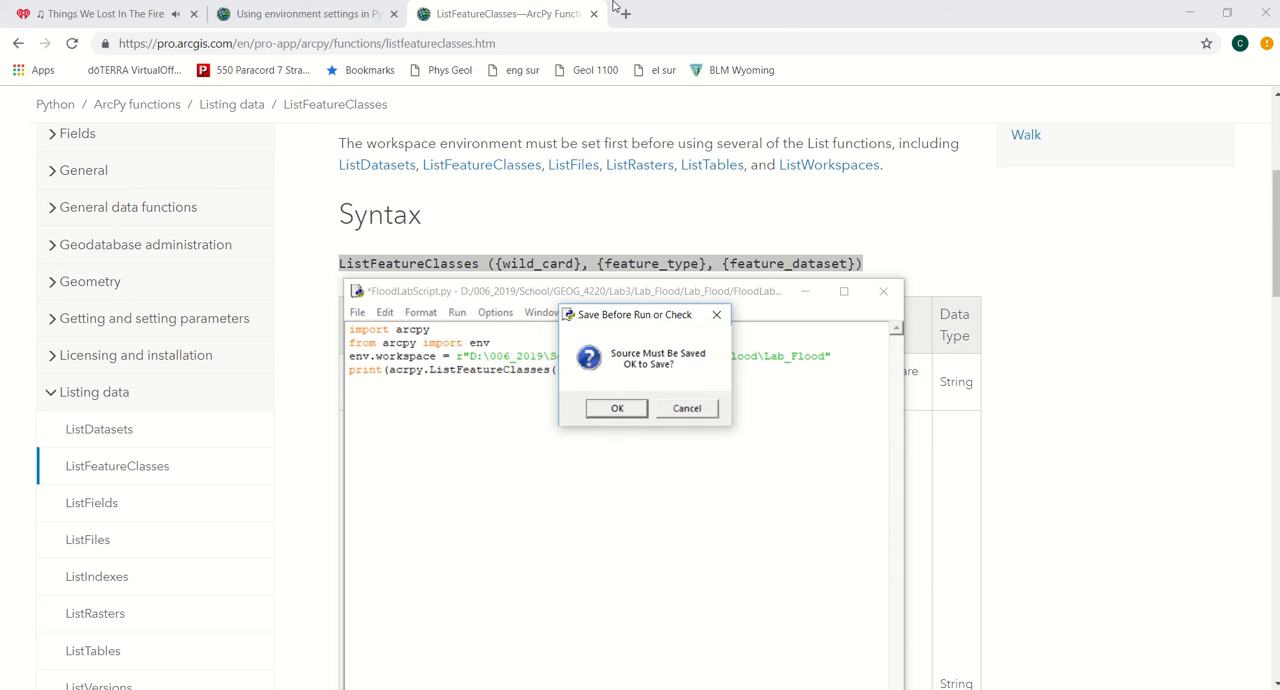
pyautogui.click(616, 408)
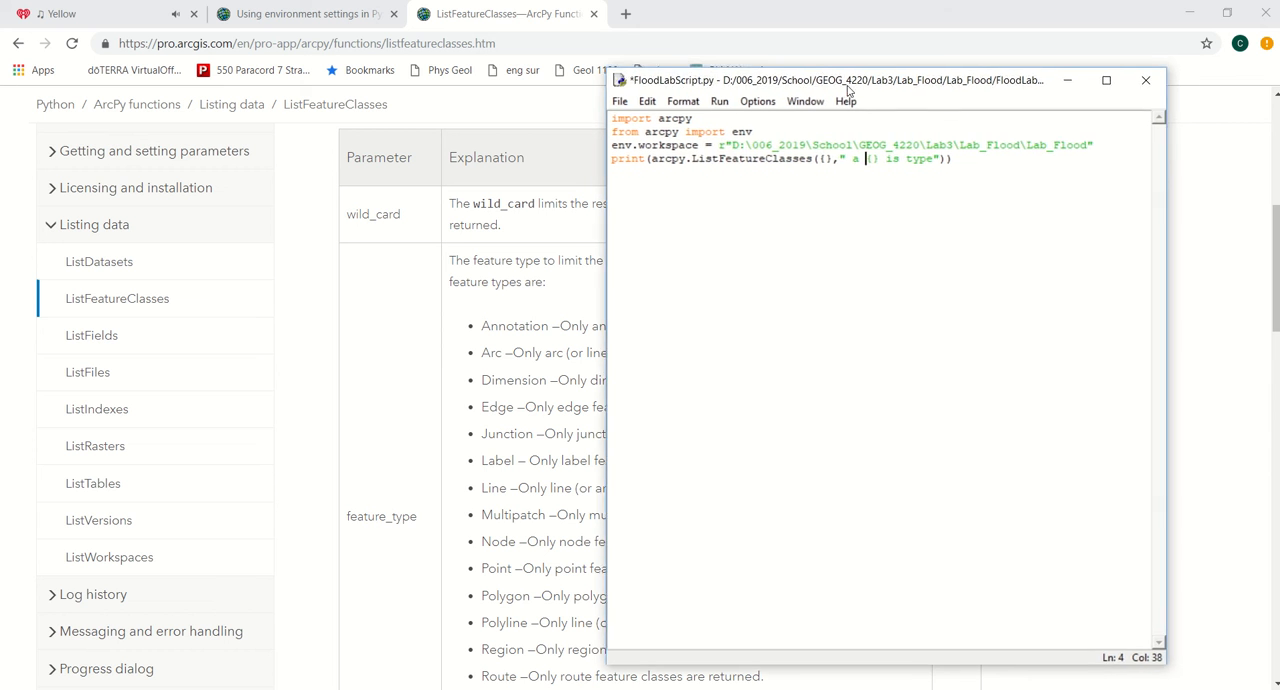
pyautogui.click(720, 100)
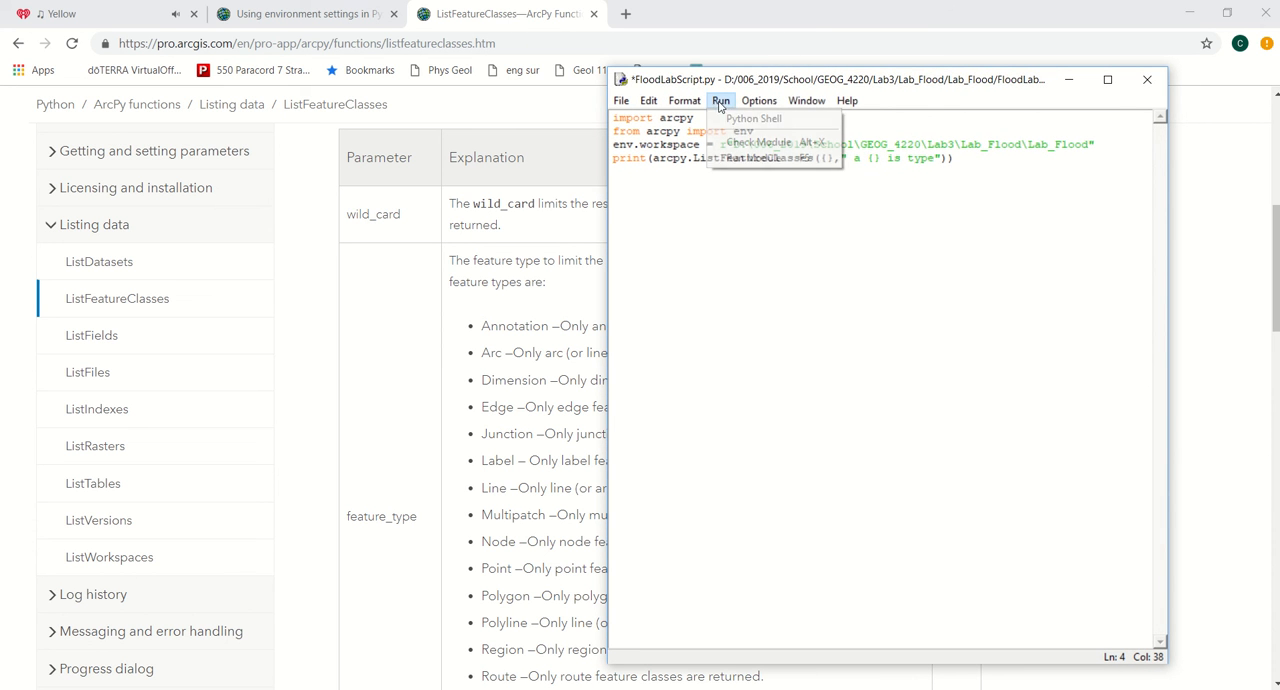
pyautogui.click(745, 142)
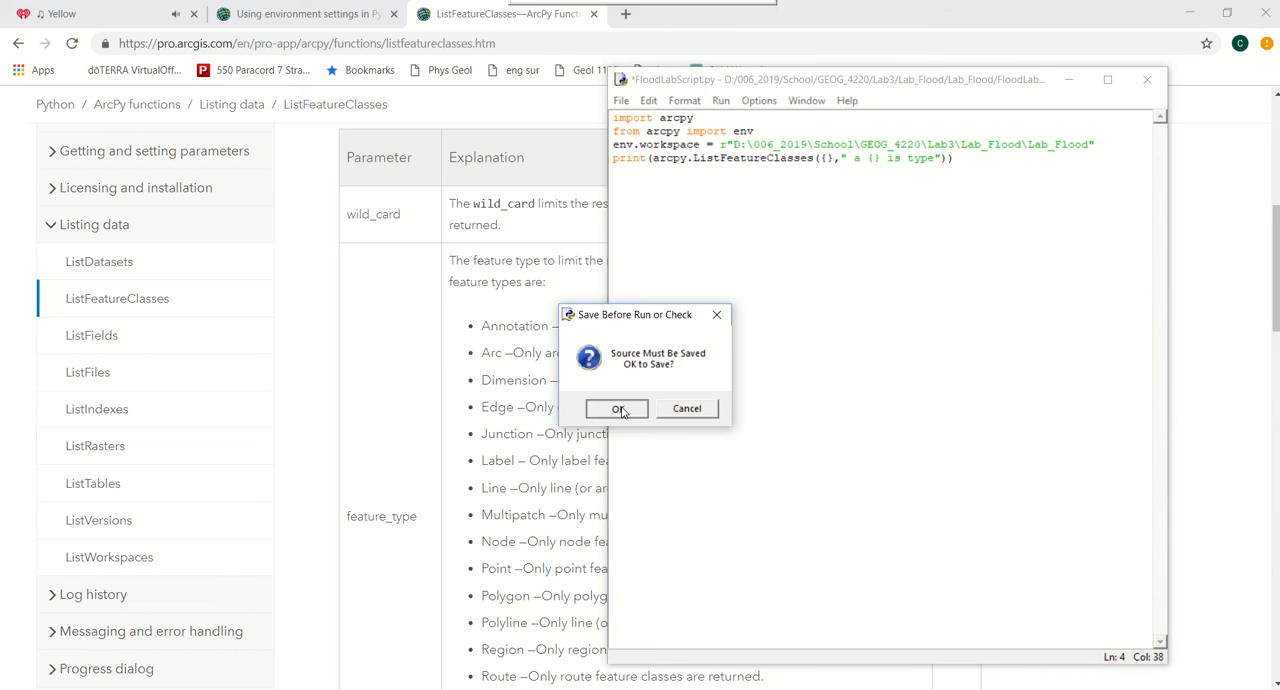
pyautogui.click(616, 408)
pyautogui.write('arcpy.ListRasters')
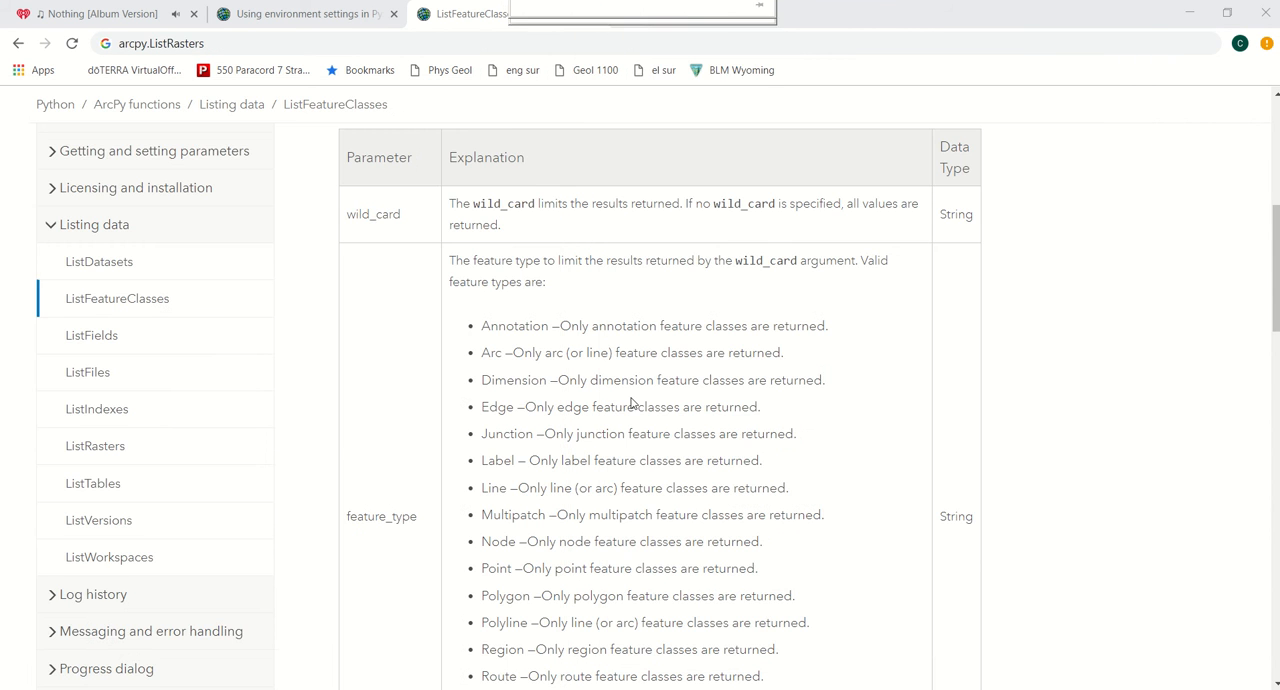
# - Review the ListFeatureClasses syntax: wild_card, feature_type (e.g. Edge) and feature_dataset
pyautogui.scroll(3)
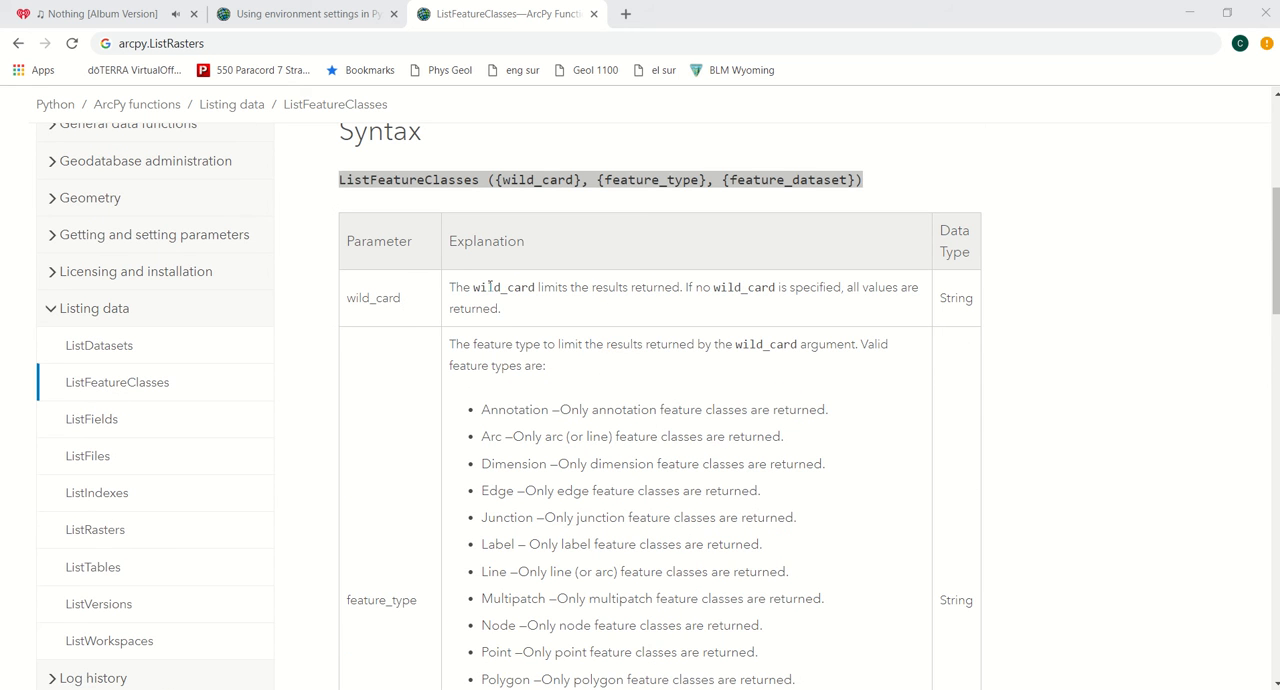
pyautogui.moveTo(490, 285)
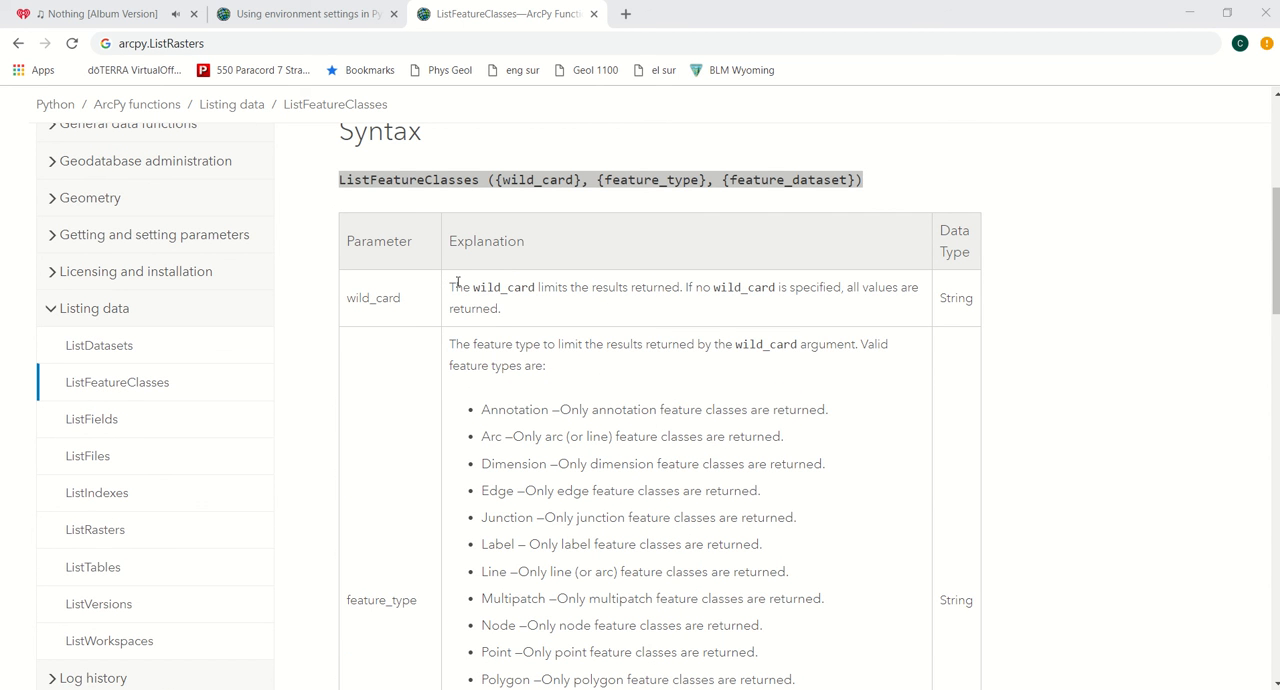
pyautogui.doubleClick(503, 287)
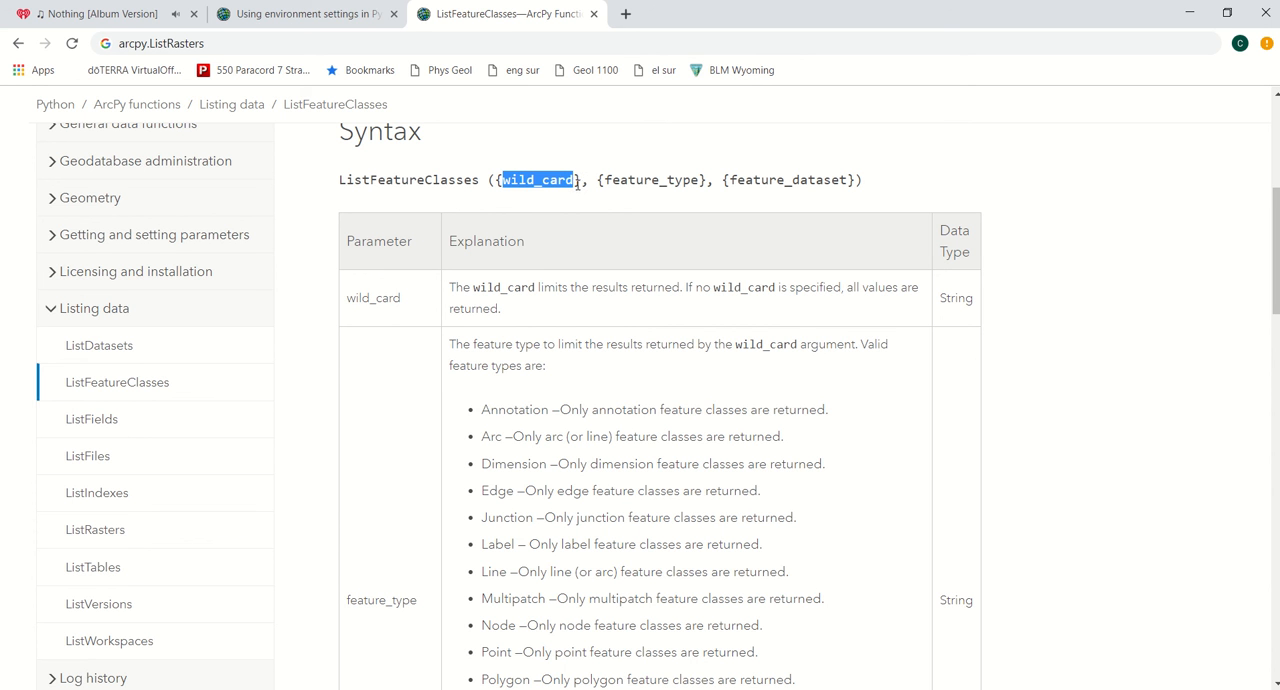
pyautogui.moveTo(425, 171)
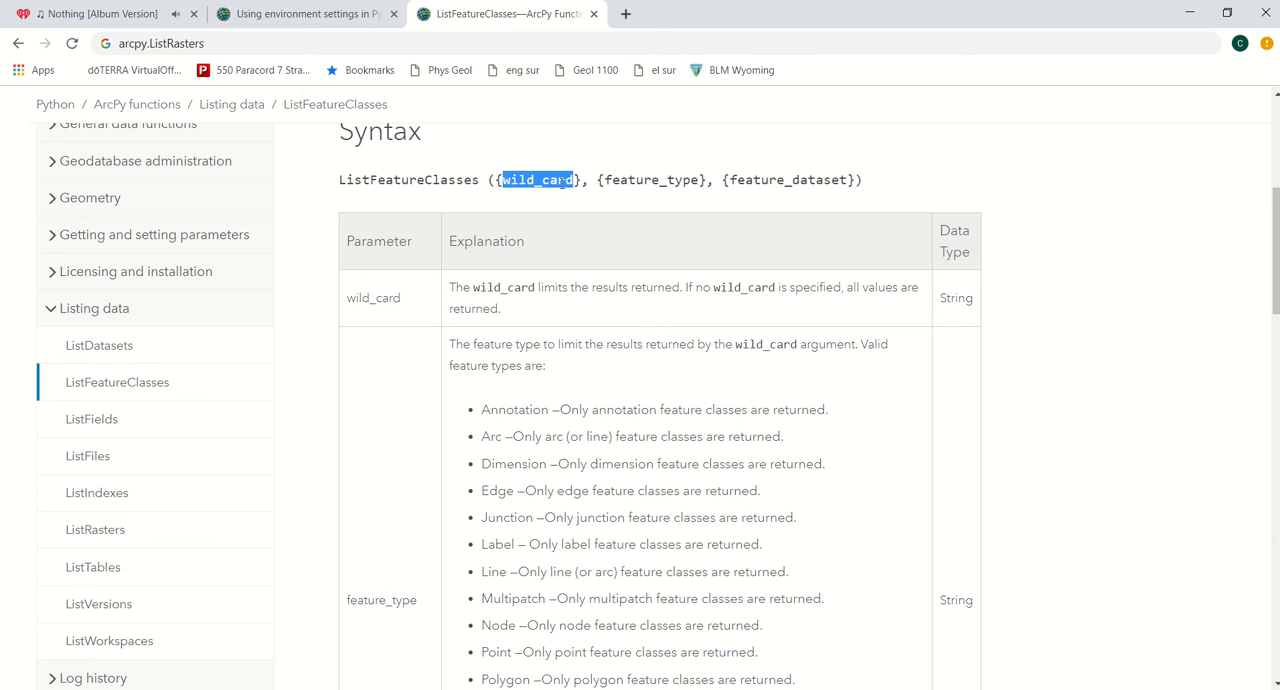
pyautogui.moveTo(593, 237)
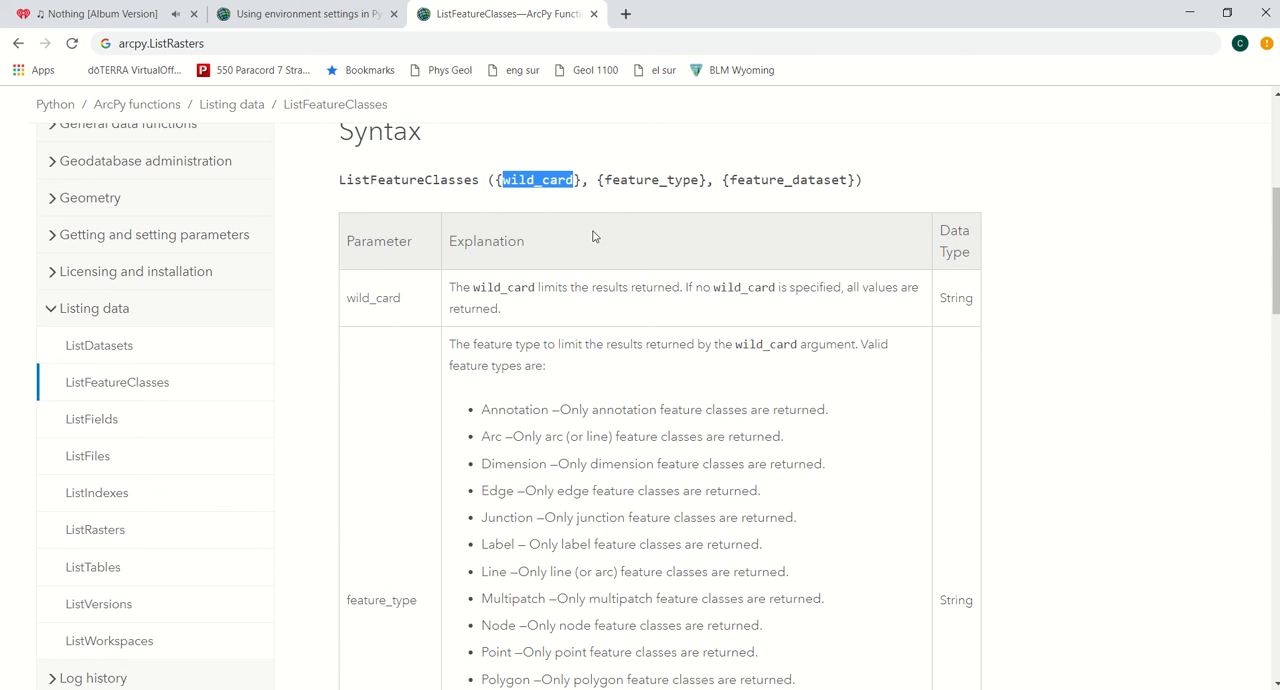
pyautogui.moveTo(644, 315)
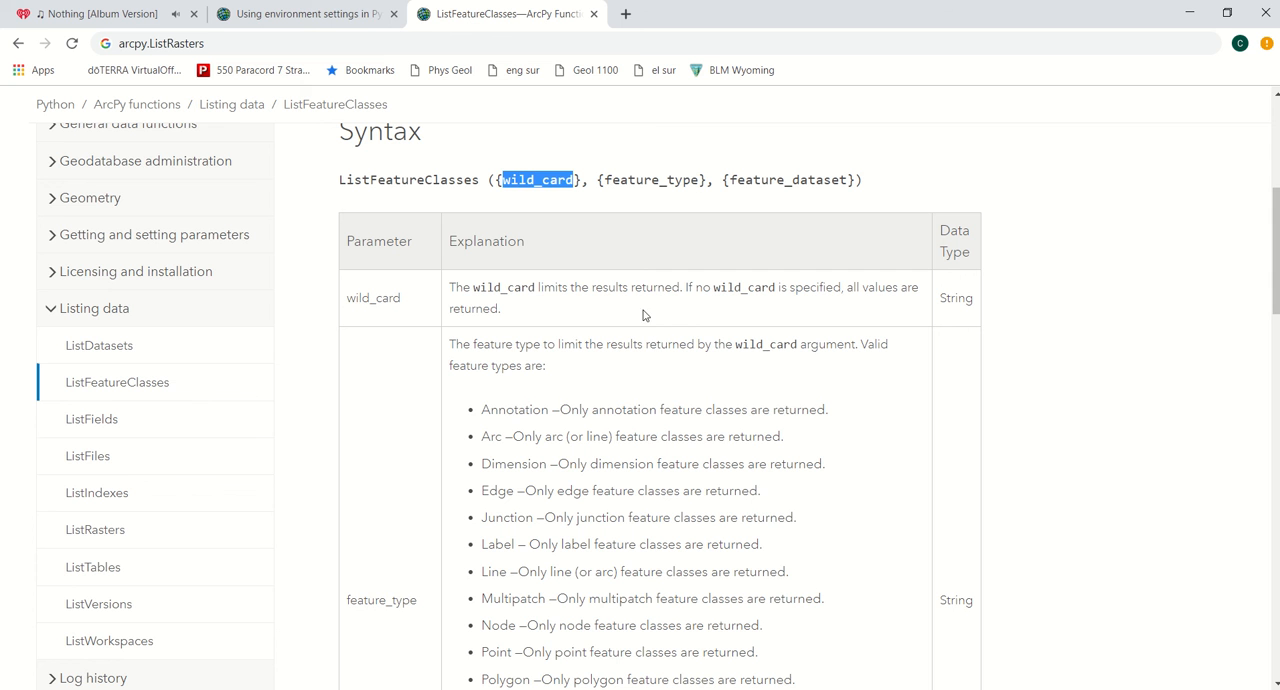
pyautogui.moveTo(608, 180)
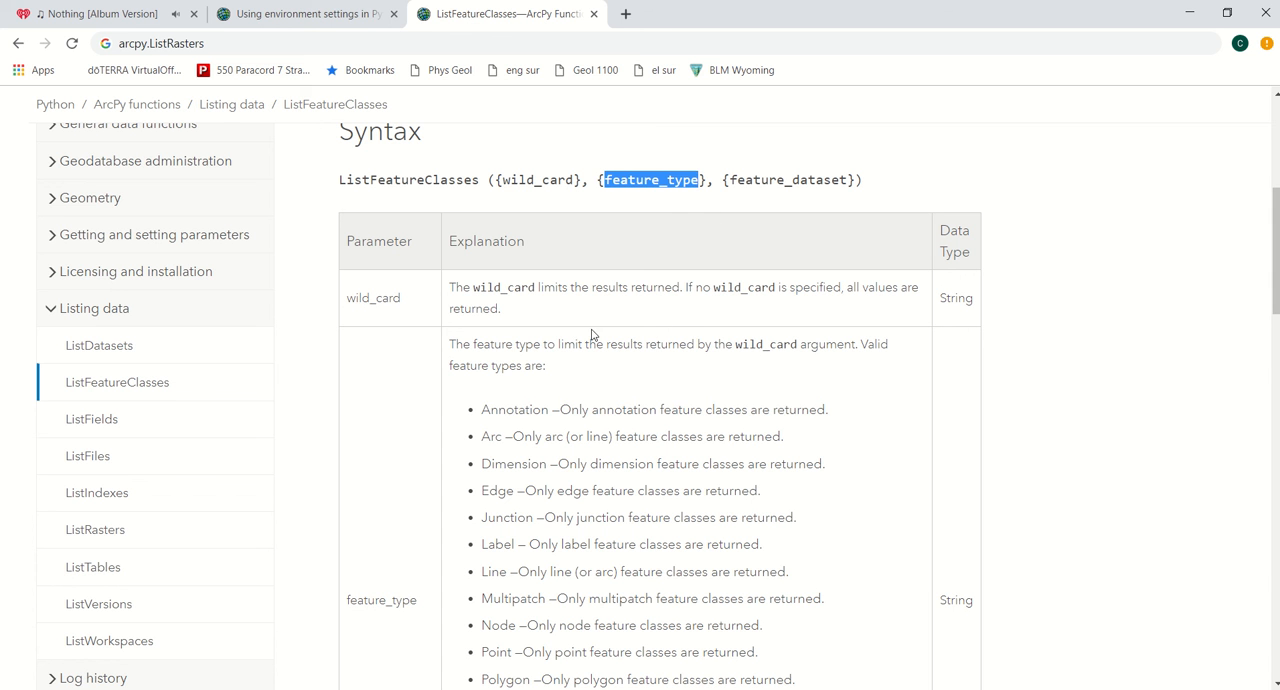
pyautogui.doubleClick(514, 409)
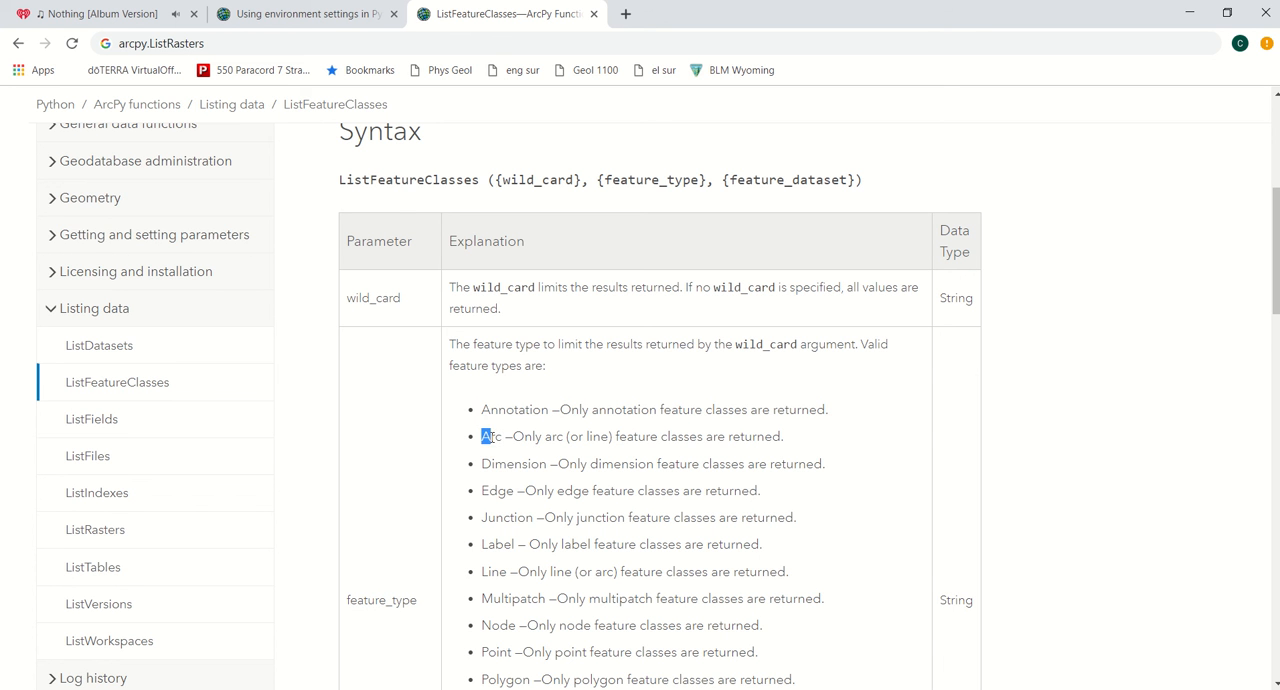
pyautogui.doubleClick(497, 490)
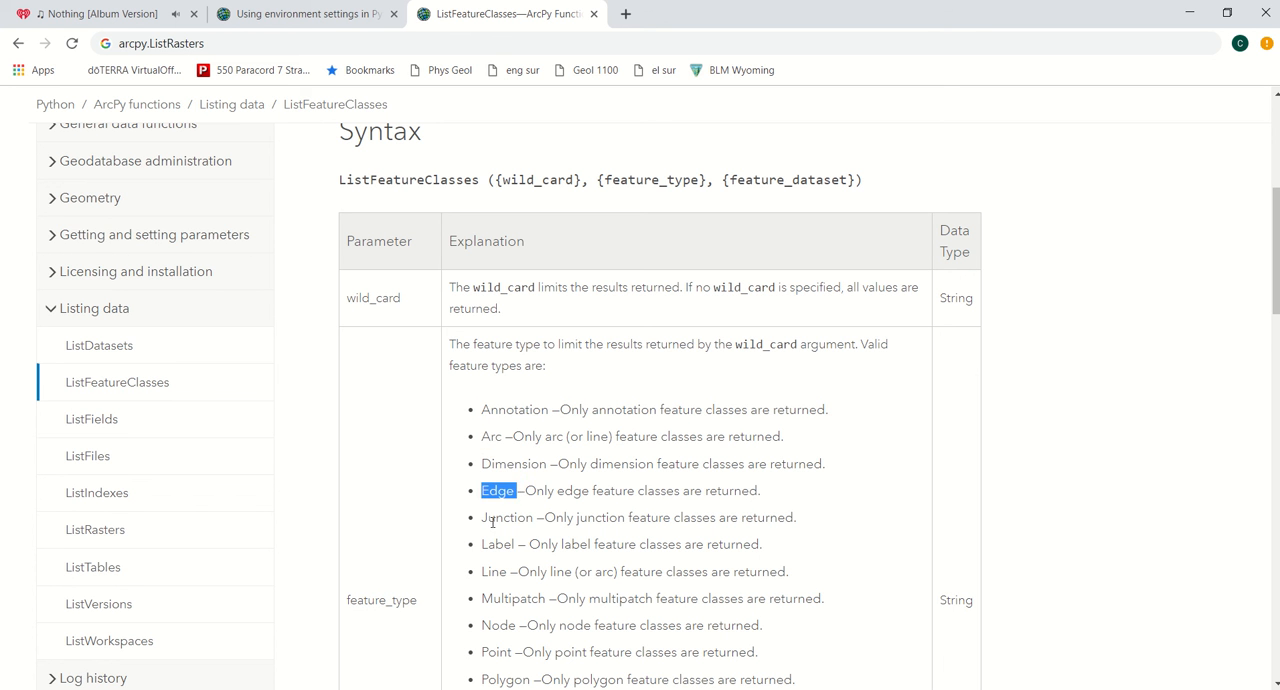
pyautogui.scroll(-3)
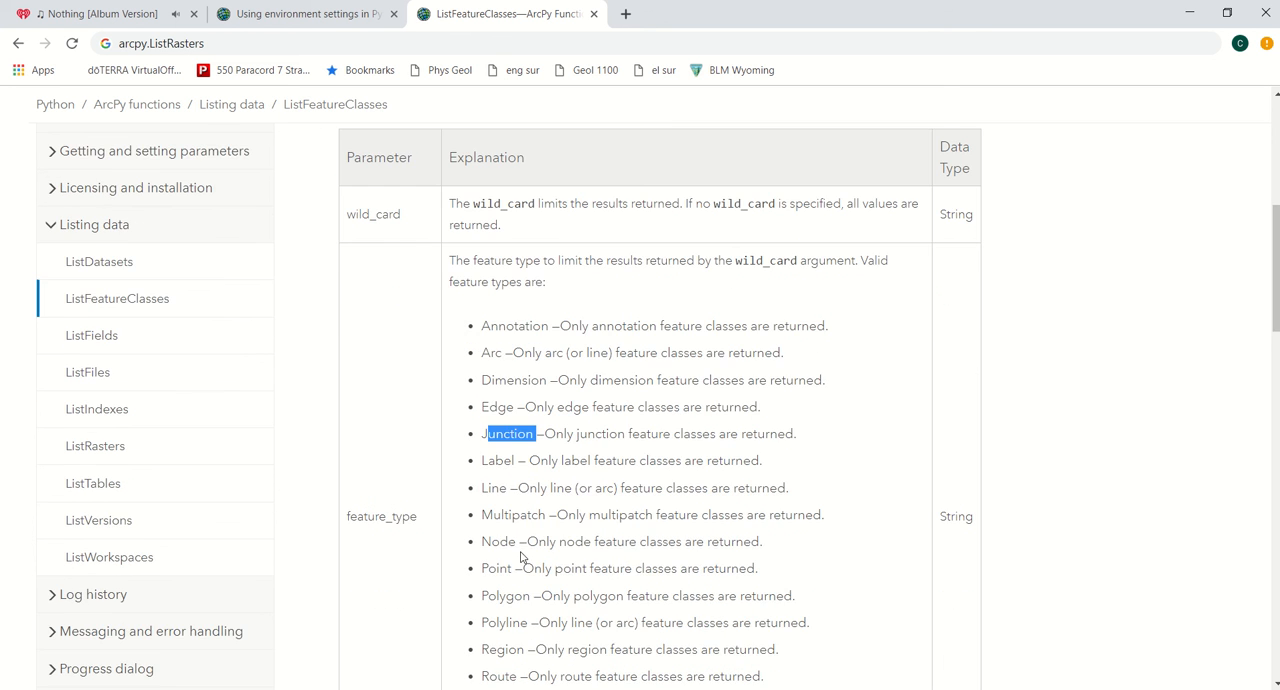
pyautogui.scroll(-3)
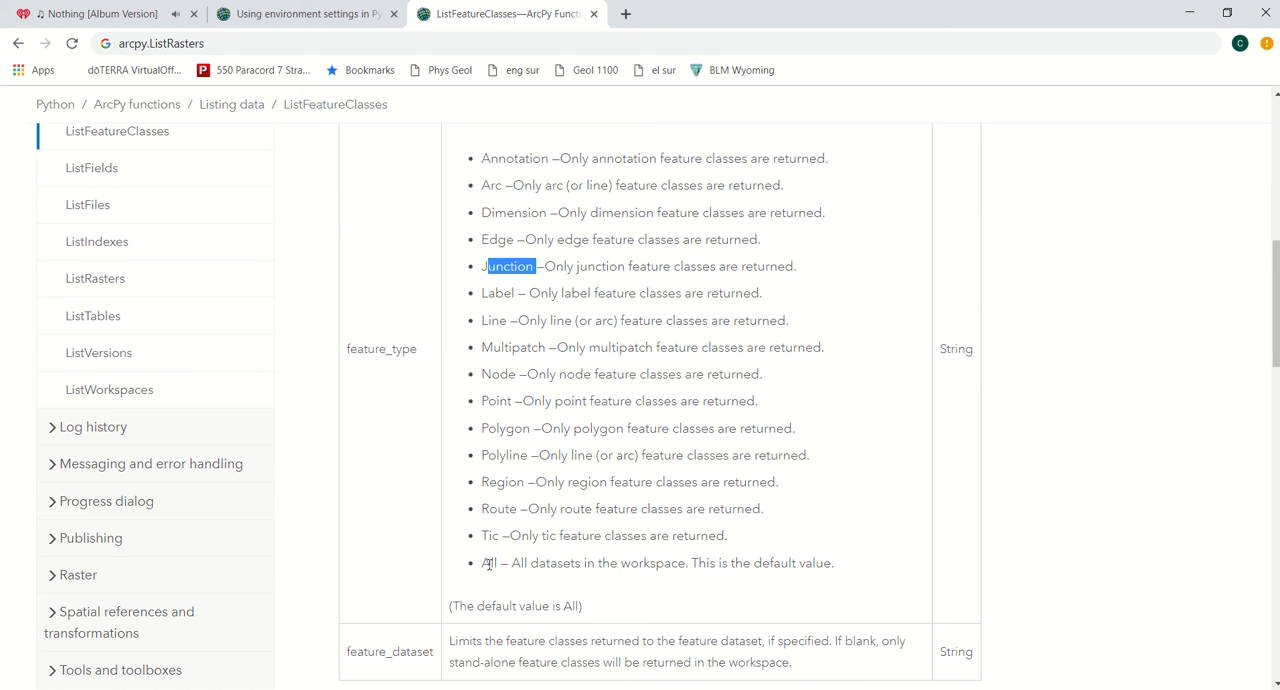
pyautogui.moveTo(552, 472)
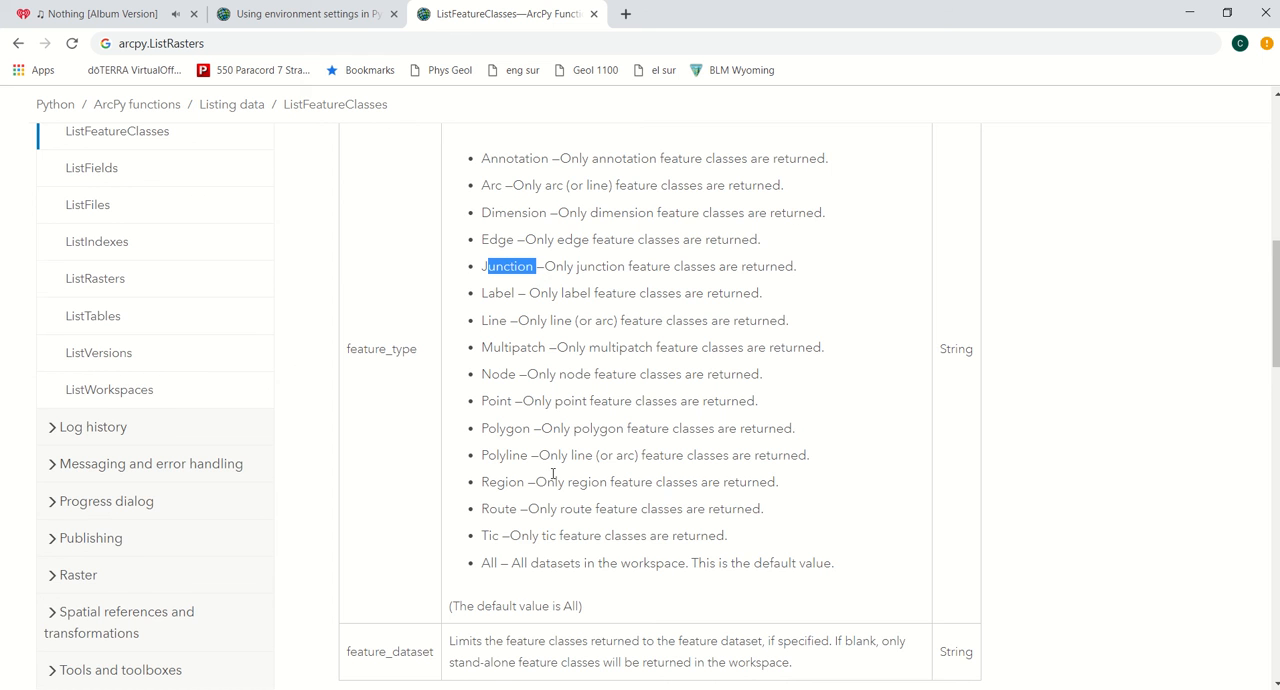
pyautogui.scroll(-3)
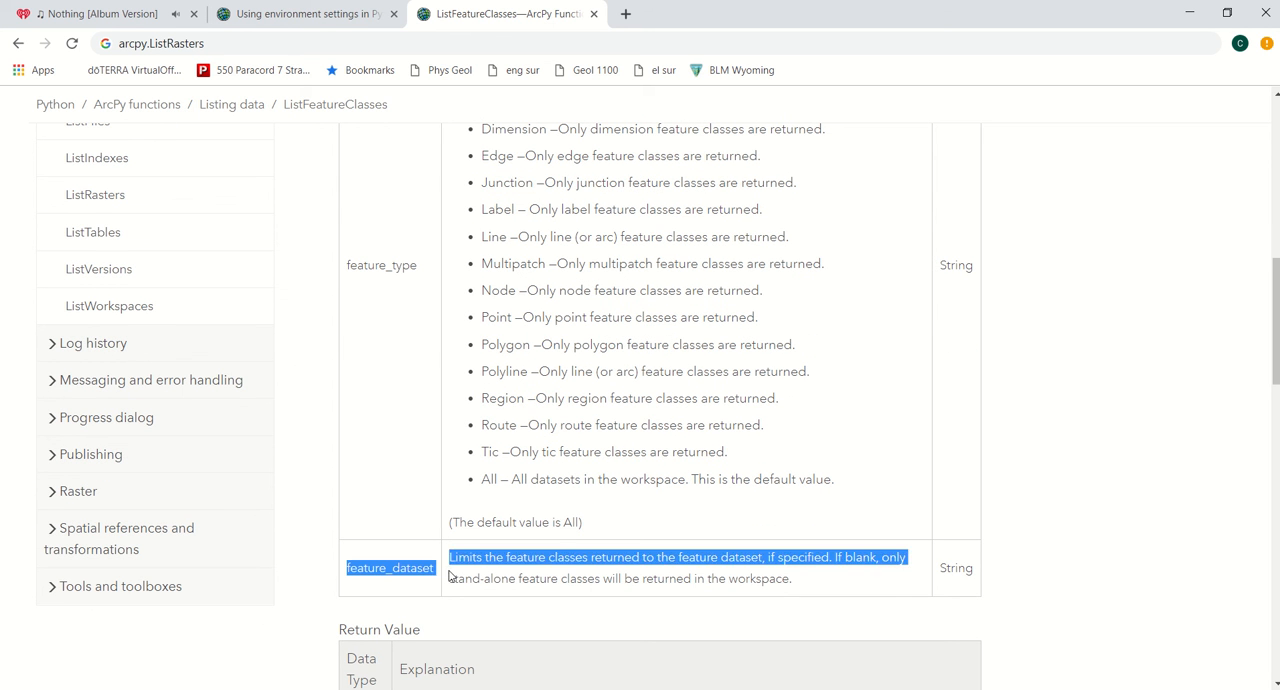
pyautogui.click(450, 568)
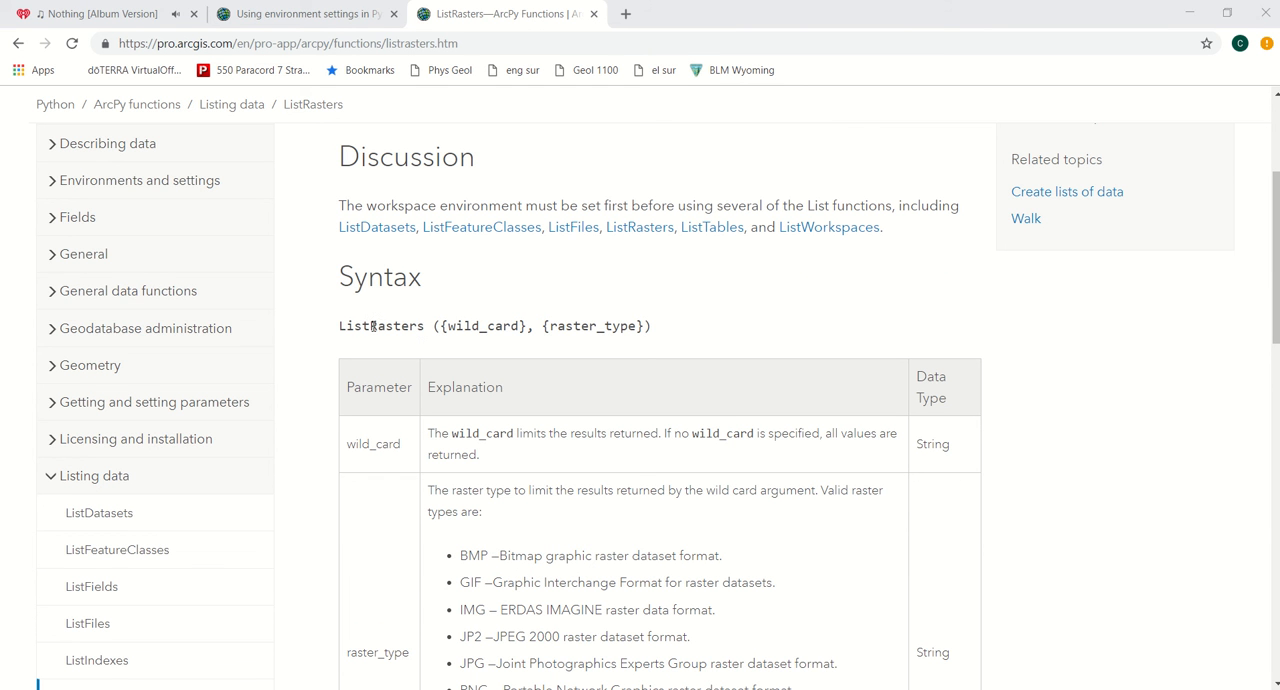
# - Highlight the ListRasters syntax line and scroll to the full raster_type list, BMP through All
pyautogui.moveTo(338, 325); pyautogui.dragTo(510, 325)
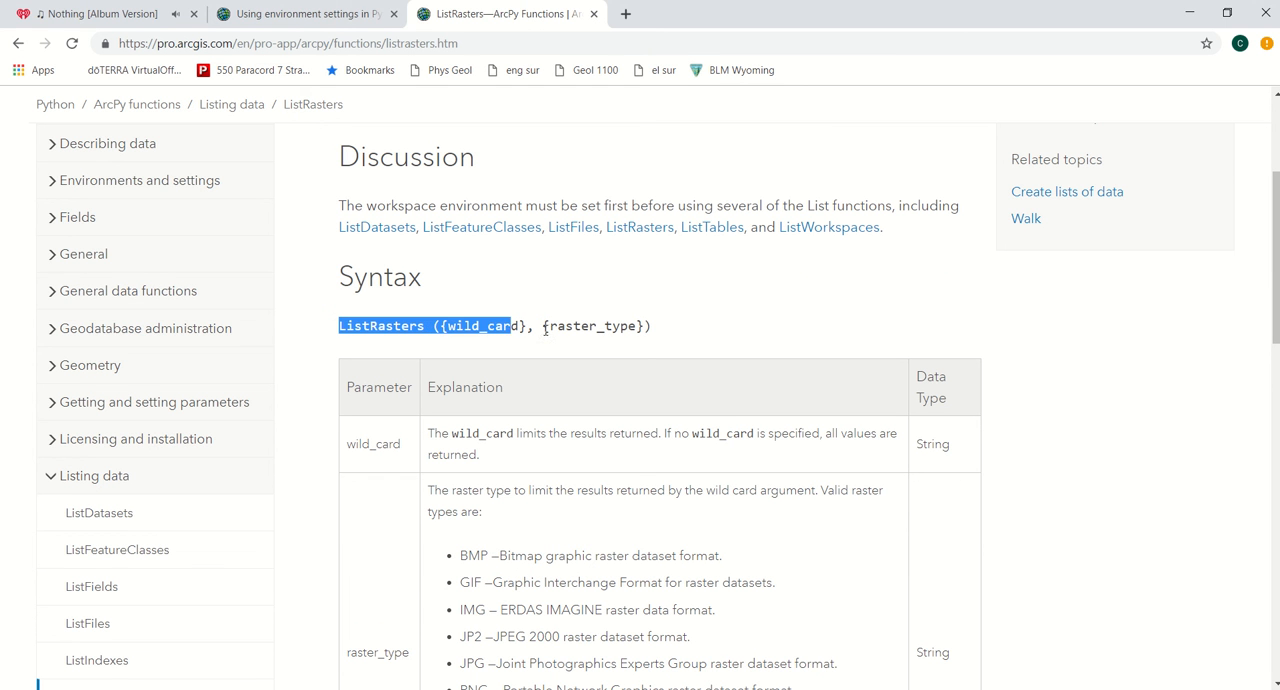
pyautogui.scroll(-3)
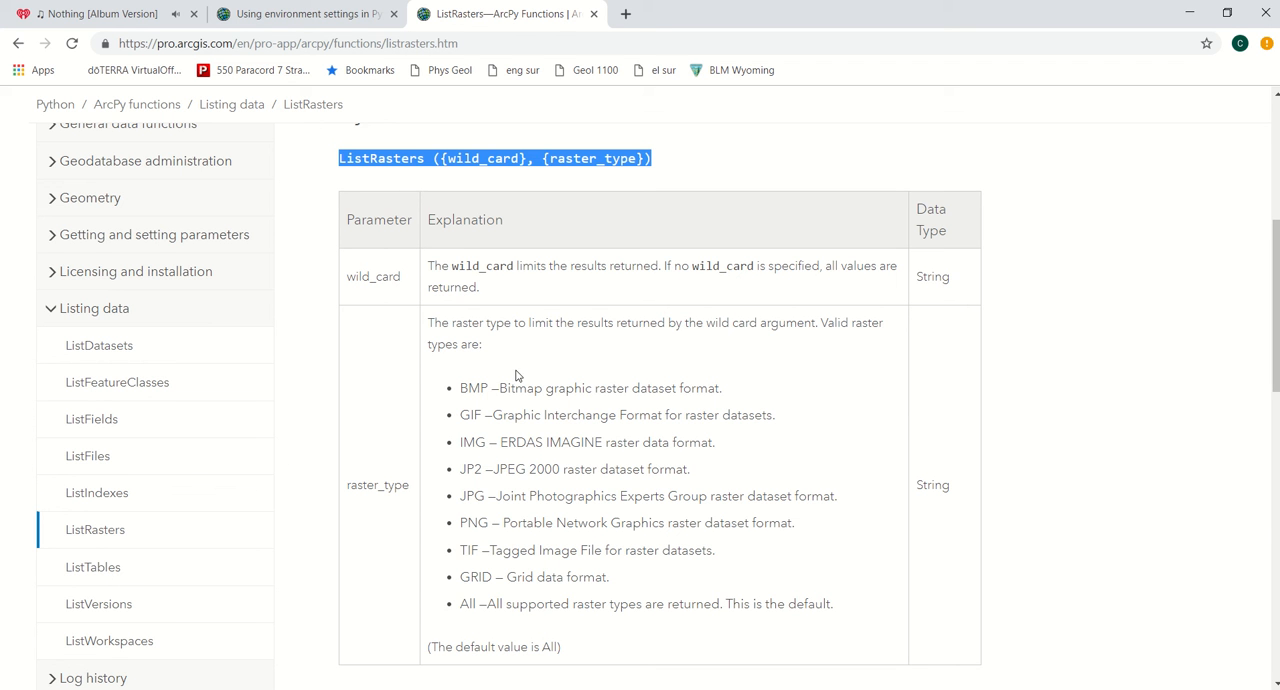
pyautogui.moveTo(527, 309)
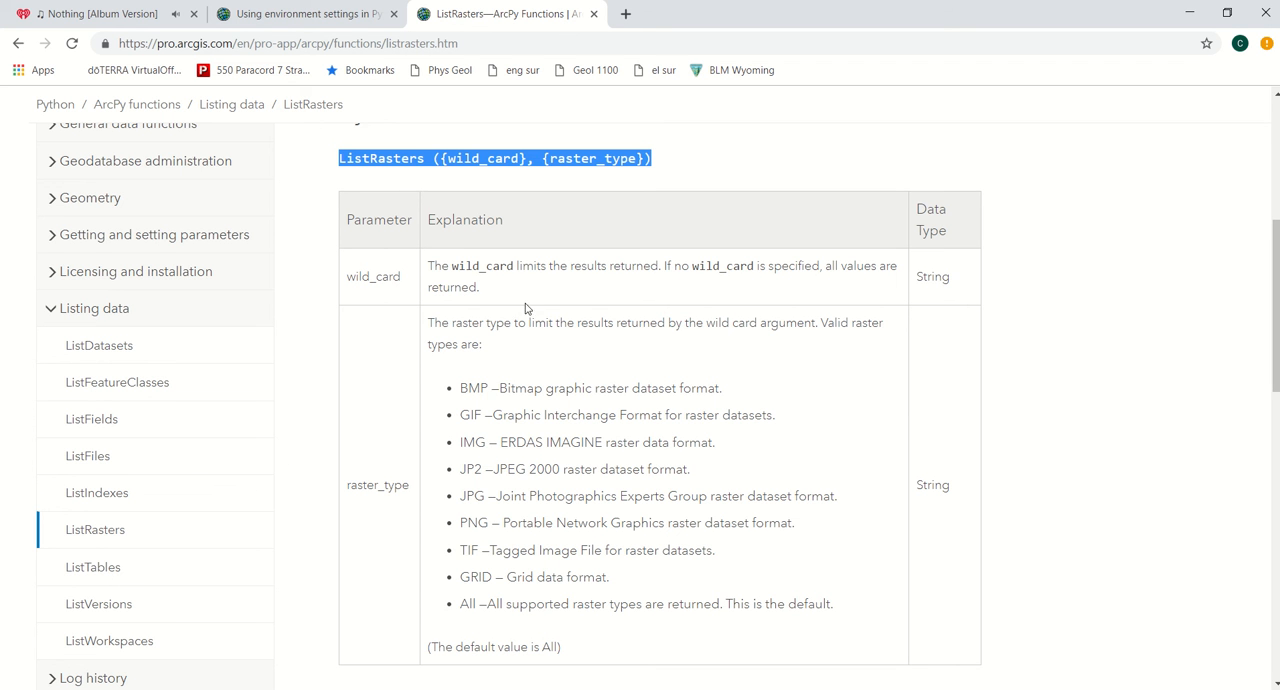
pyautogui.moveTo(397, 147)
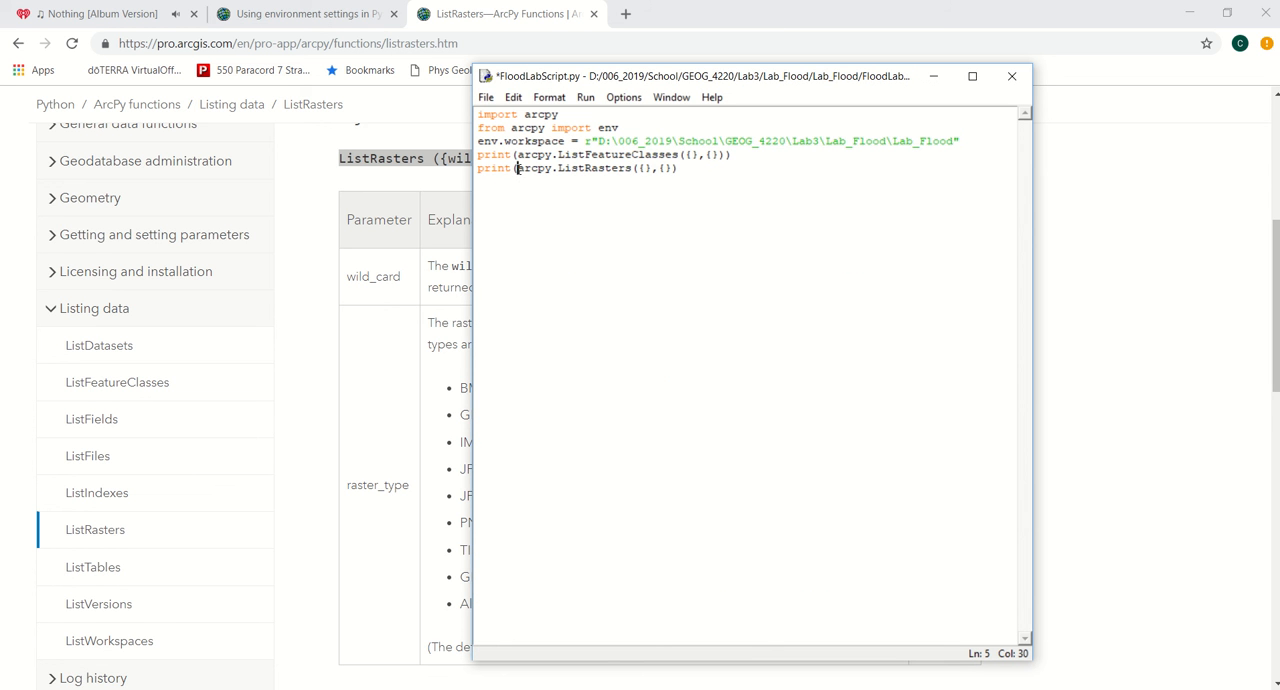
pyautogui.doubleClick(533, 167)
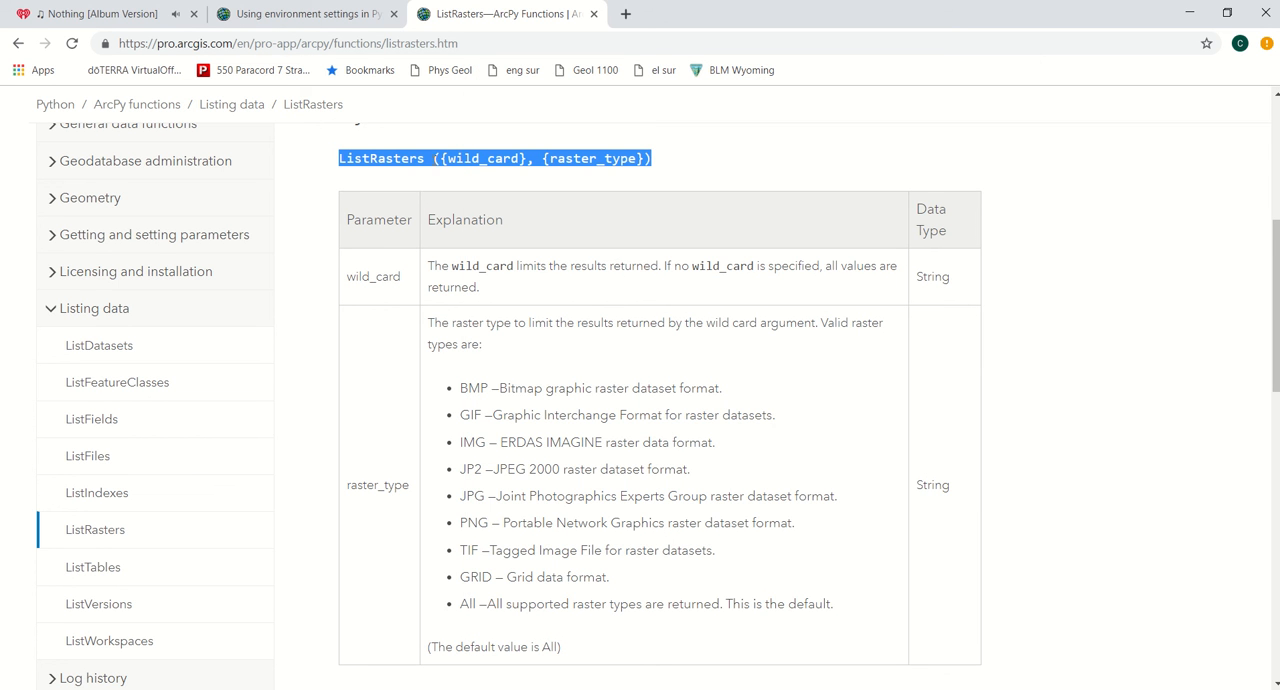
# - Highlight the wild_card, raster_type and BMP terms, then scroll through the raster_type formats
pyautogui.click(494, 158)
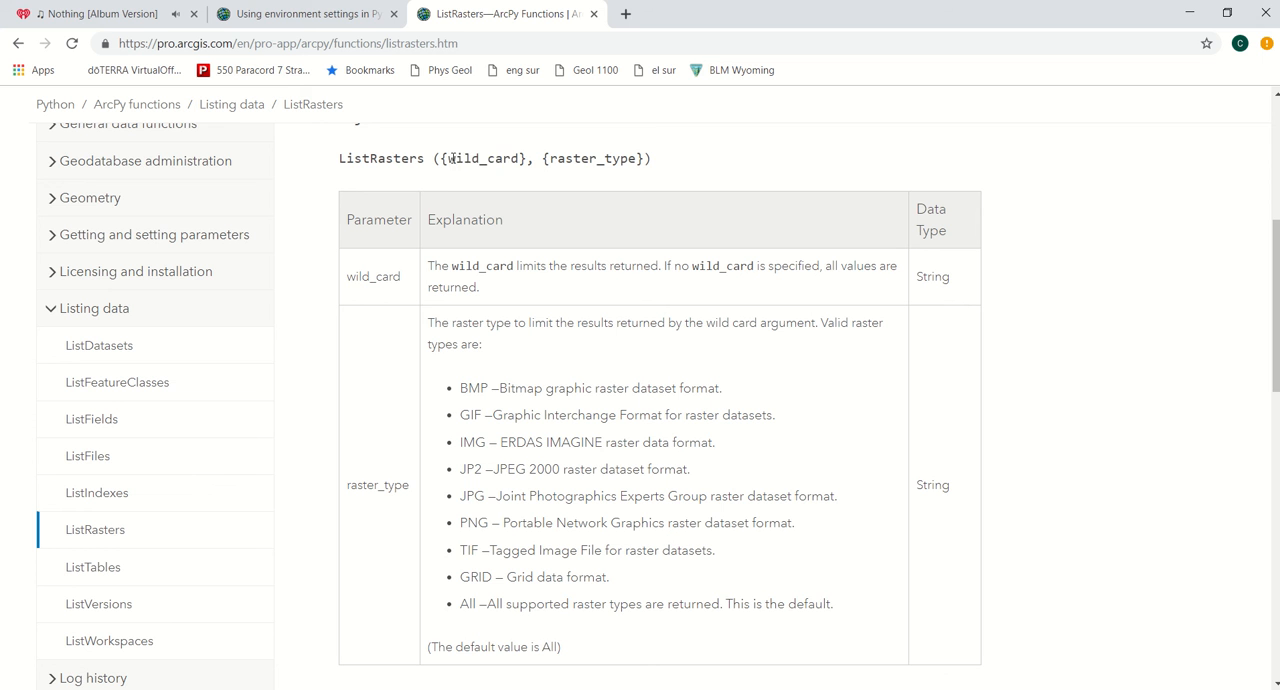
pyautogui.doubleClick(485, 158)
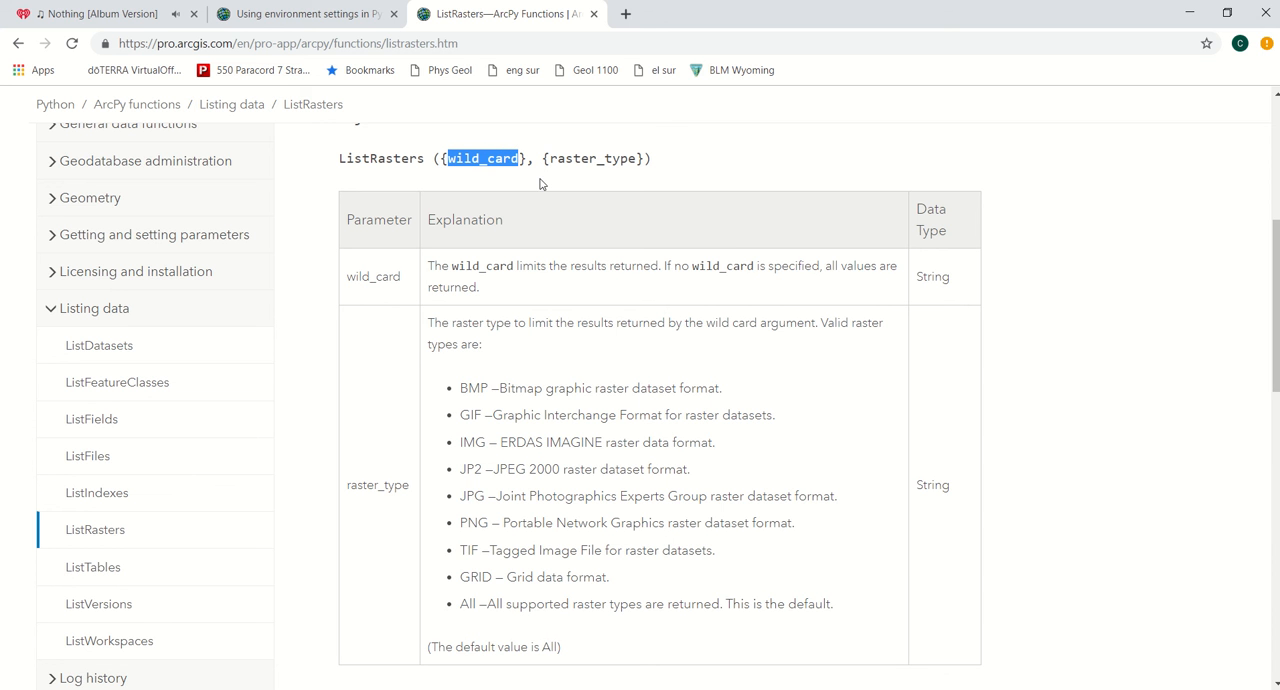
pyautogui.moveTo(601, 148)
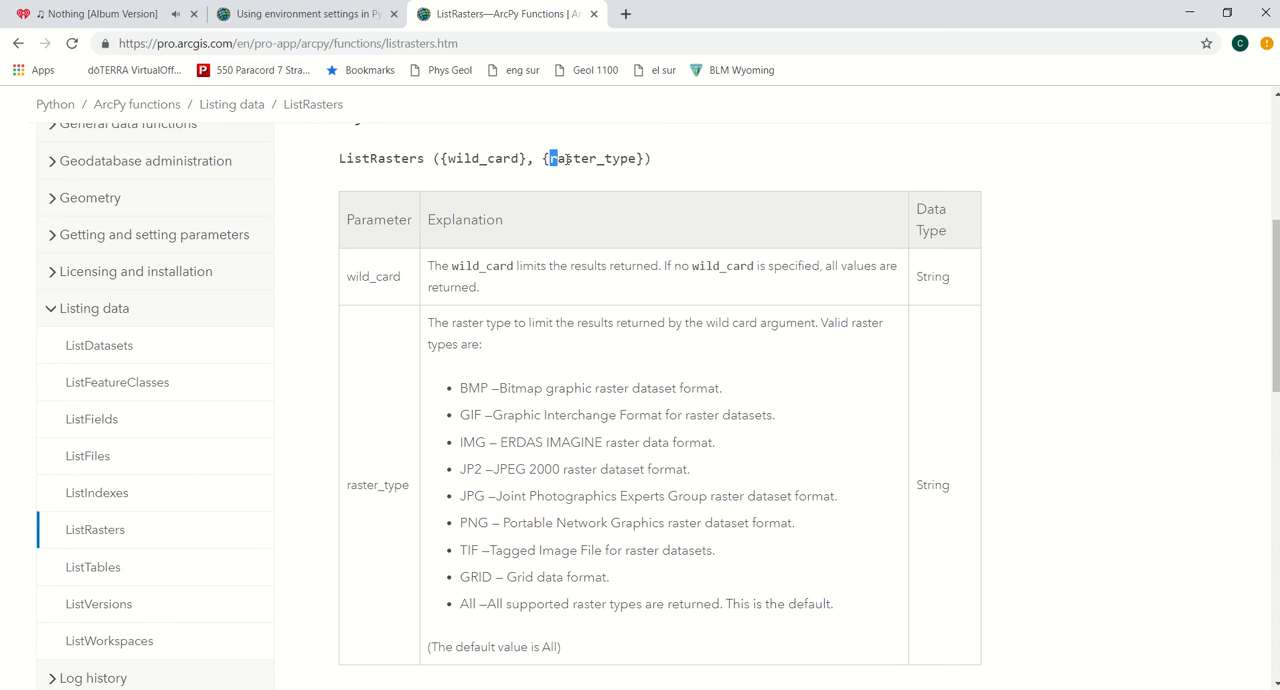
pyautogui.doubleClick(591, 158)
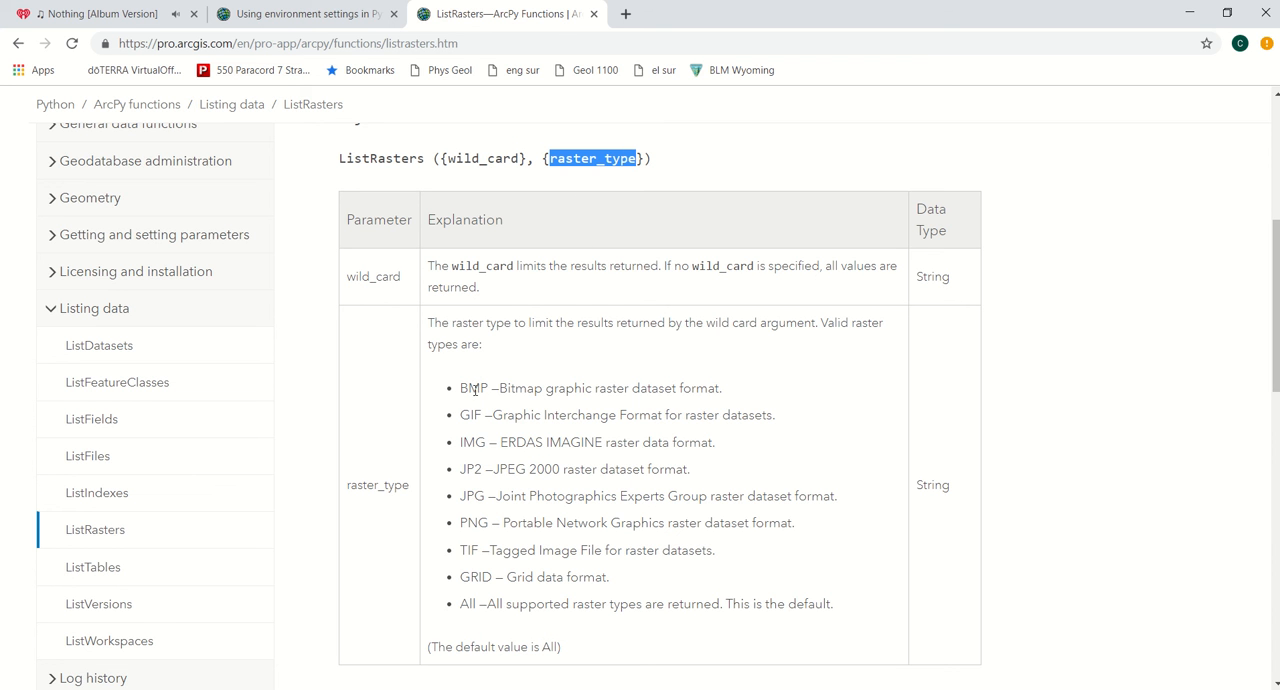
pyautogui.doubleClick(473, 388)
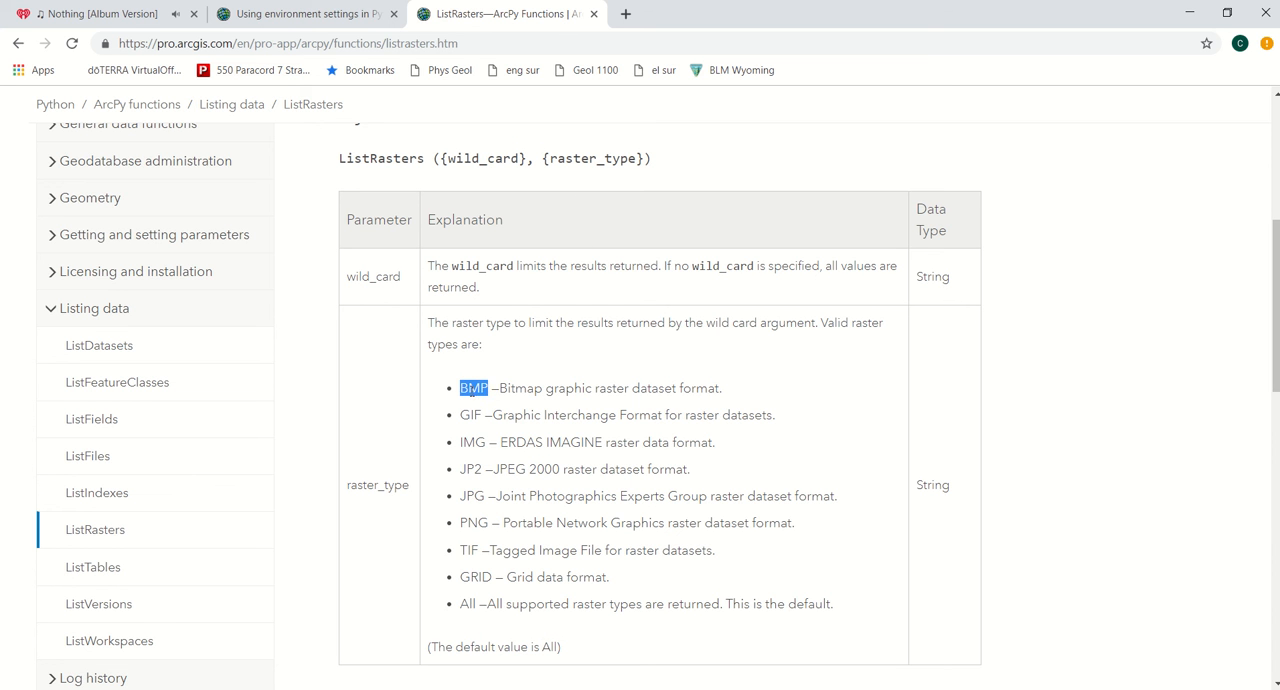
pyautogui.moveTo(520, 416)
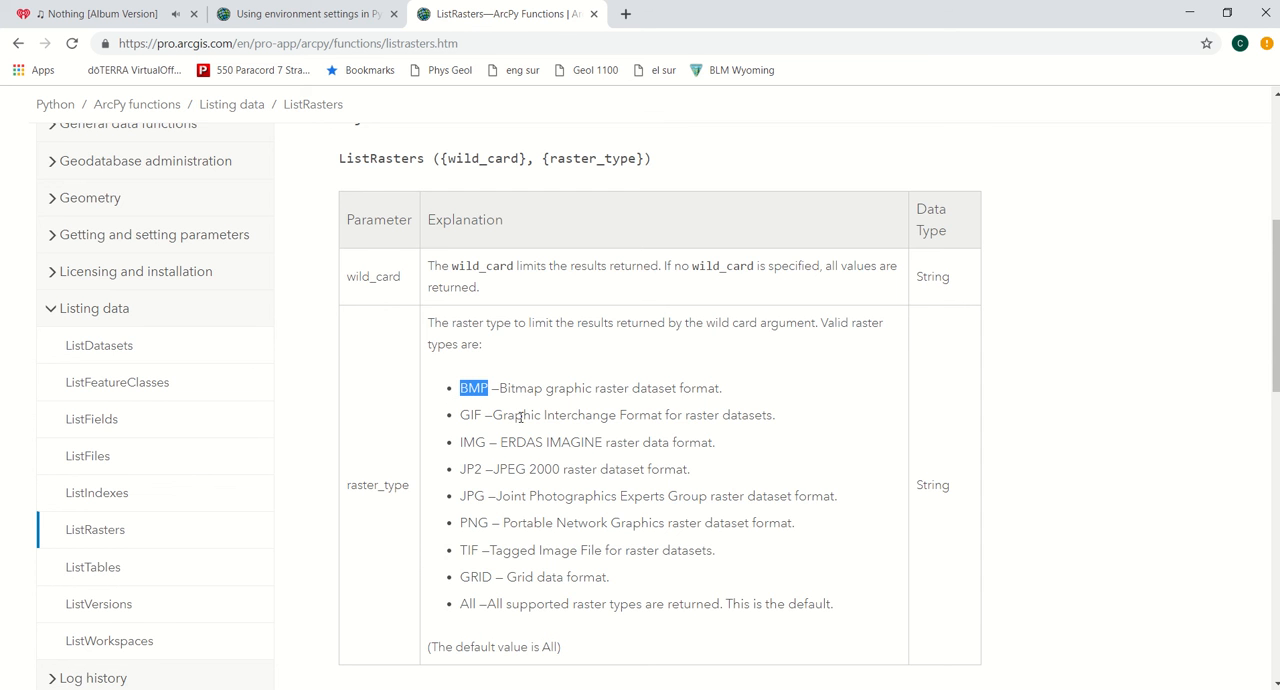
pyautogui.scroll(-3)
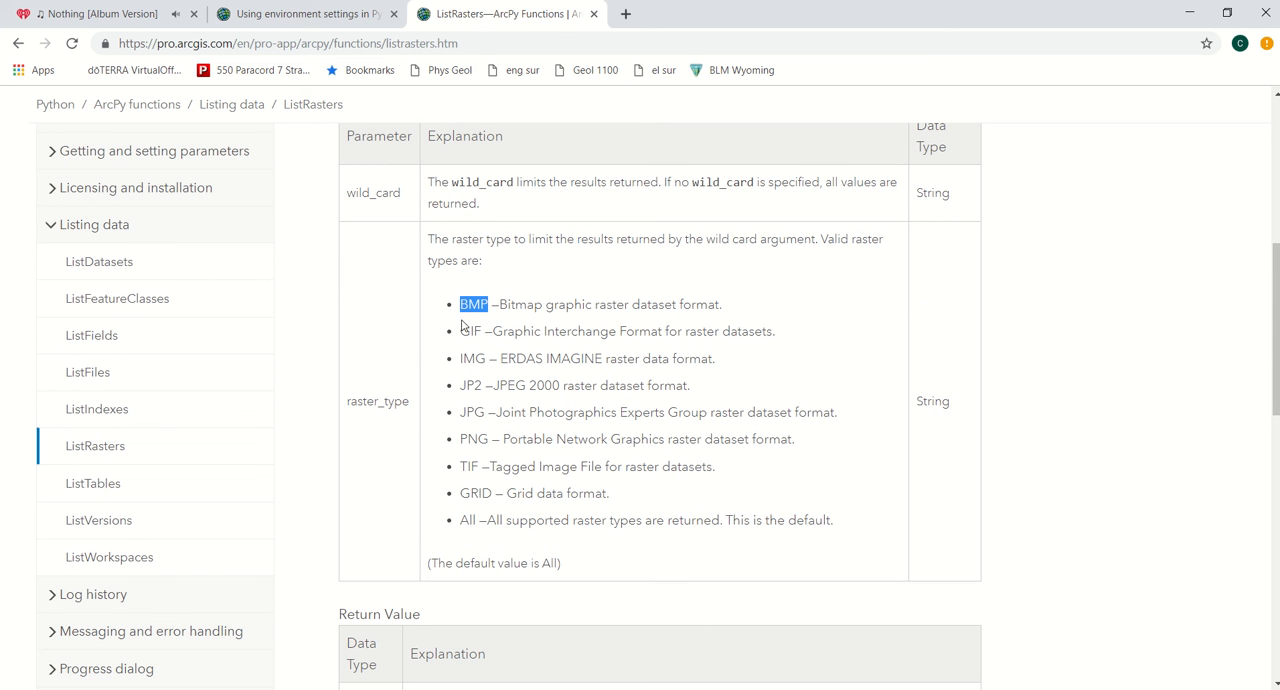
pyautogui.moveTo(463, 328)
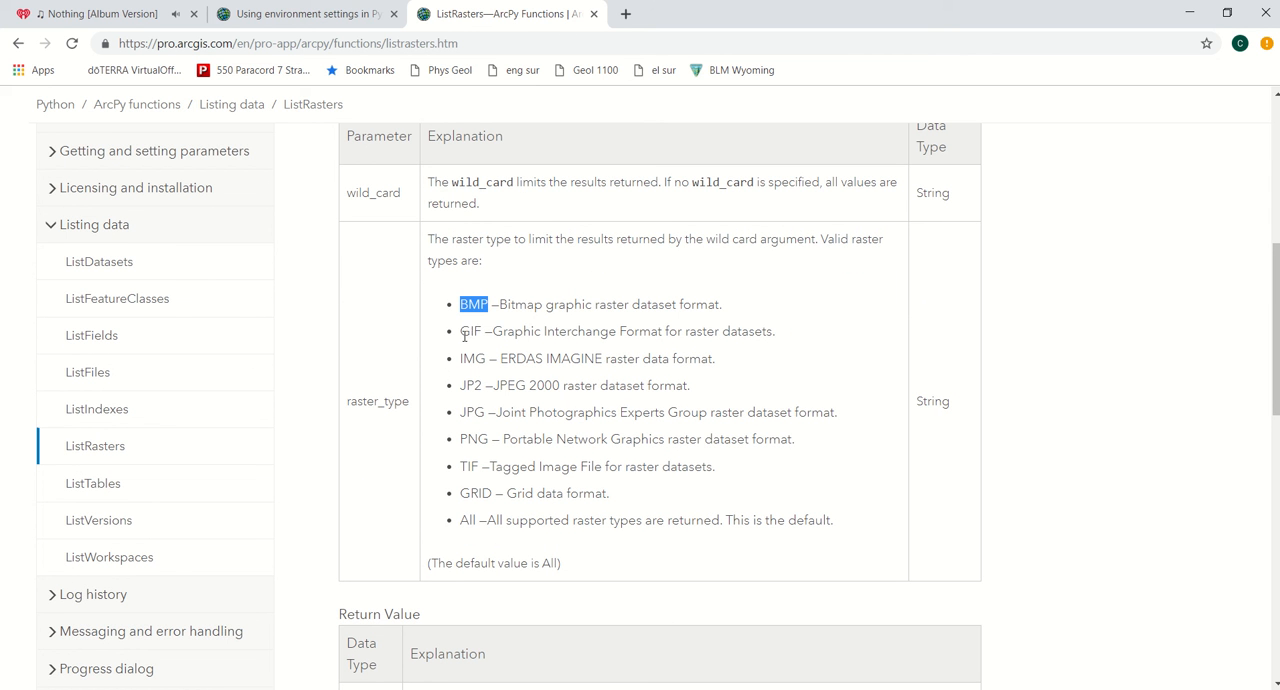
pyautogui.moveTo(471, 332)
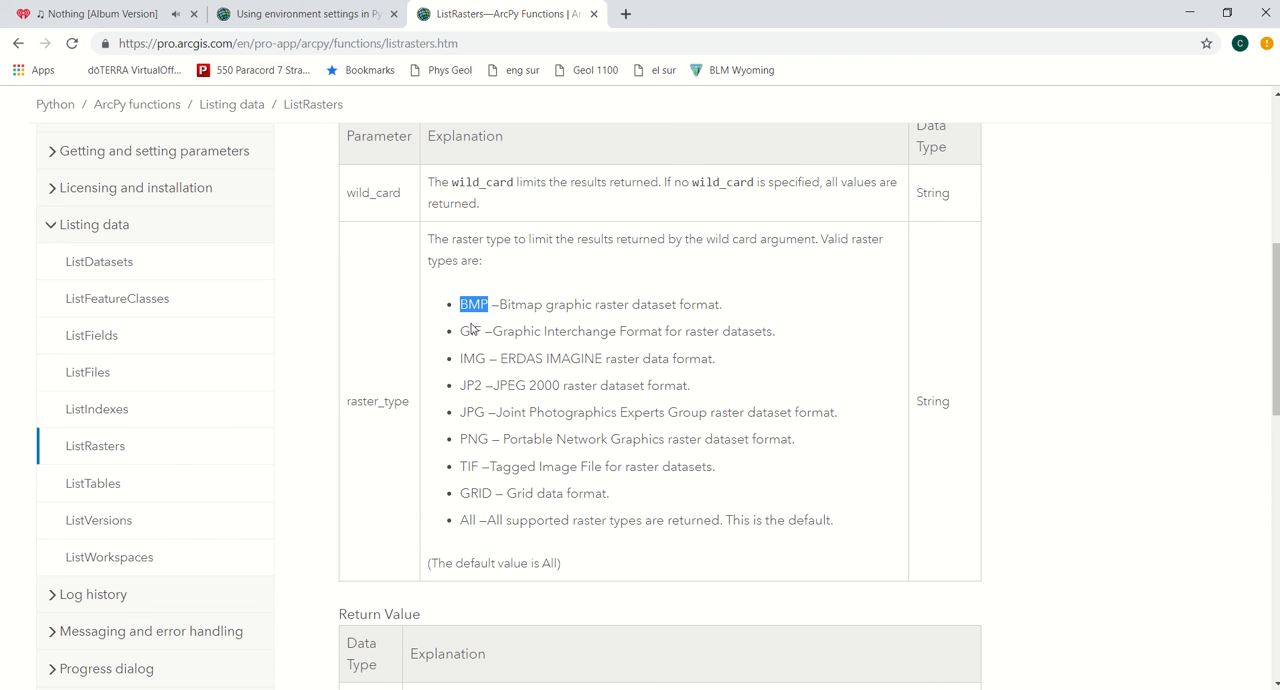
pyautogui.doubleClick(470, 358)
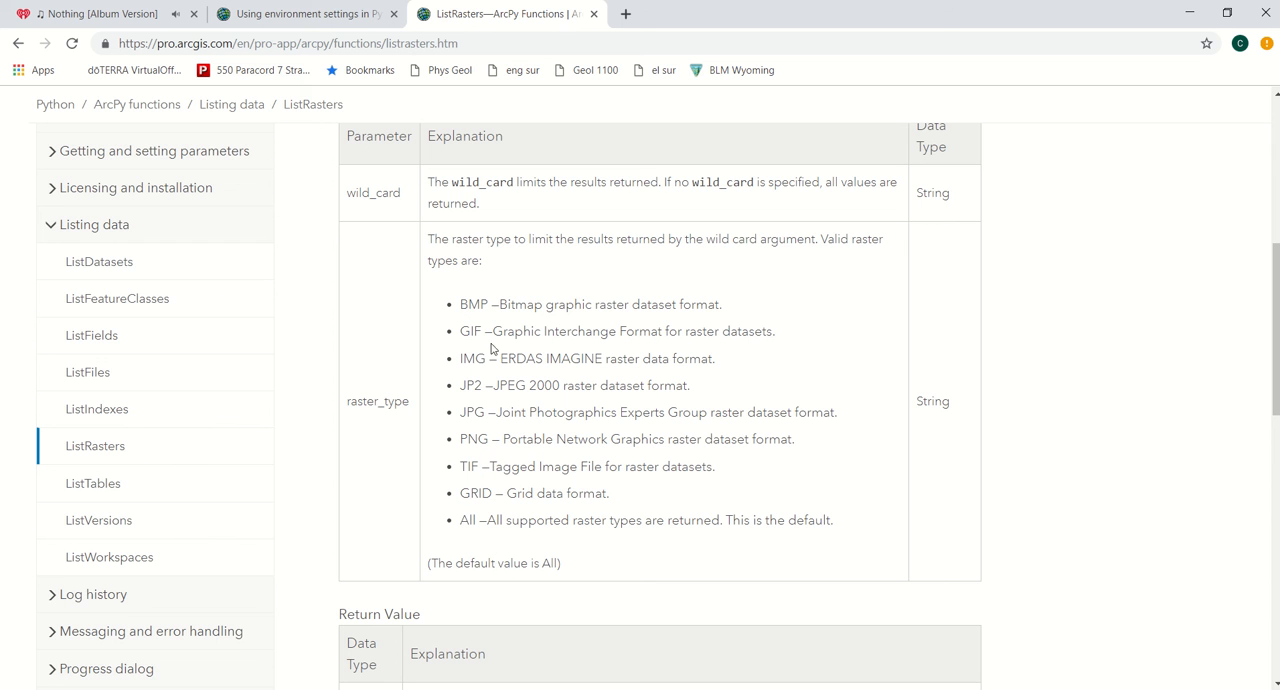
pyautogui.moveTo(459, 471)
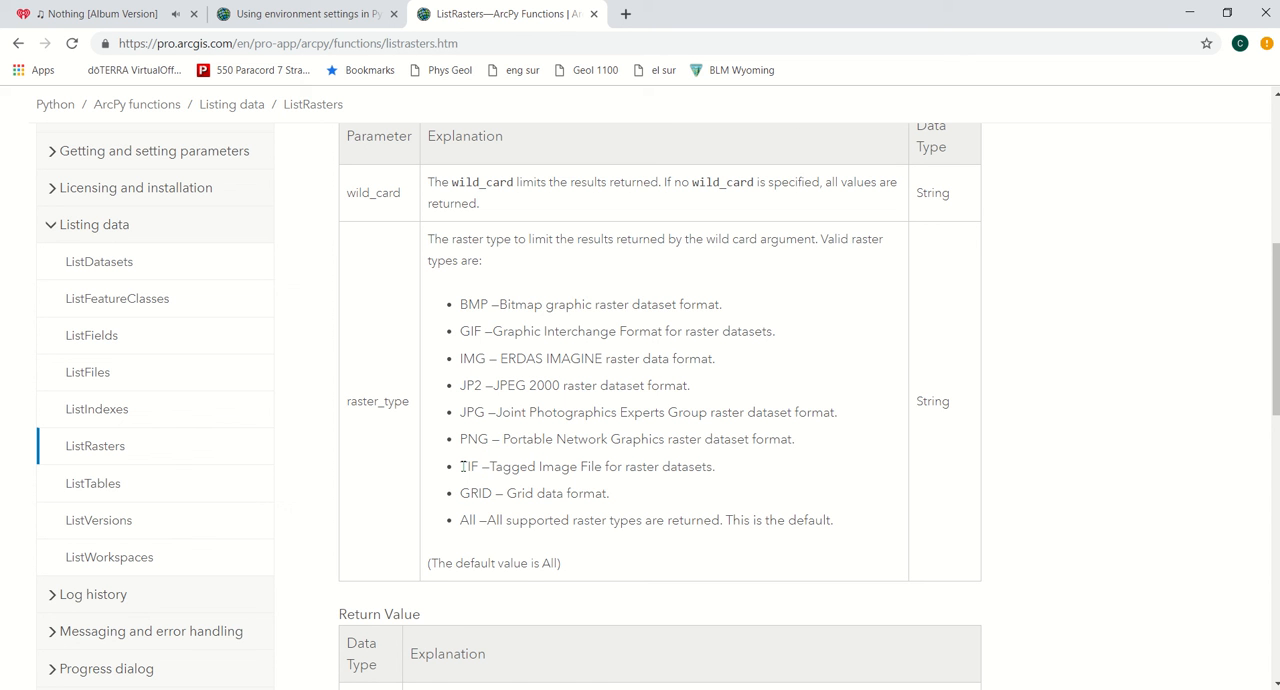
pyautogui.moveTo(462, 466)
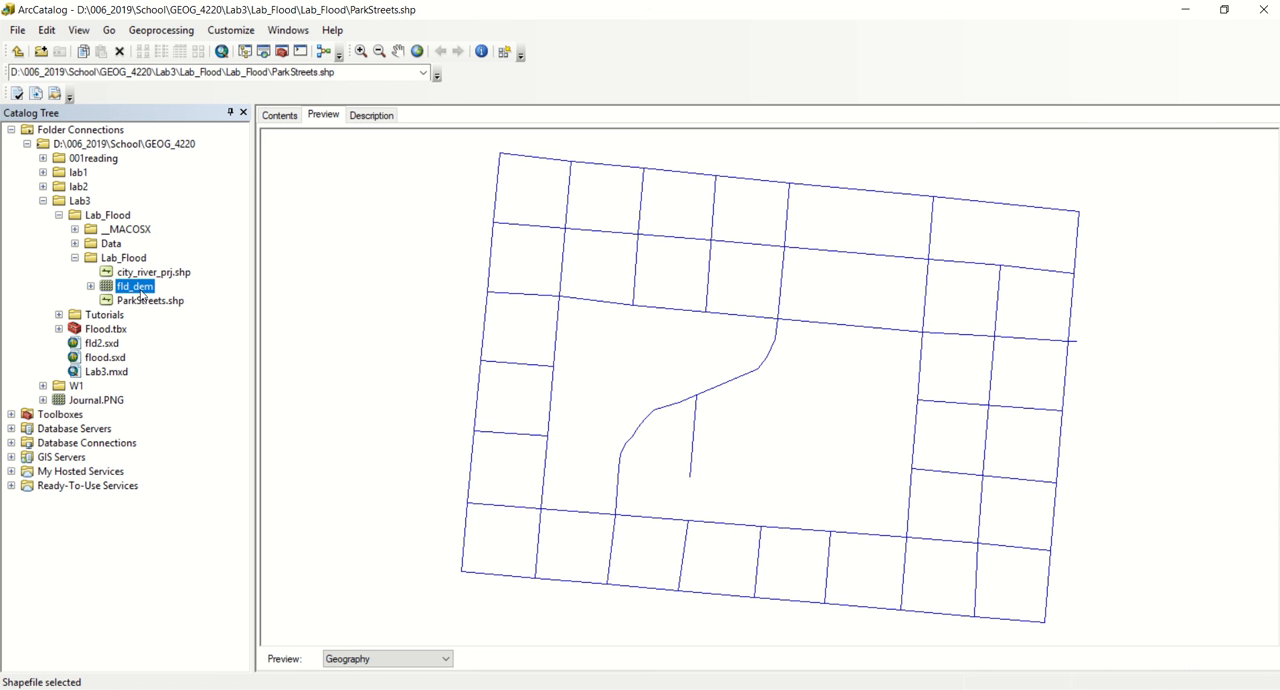
# - Preview fld_dem in ArcCatalog, run FloodLabScript, and highlight fld_dem in the shell output
pyautogui.click(133, 286)
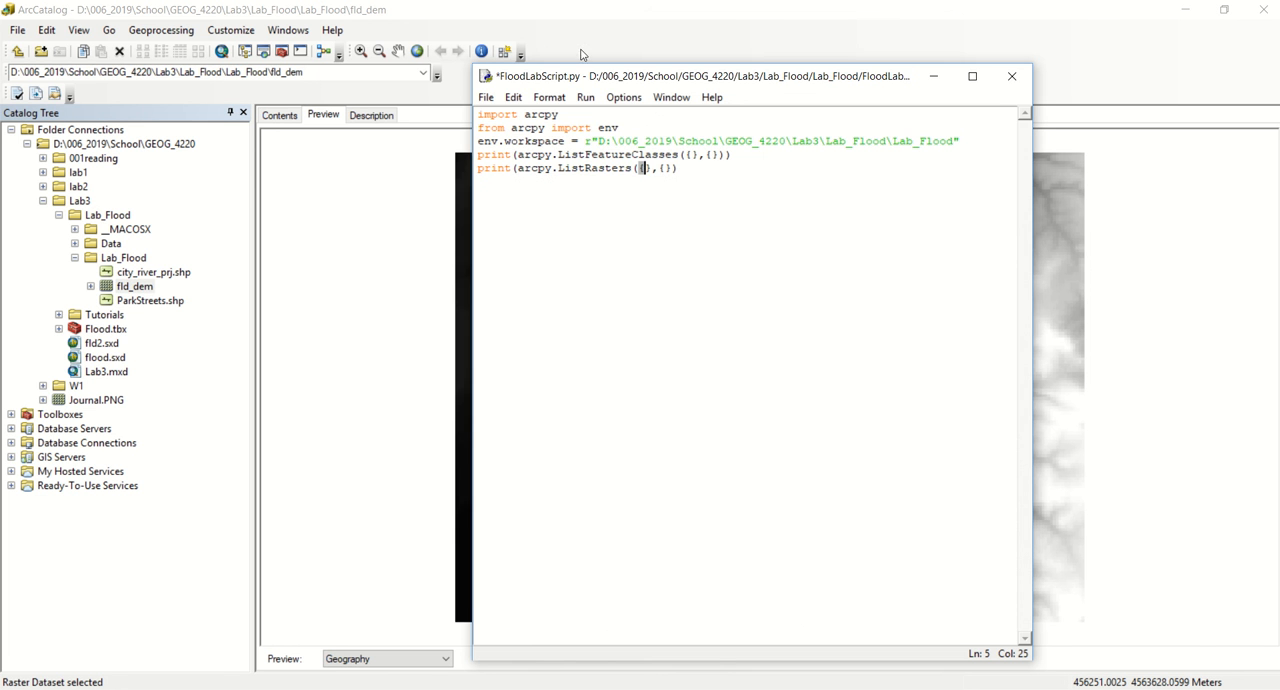
pyautogui.click(585, 97)
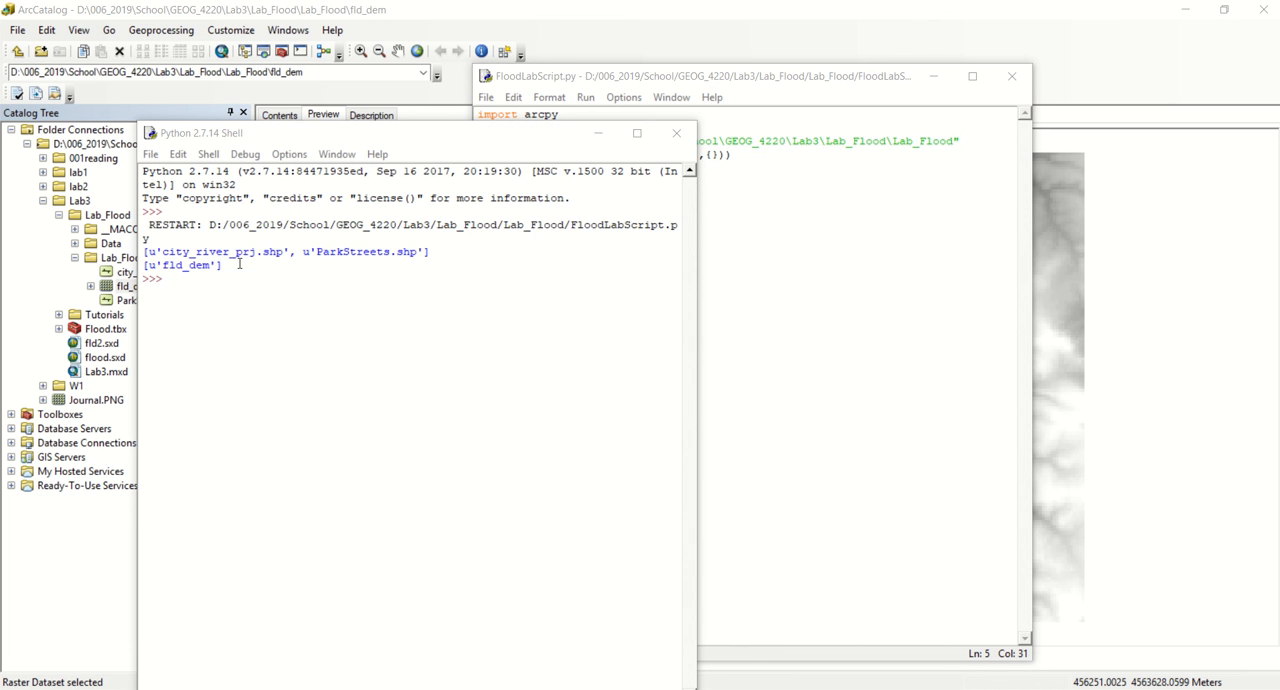
pyautogui.moveTo(172, 253)
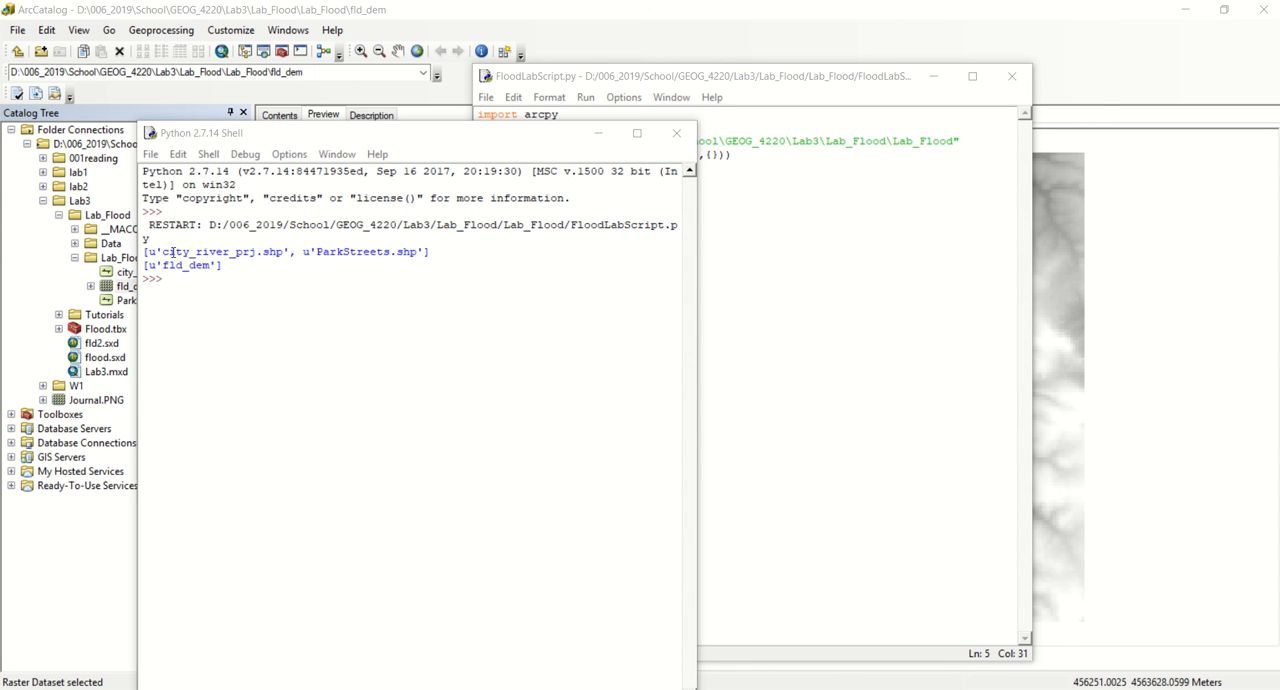
pyautogui.doubleClick(223, 251)
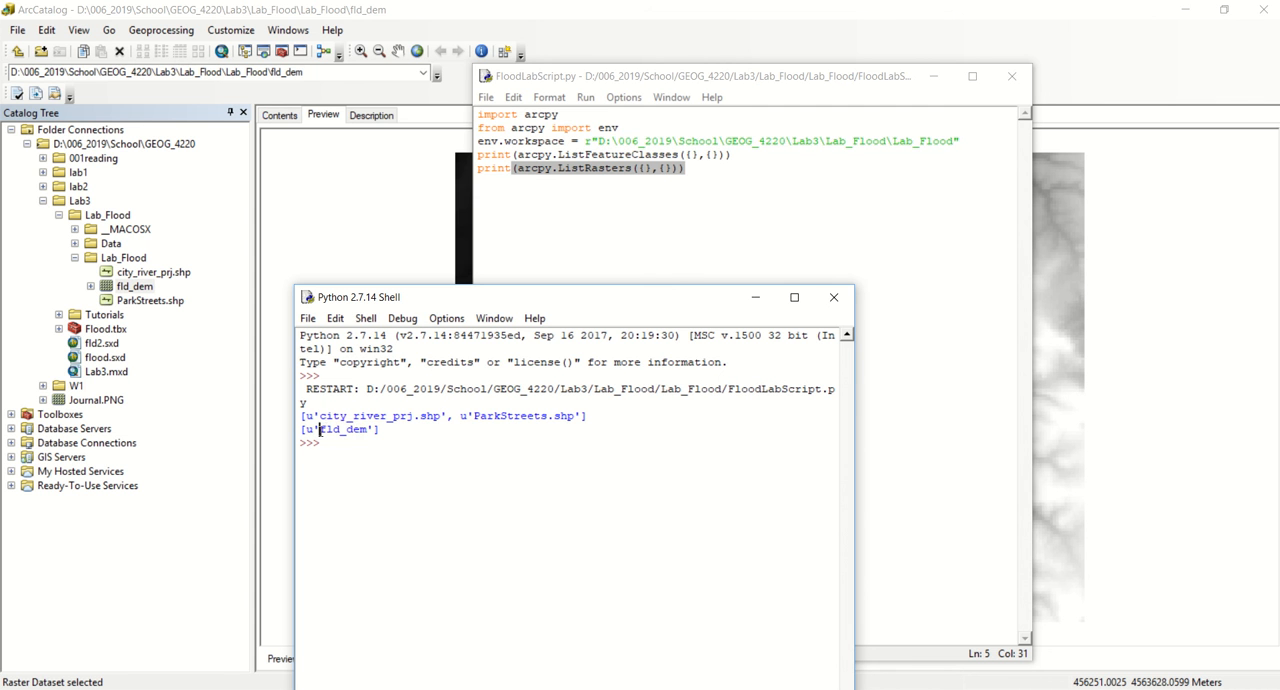
pyautogui.doubleClick(342, 429)
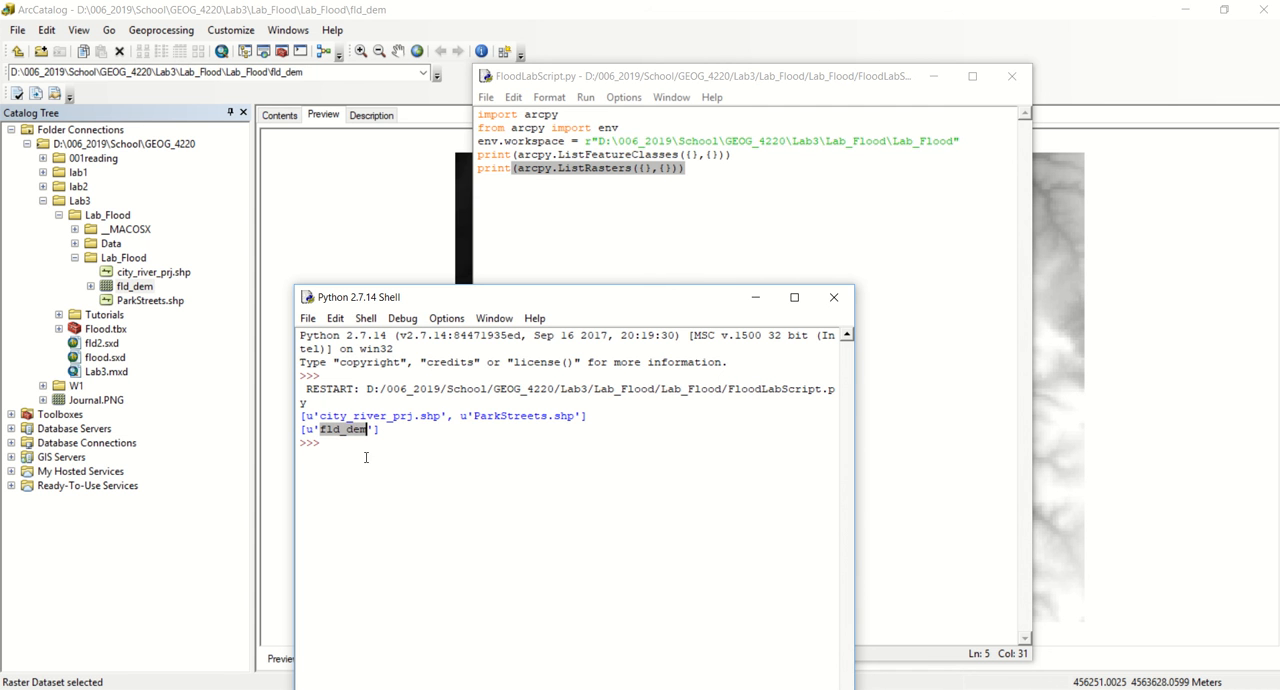